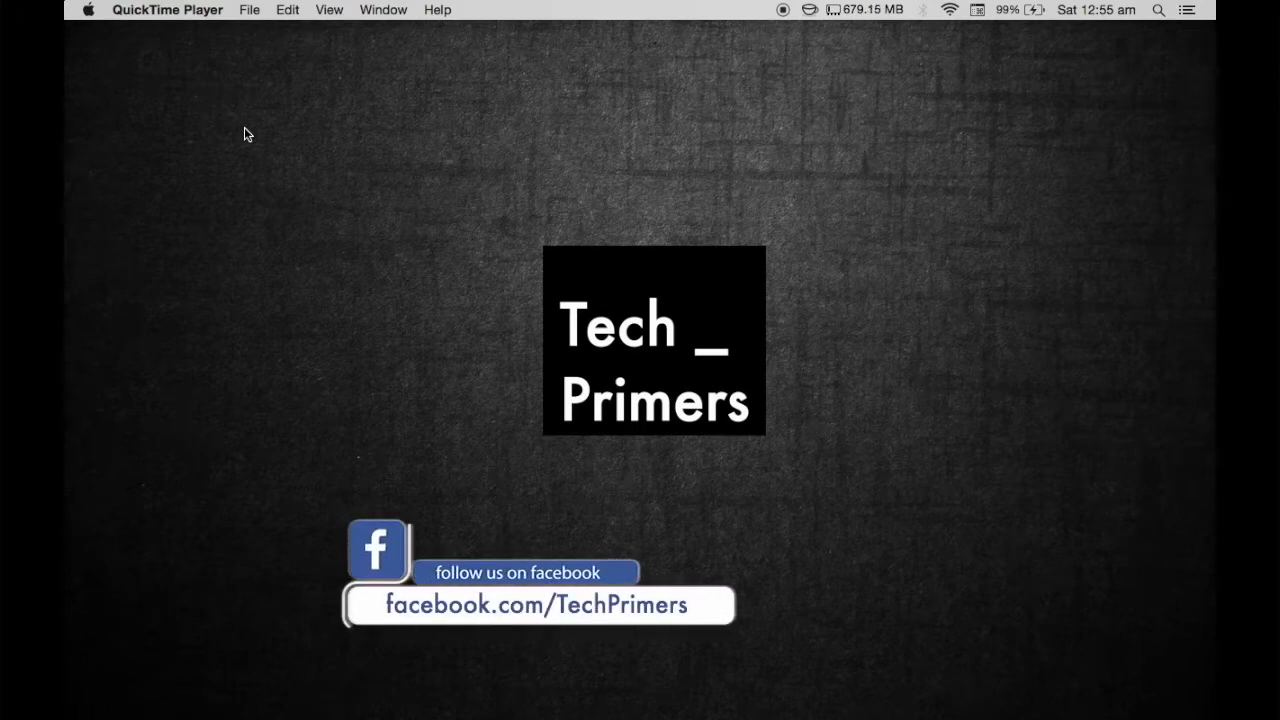
- Launch IntelliJ IDEA CE from the Dock so its welcome window appears
click(84, 208)
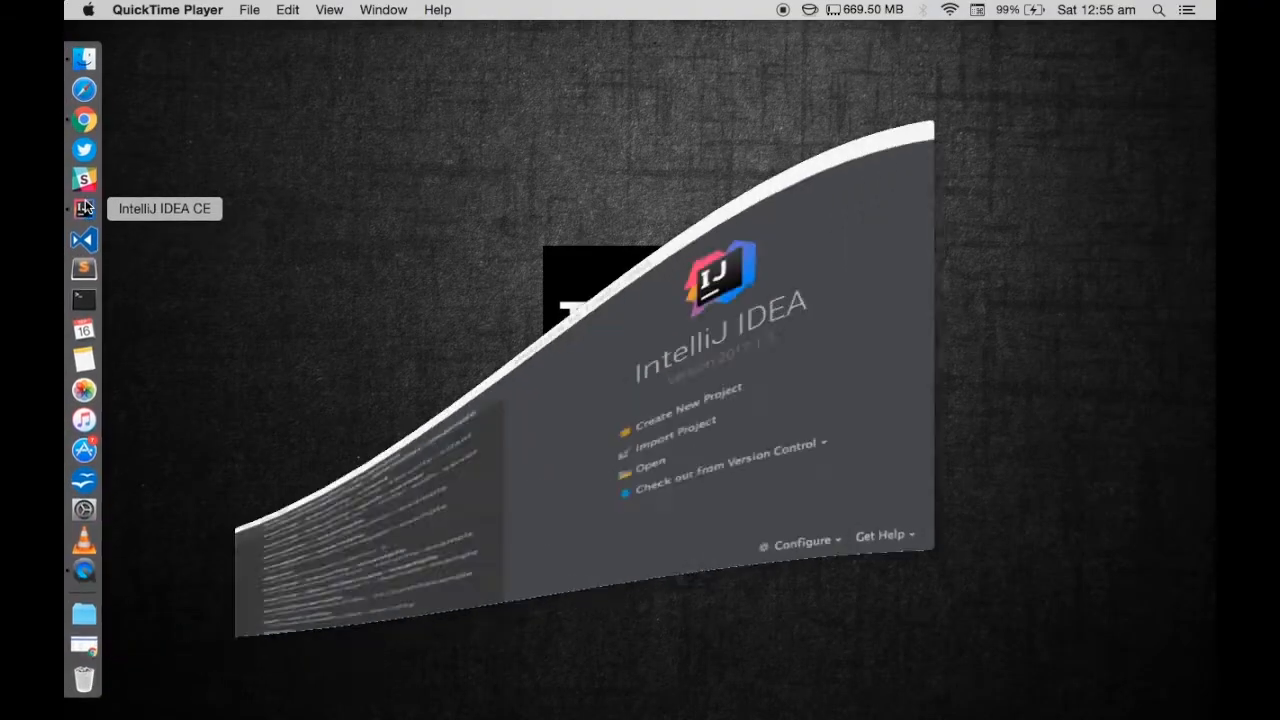
- Open the groovy-example project from the welcome screen's recent projects list
click(84, 208)
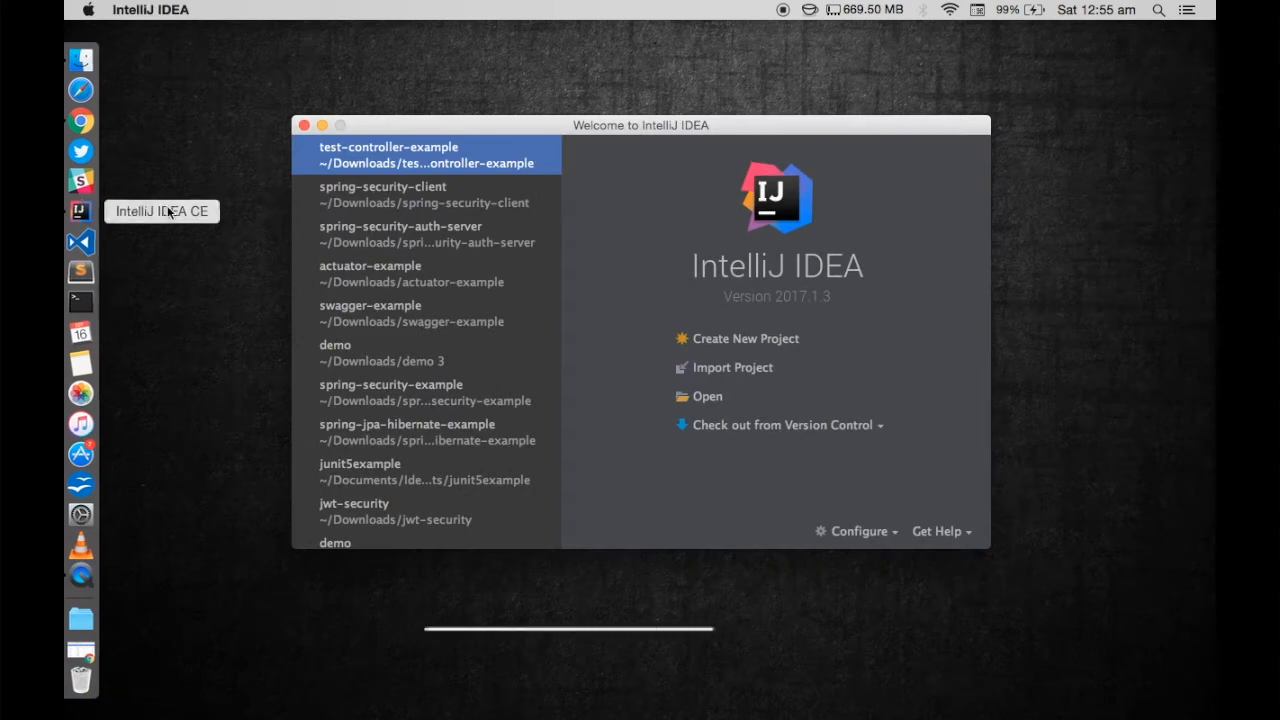
scroll(down, 3)
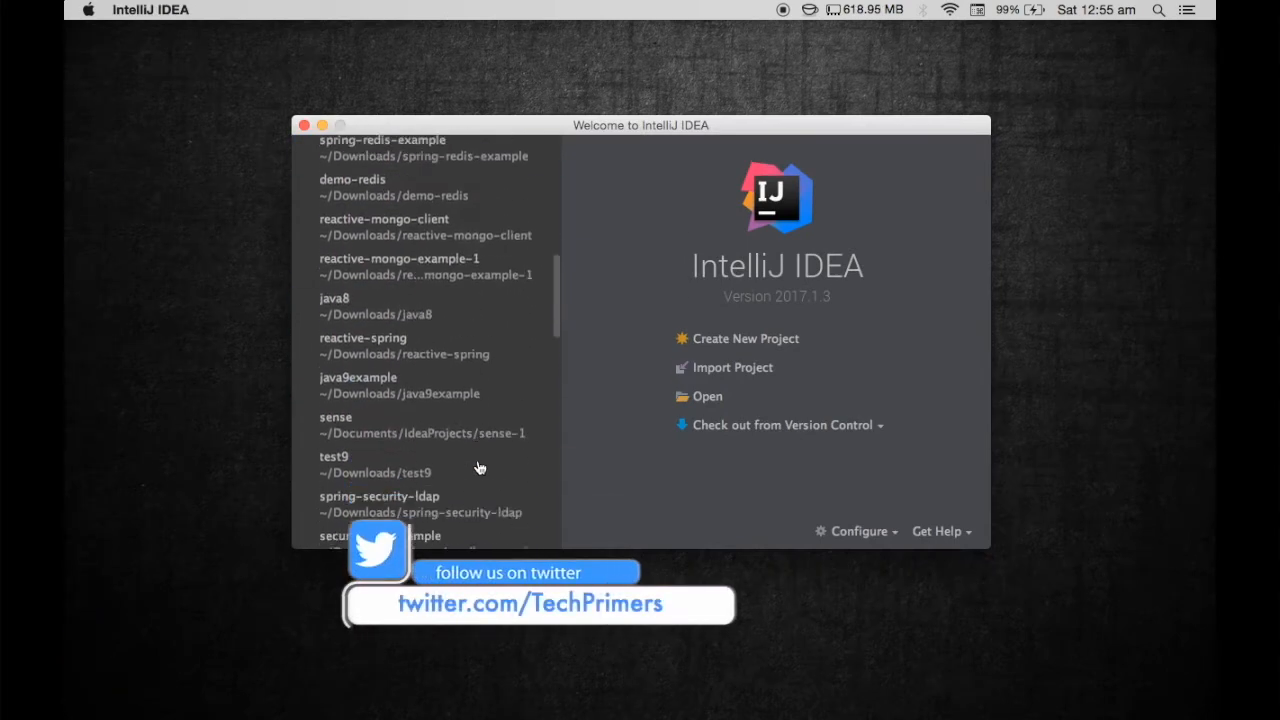
scroll(down, 3)
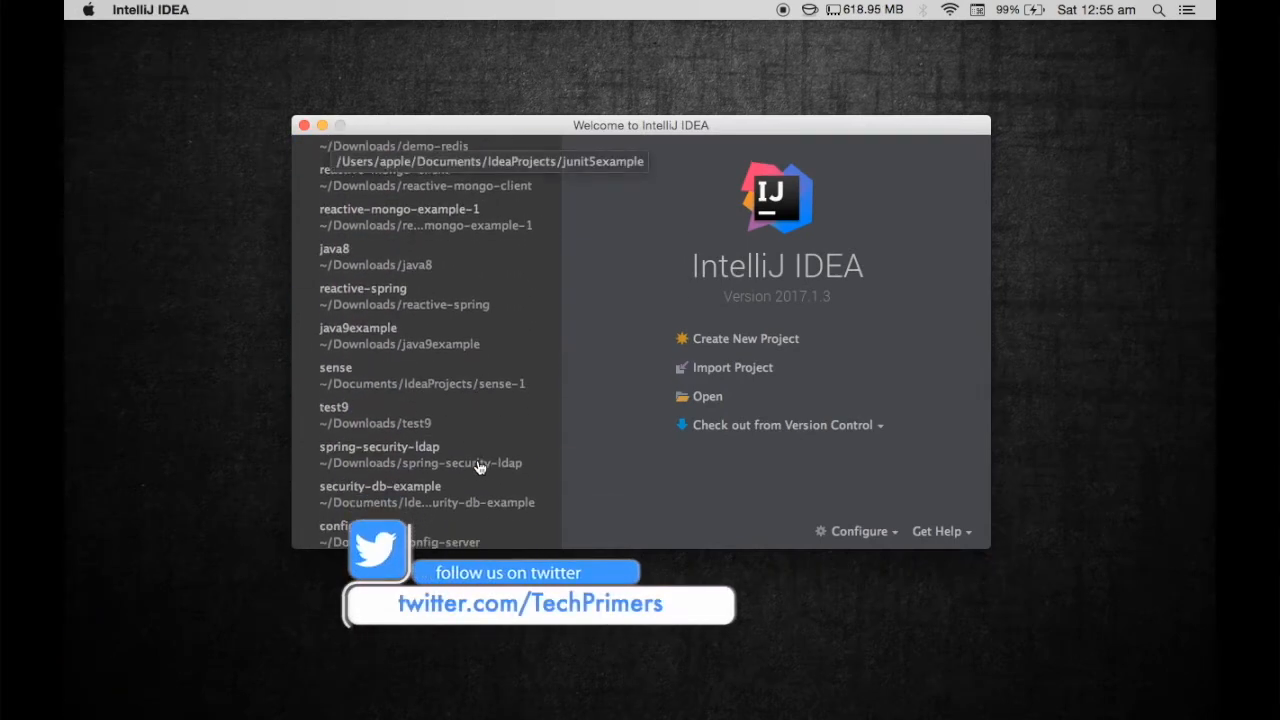
scroll(down, 3)
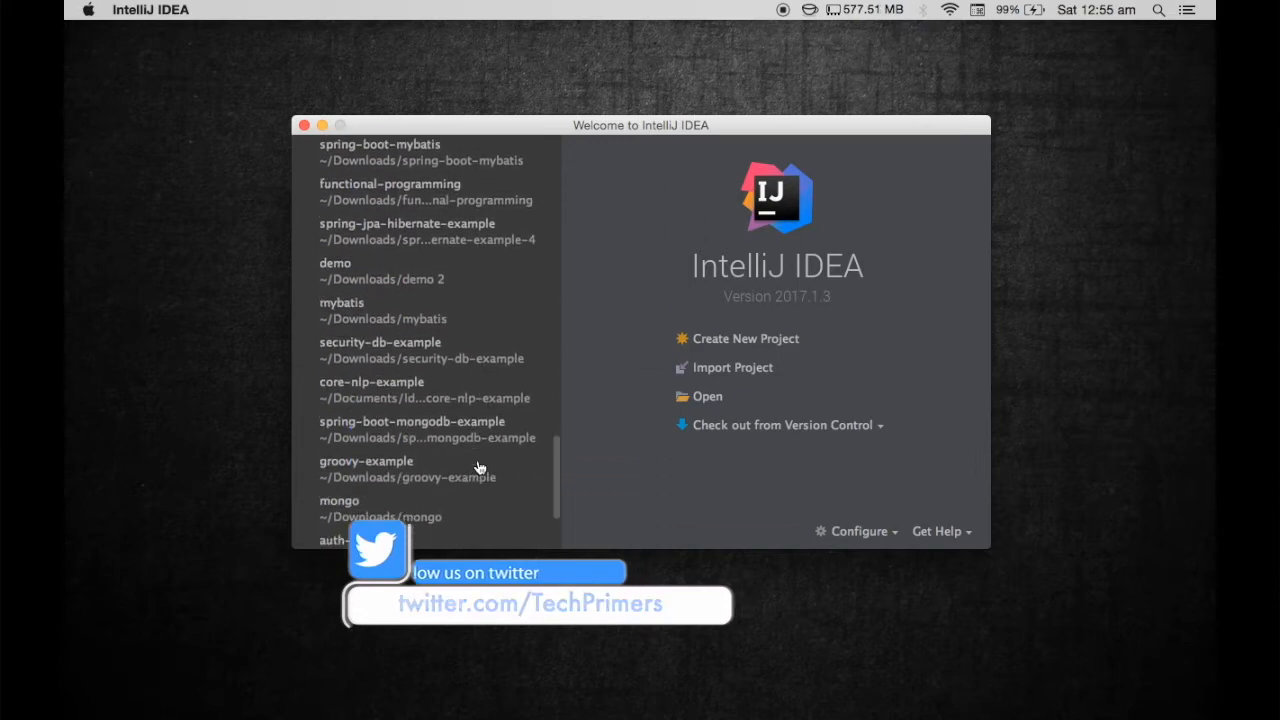
scroll(down, 3)
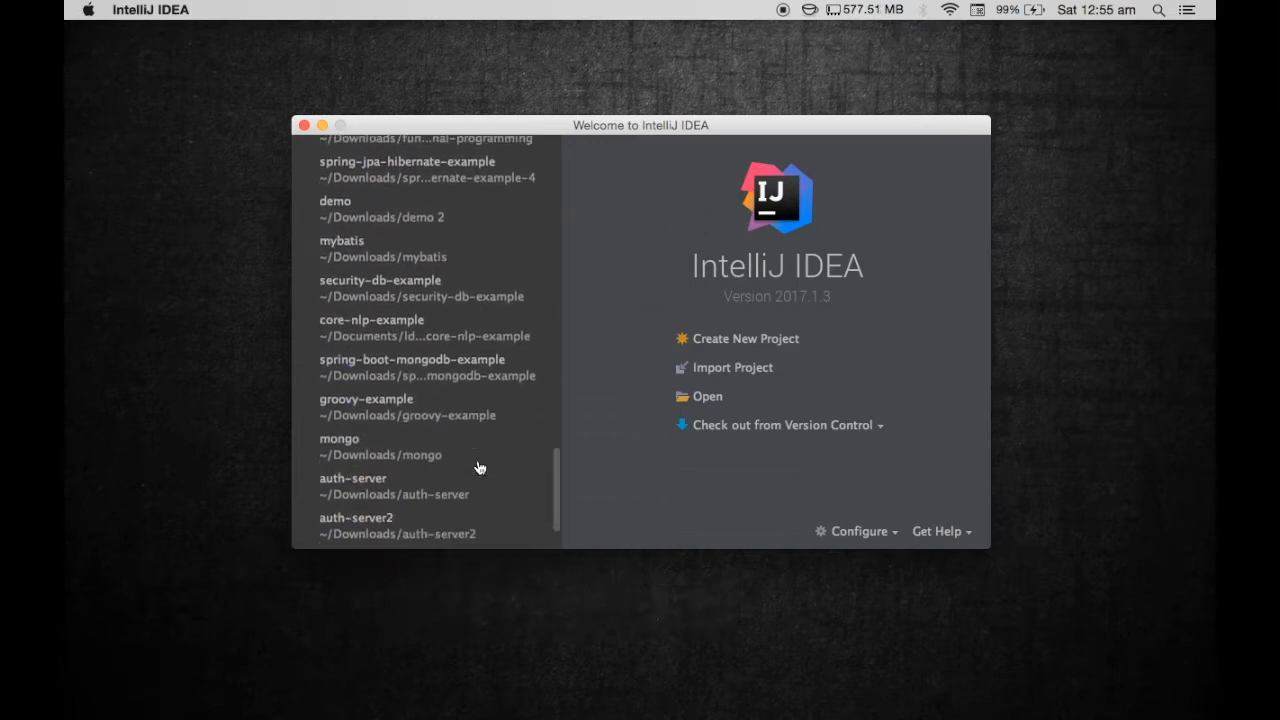
click(408, 406)
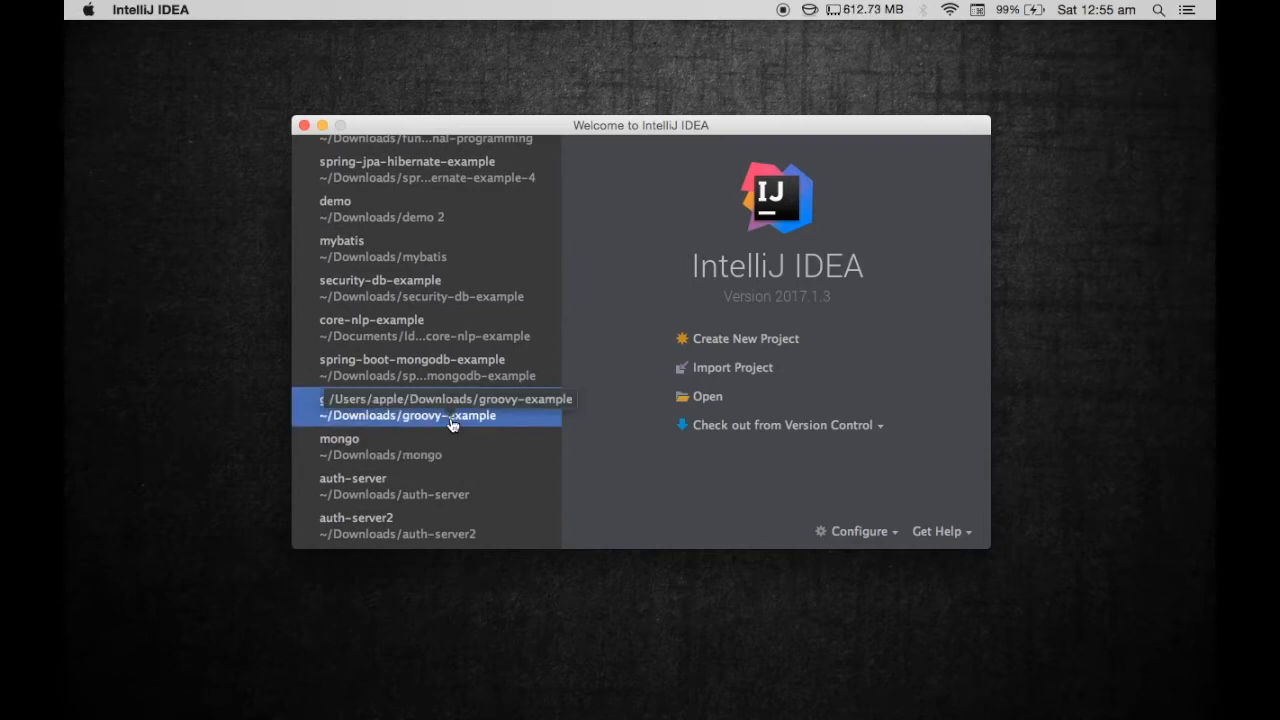
scroll(down, 3)
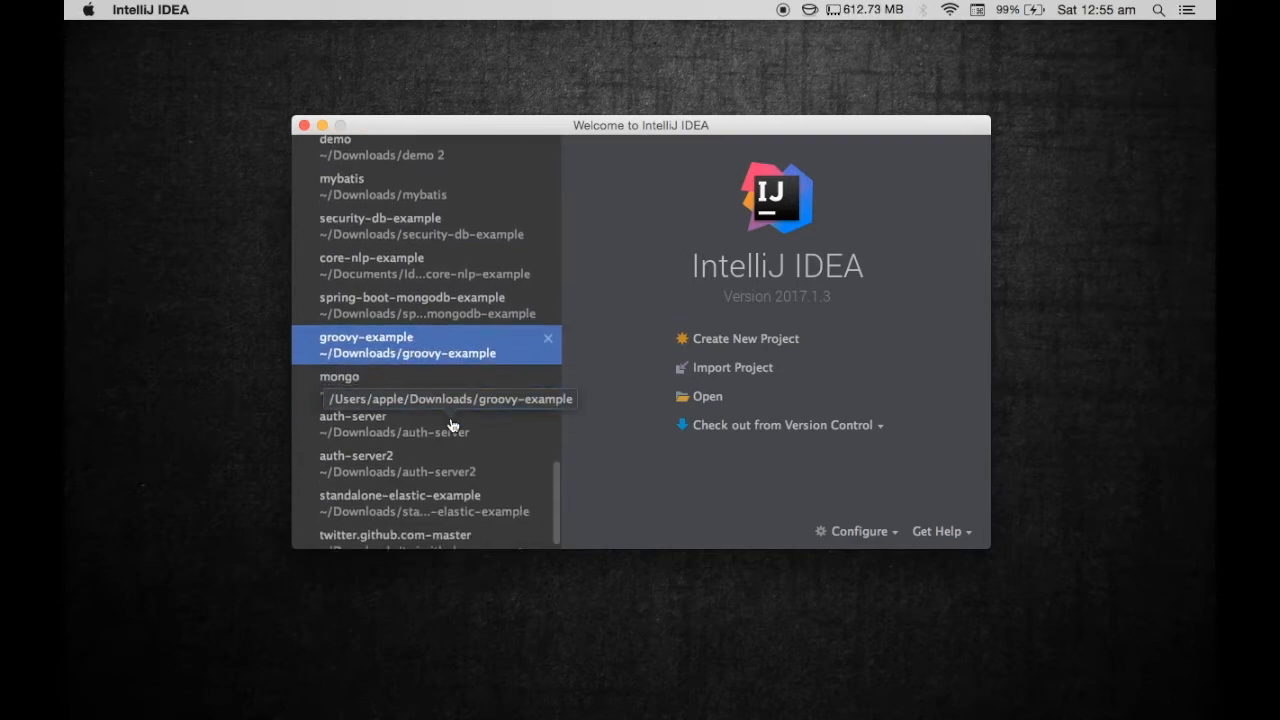
double_click(424, 344)
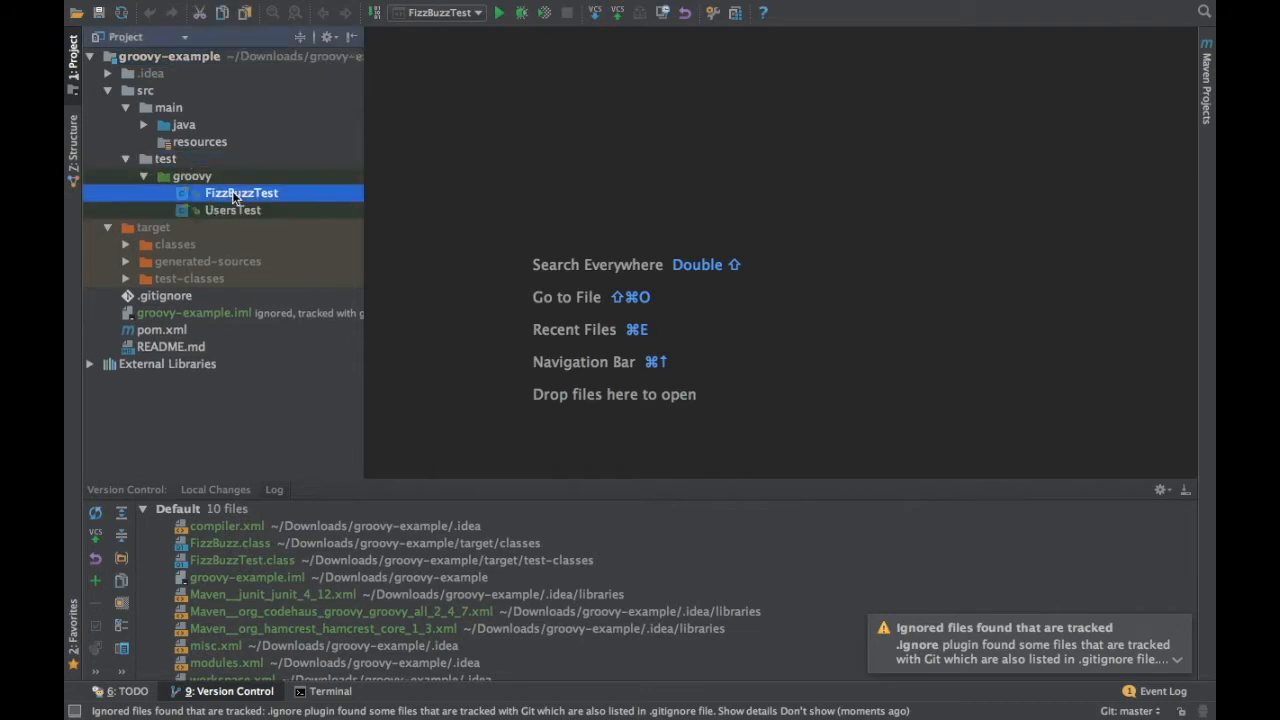
- Open FizzBuzzTest, then the FizzBuzz class from src/main/java
double_click(240, 192)
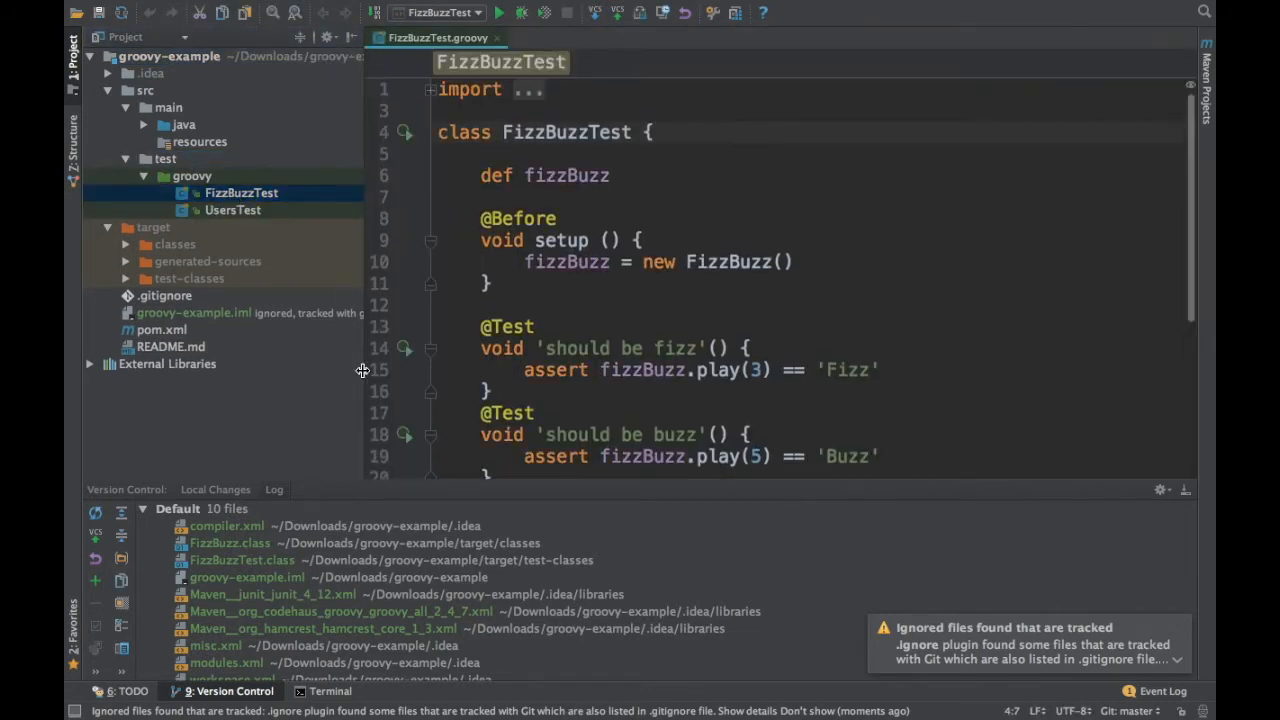
scroll(down, 3)
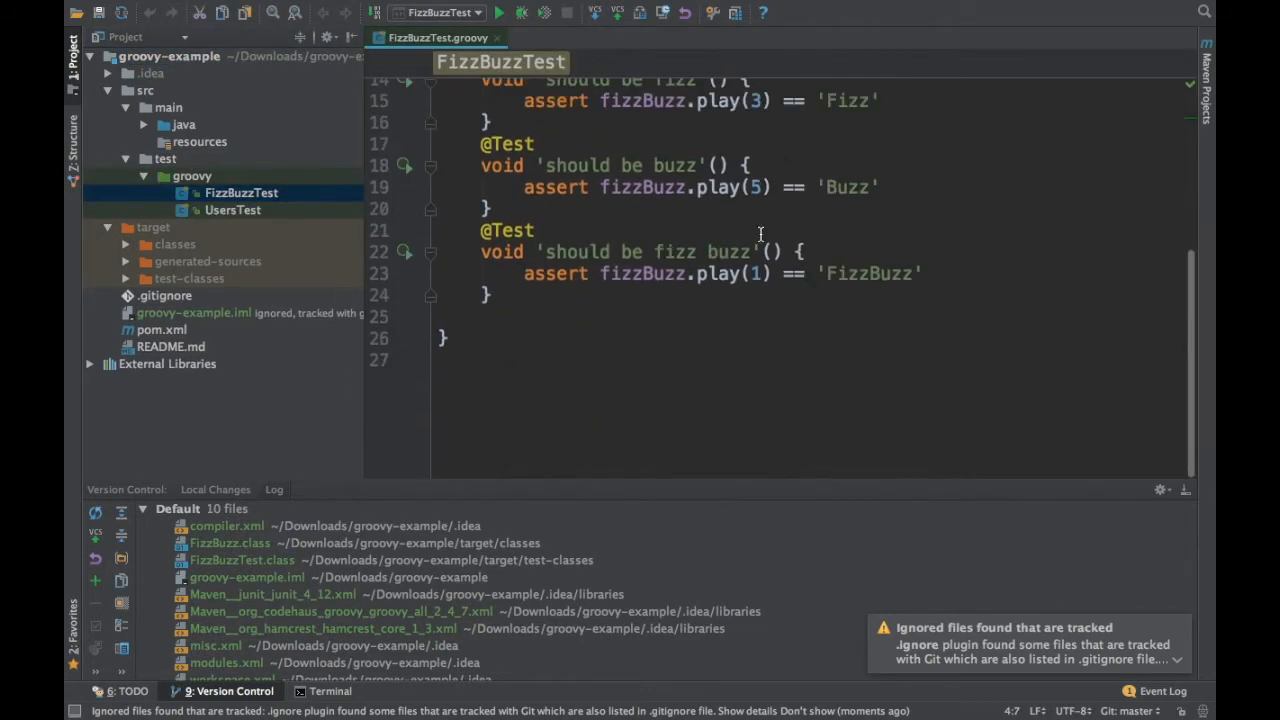
mouse_move(1188, 532)
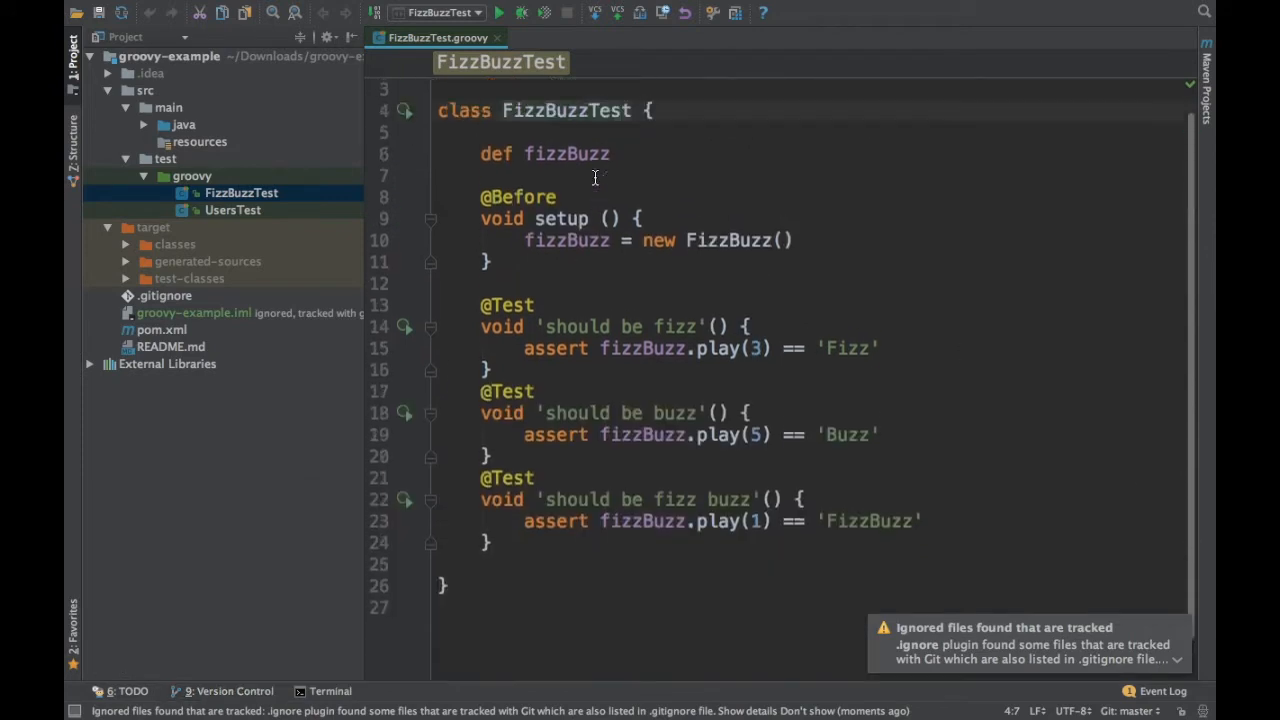
click(184, 124)
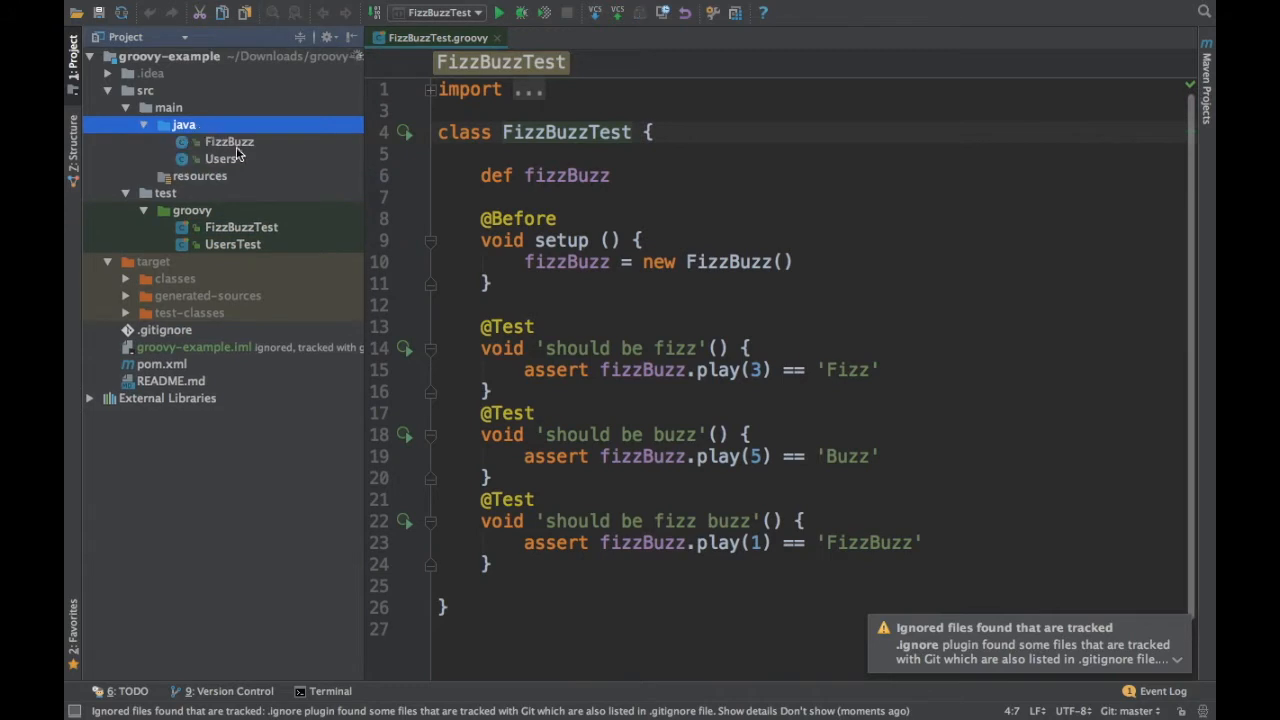
double_click(228, 140)
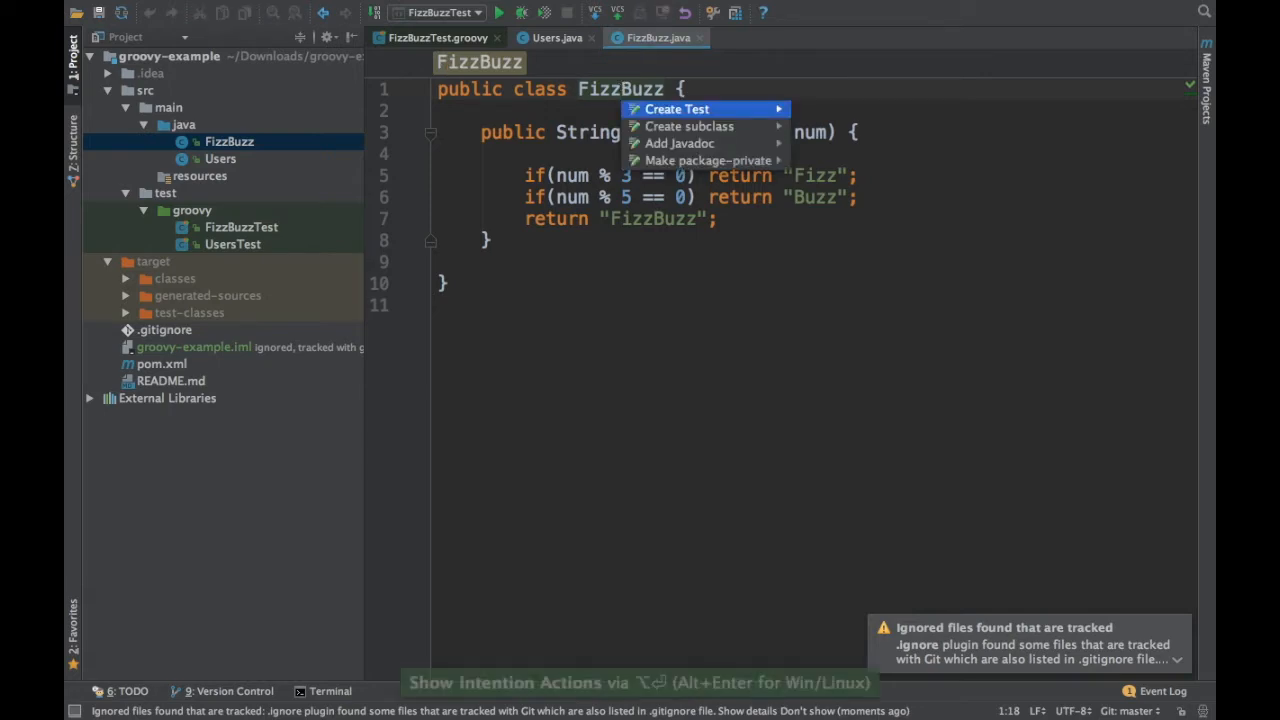
- Start Create Test for FizzBuzz with Spock as library, then cancel since Spock is missing
key(Escape)
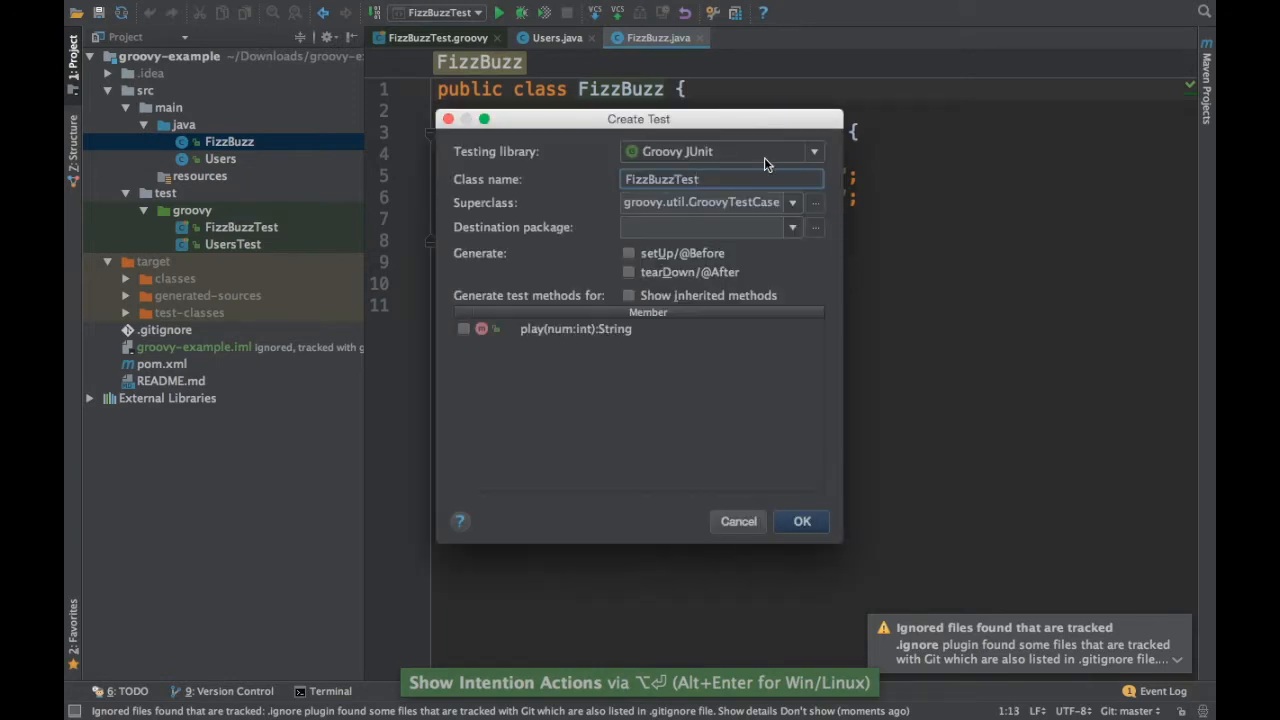
click(812, 152)
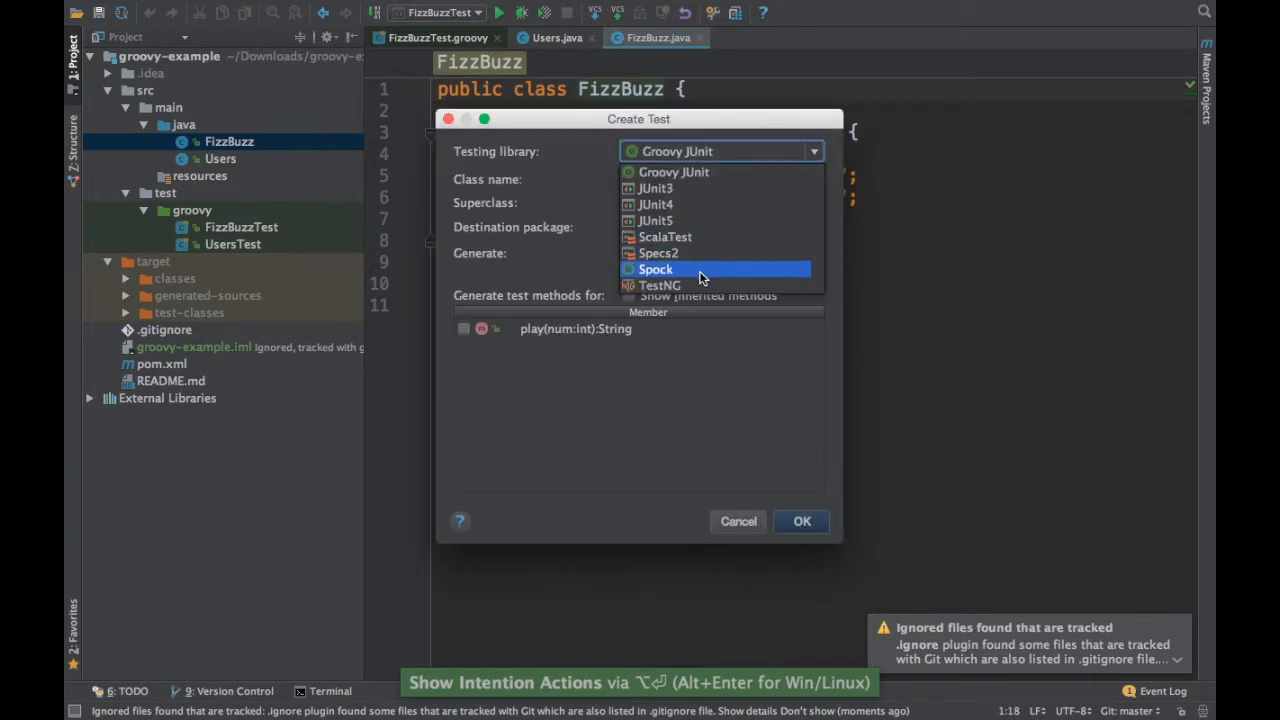
click(656, 268)
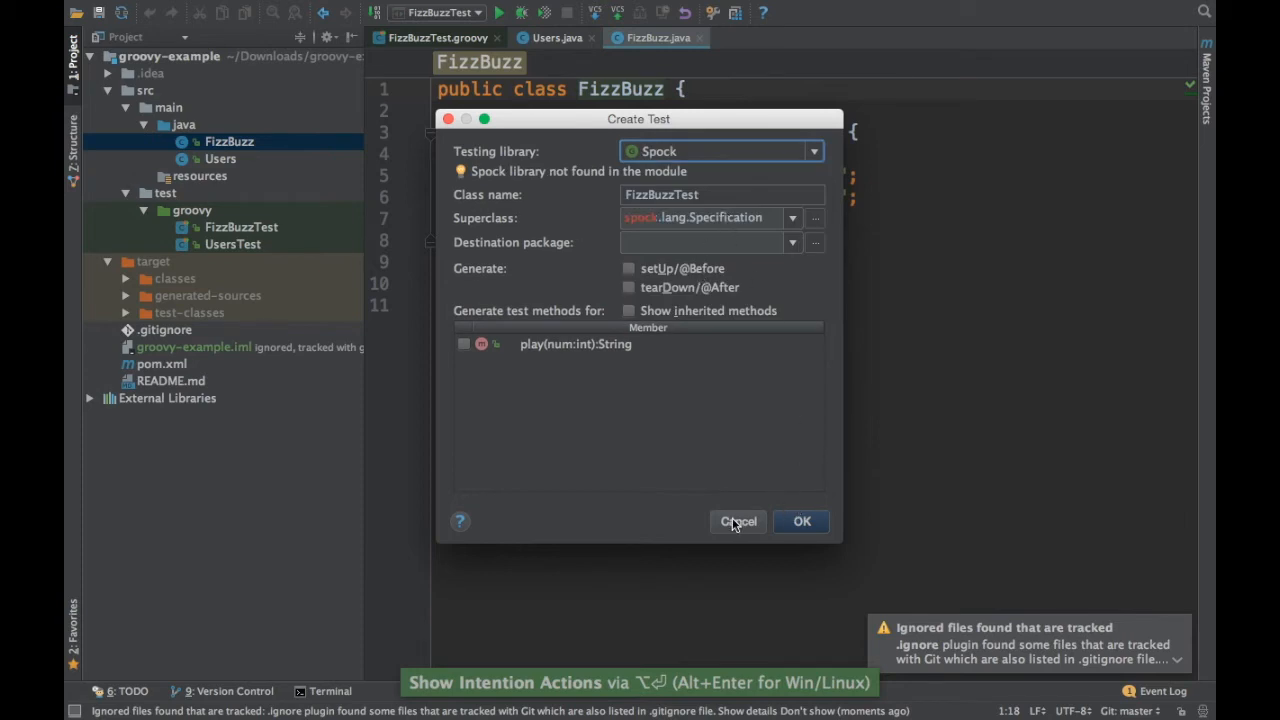
click(736, 520)
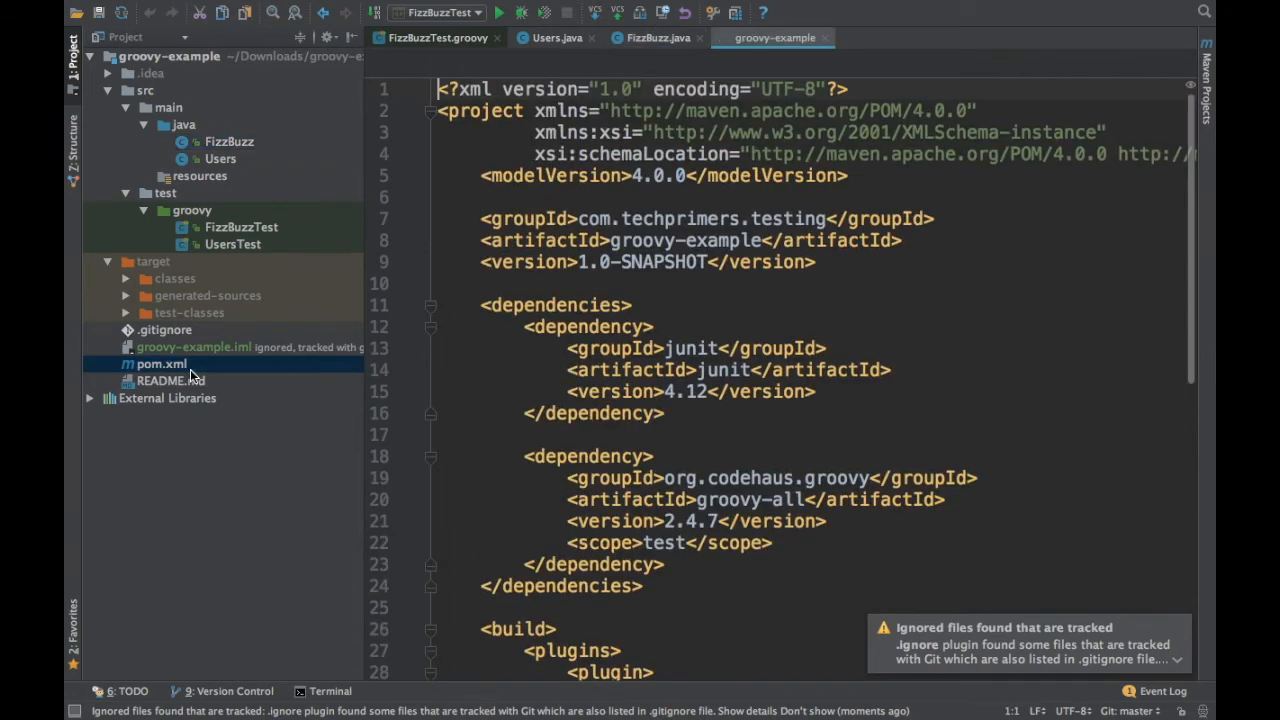
- Add a test-scoped spock-core 1.1-groovy-2.4 dependency in pom.xml and return to FizzBuzzTest
scroll(down, 3)
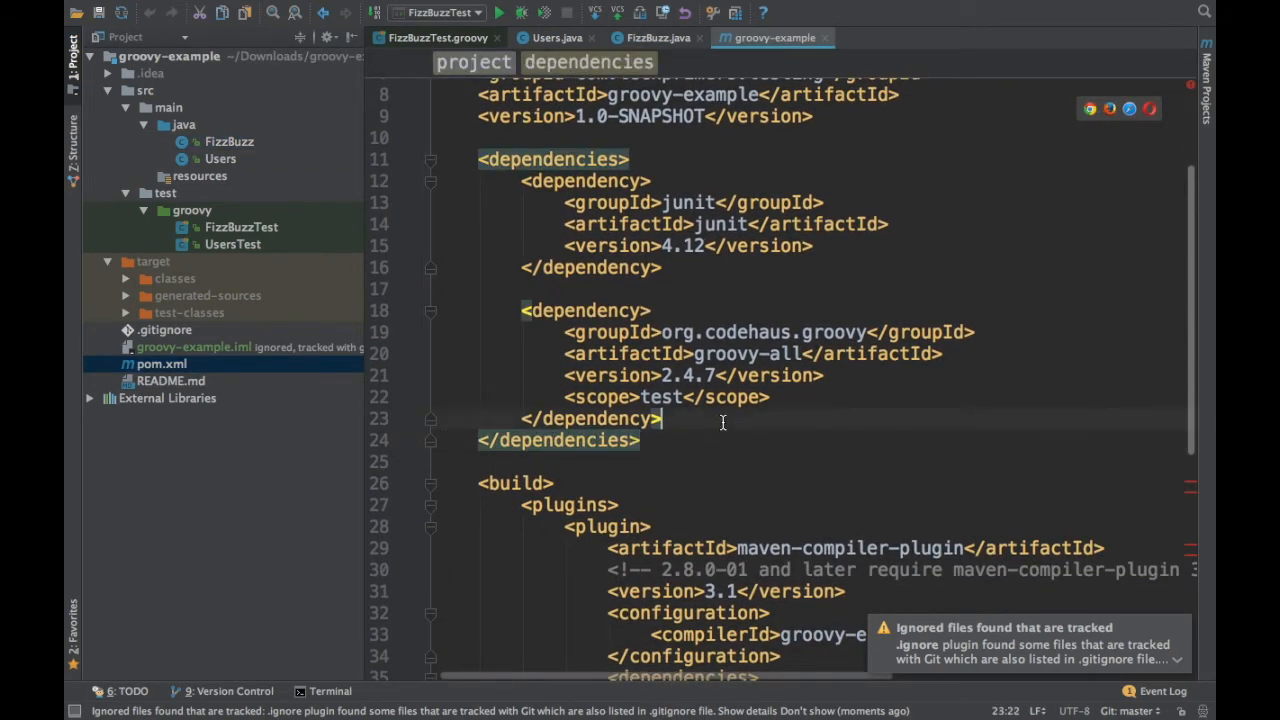
text(spockframework</groupId>)
text(<artifactId>spock-core</artifactId>)
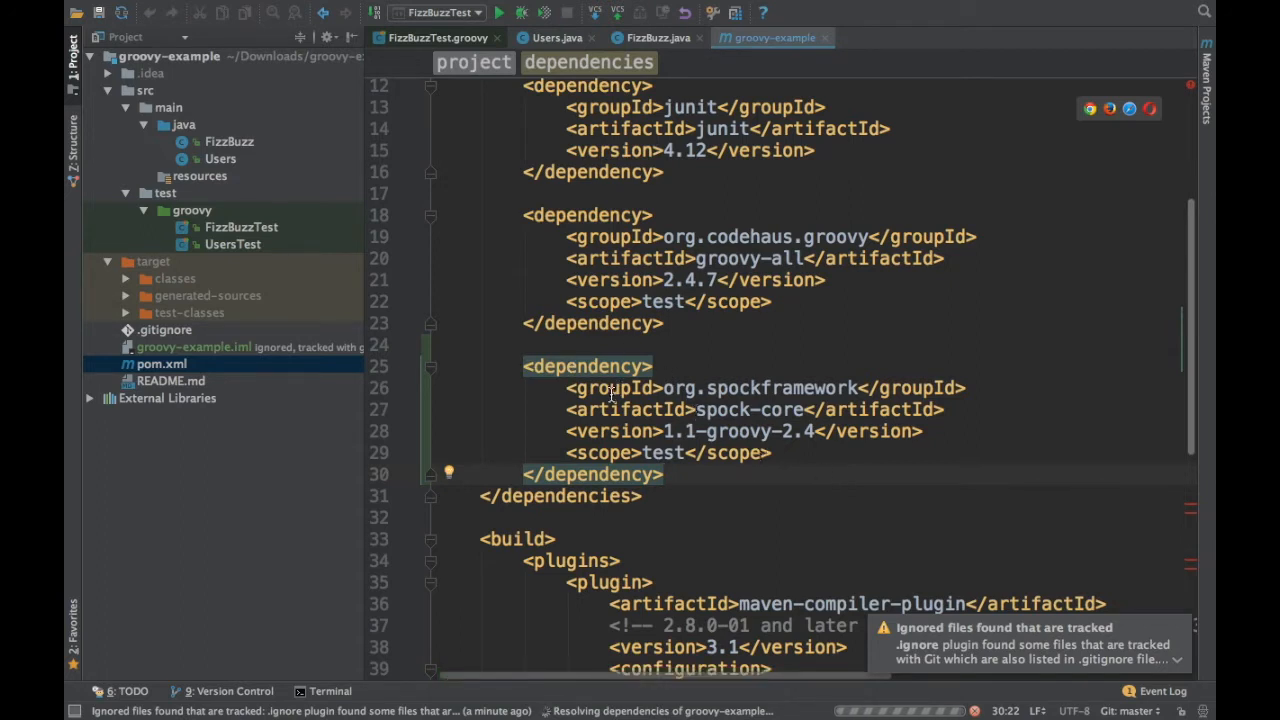
mouse_move(682, 452)
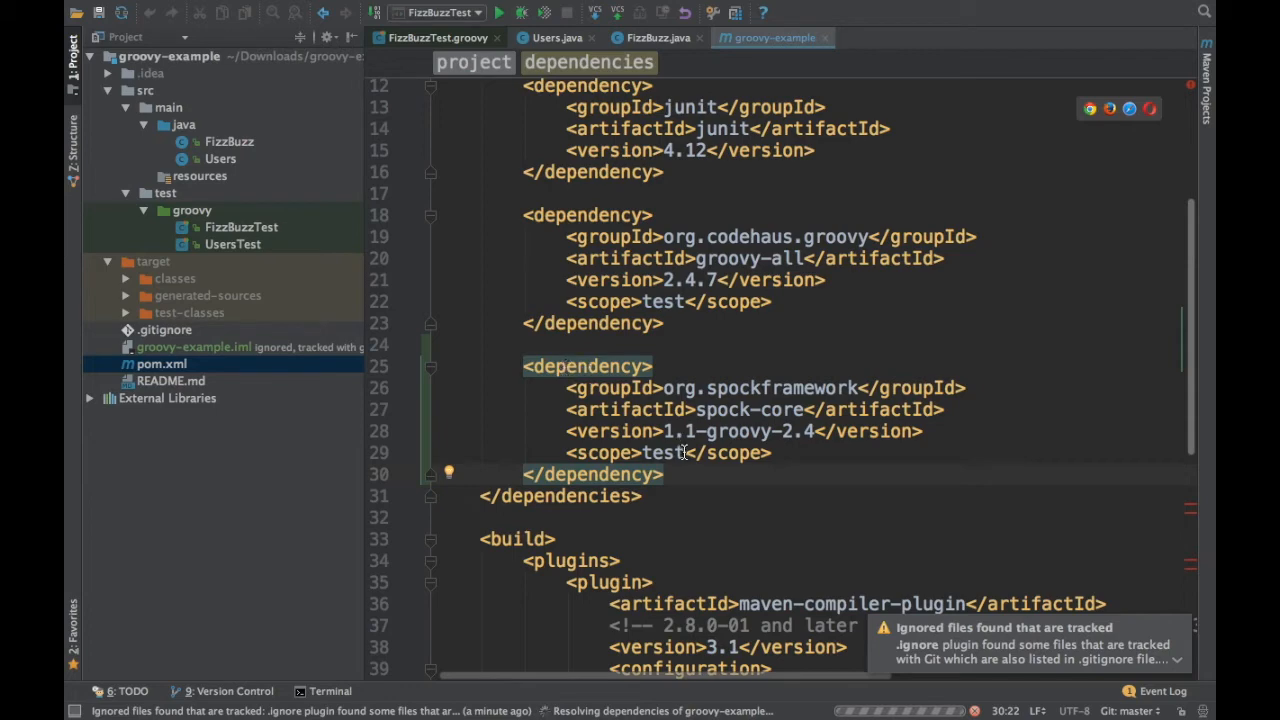
click(240, 228)
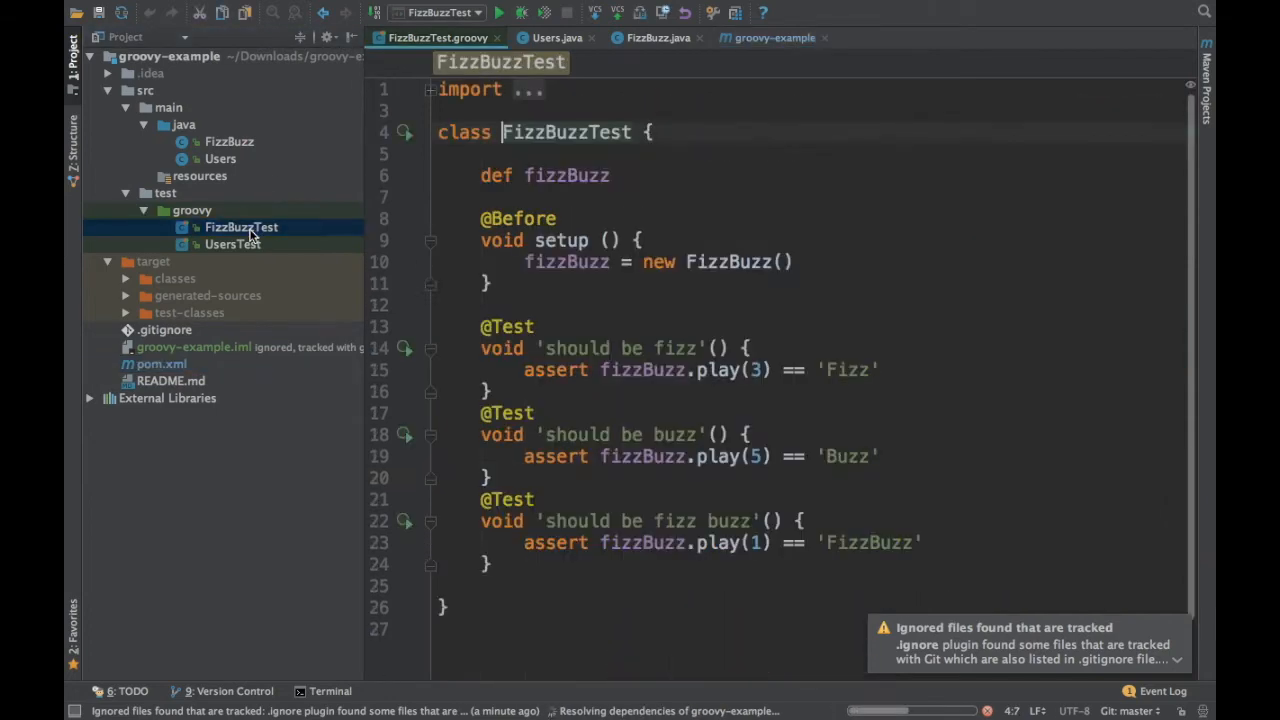
- Create a Spock test class named FizzBuzzSpockTest for FizzBuzz
click(658, 36)
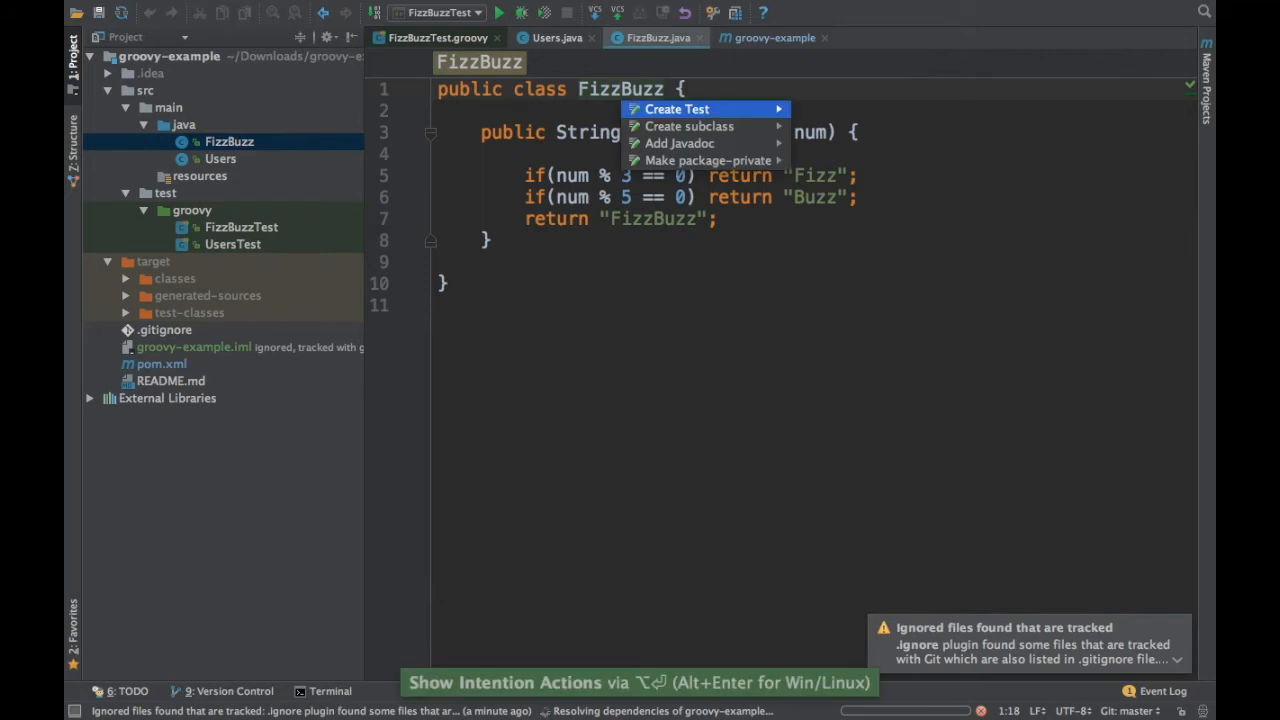
click(676, 108)
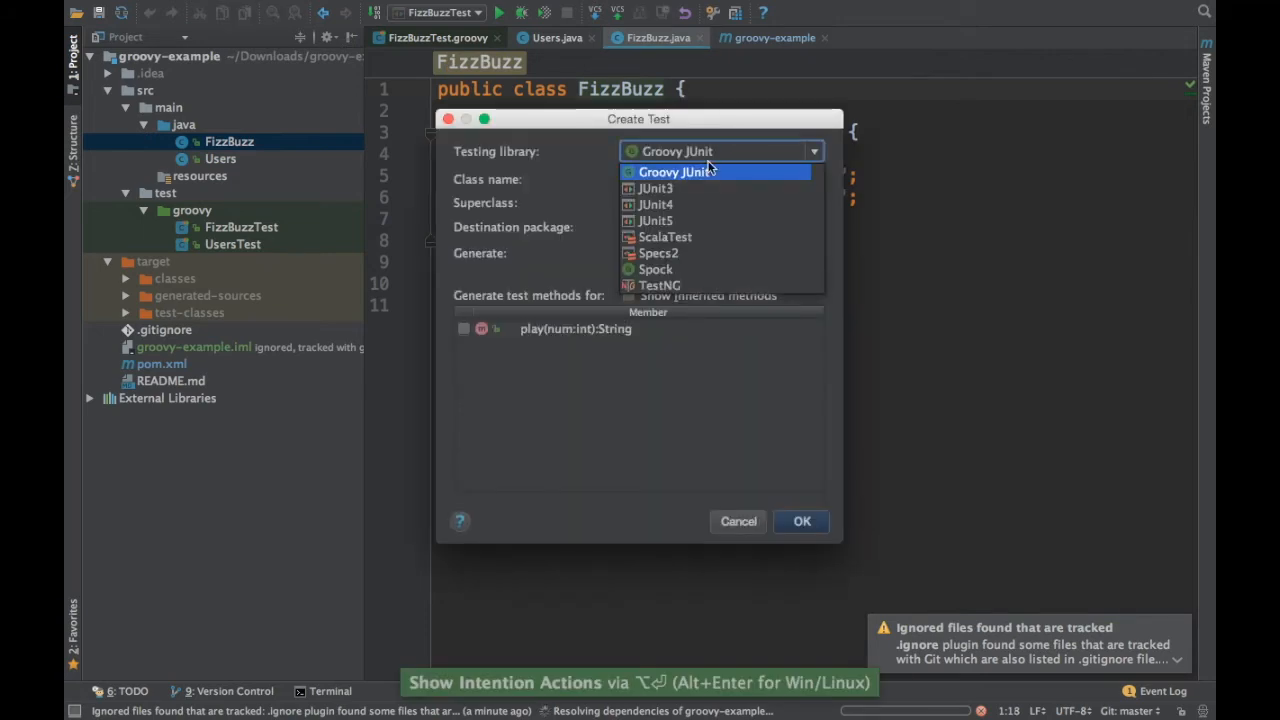
click(656, 252)
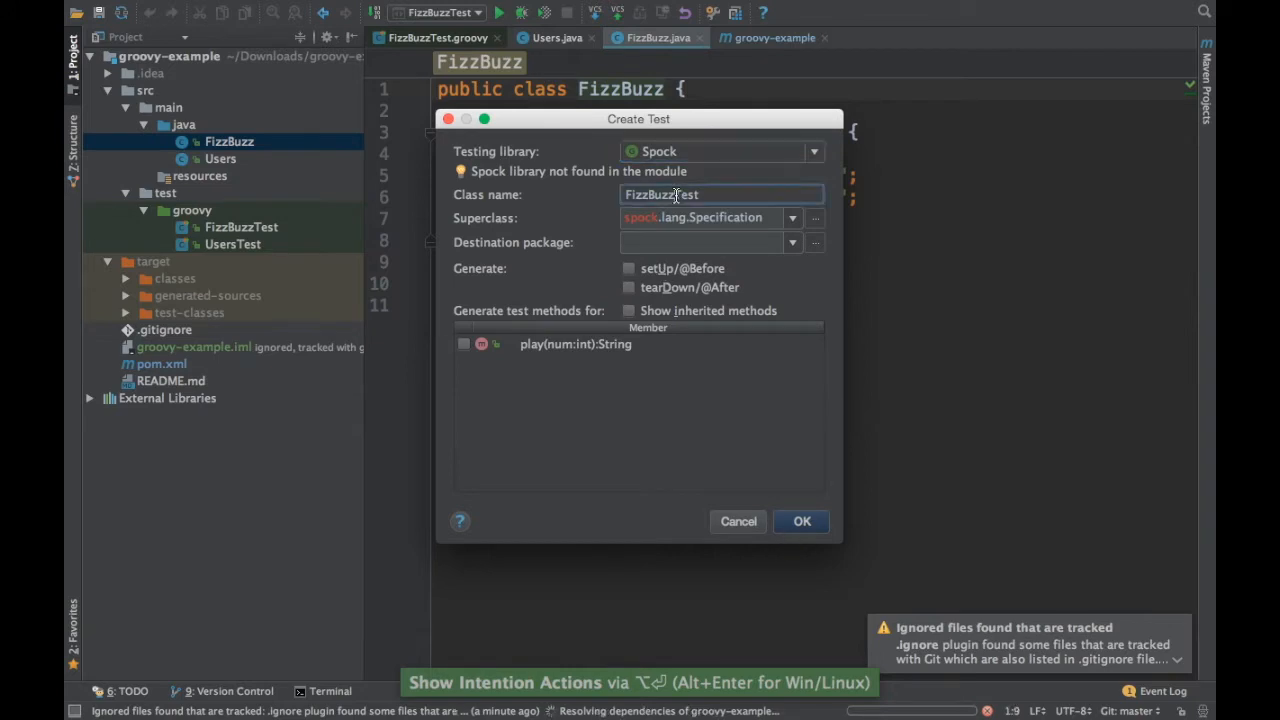
click(800, 520)
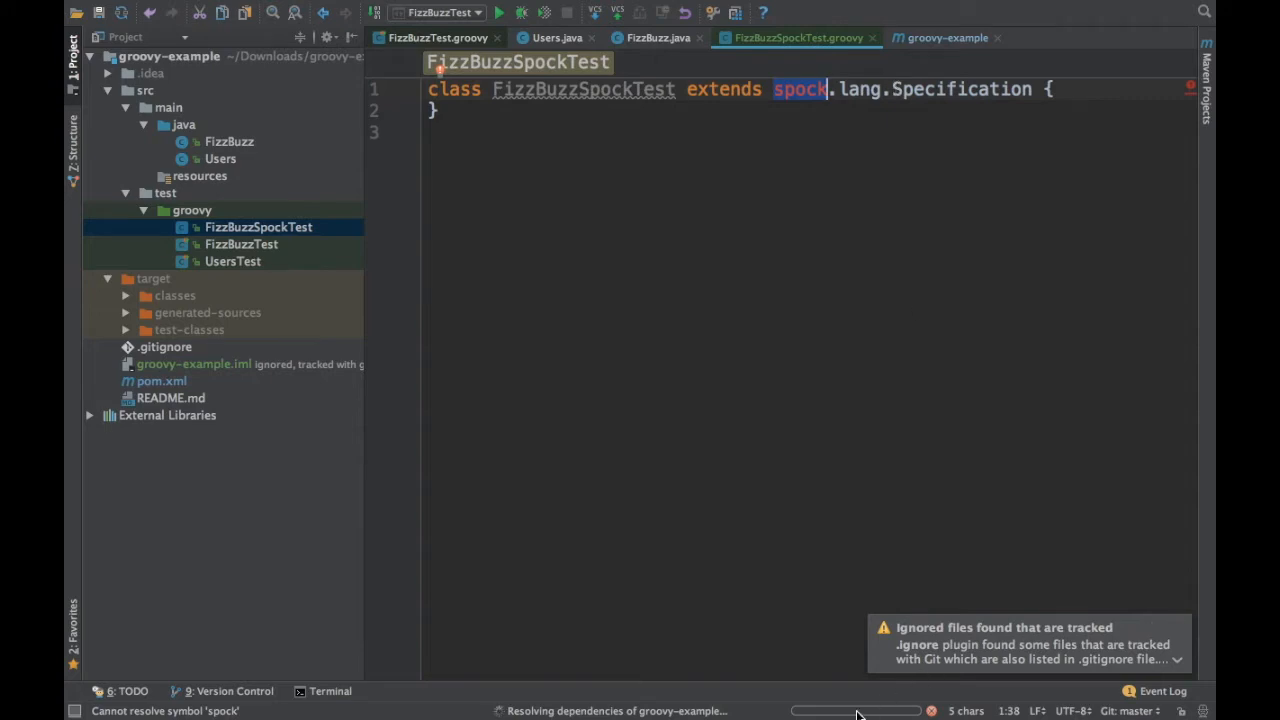
- Check Maven download progress in Background Tasks, then place the caret inside the FizzBuzzSpockTest body
click(884, 710)
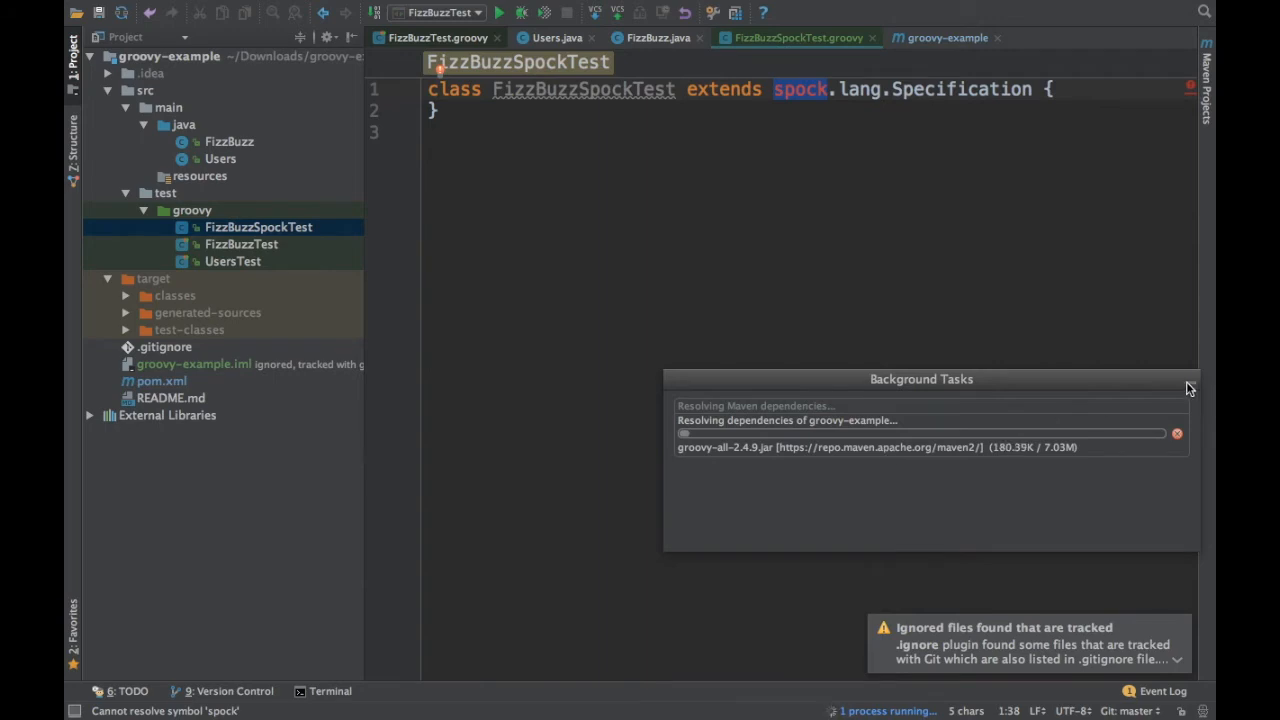
click(1190, 388)
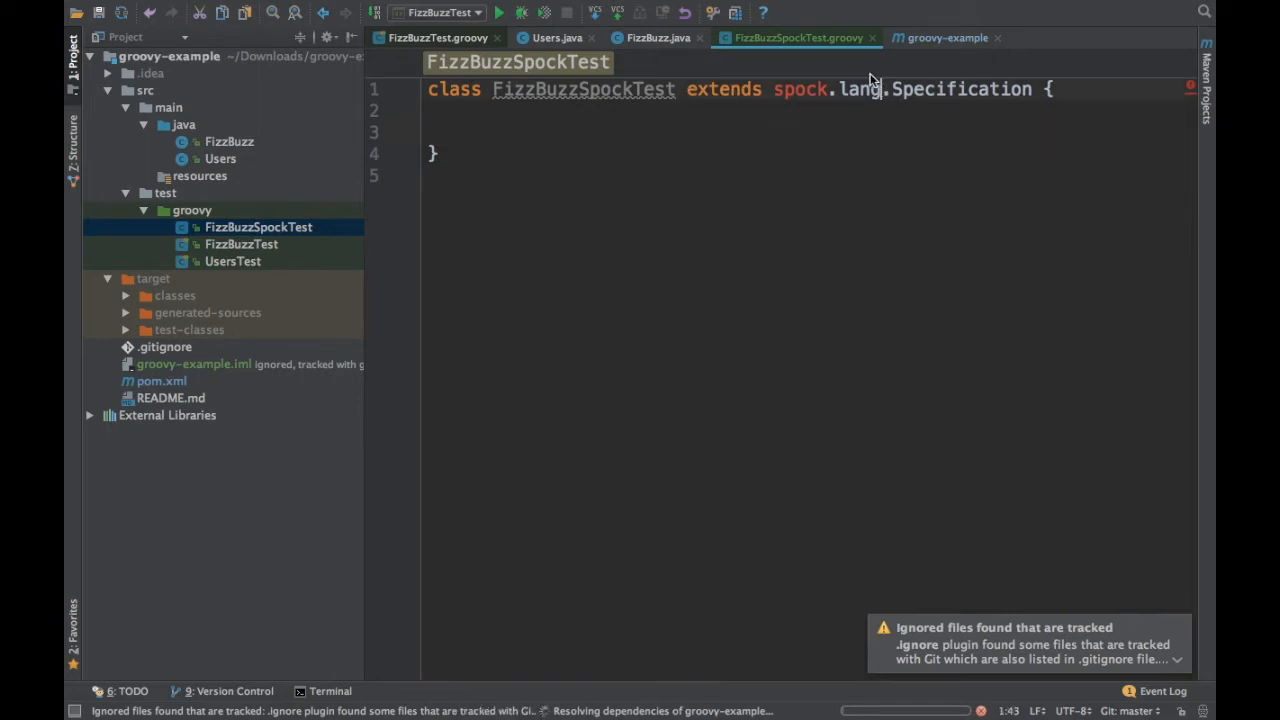
double_click(958, 88)
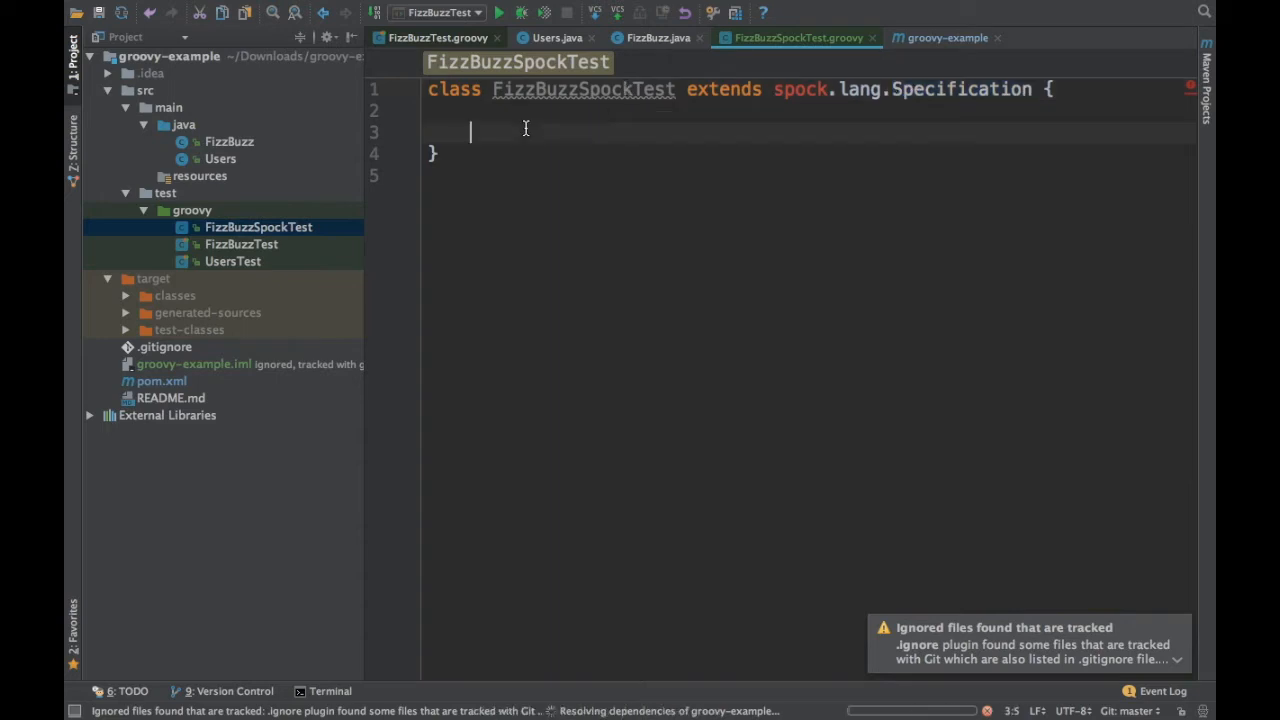
- Write an empty feature method def 'should return fizz'() in FizzBuzzSpockTest
text(def)
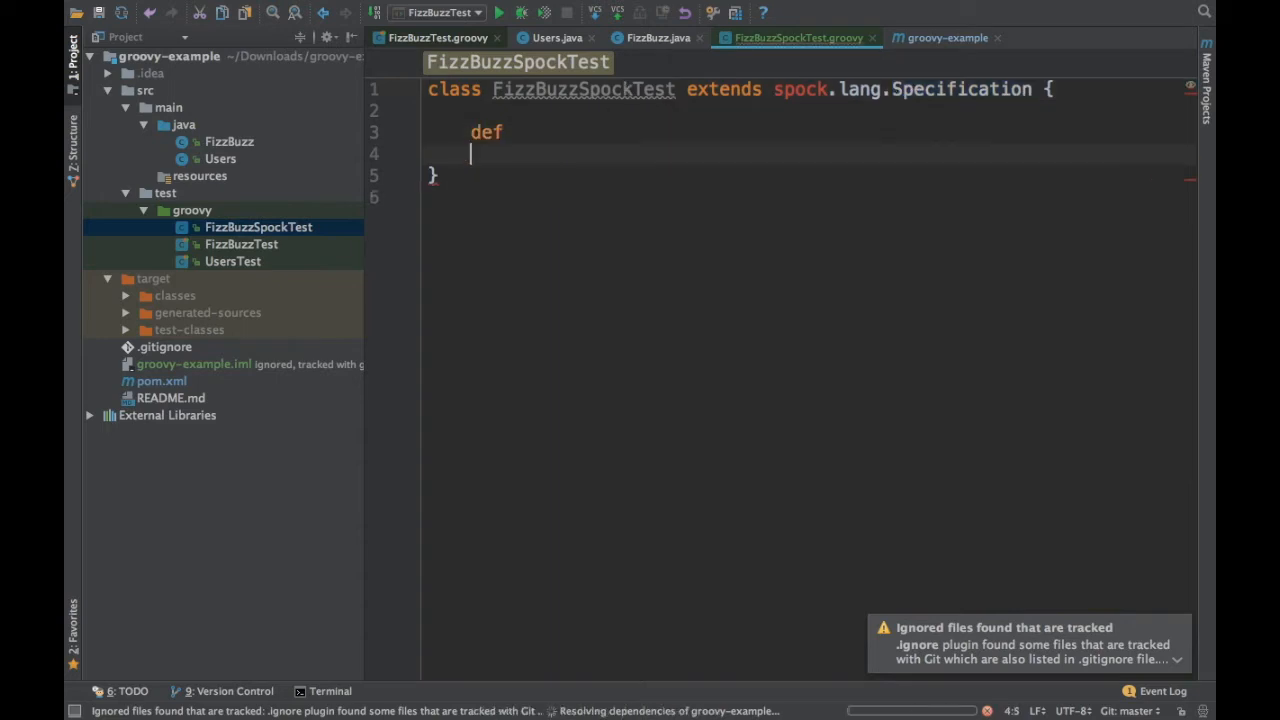
key(Backspace)
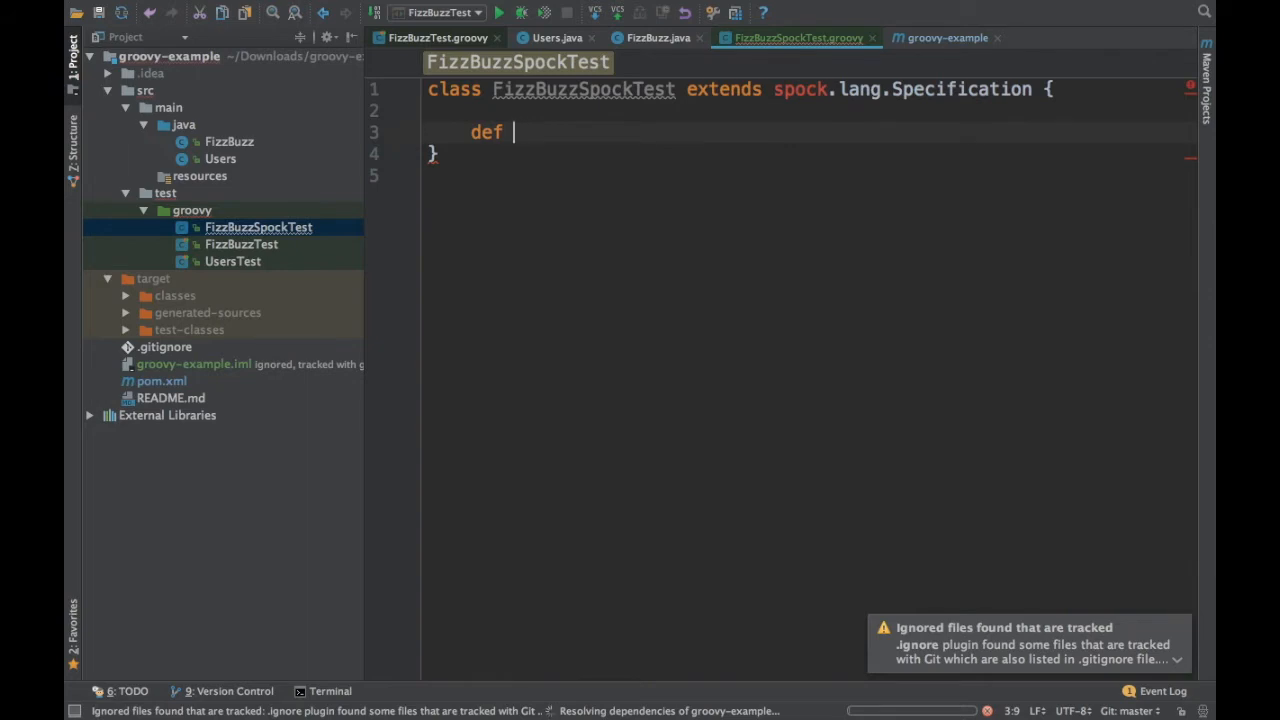
text(')
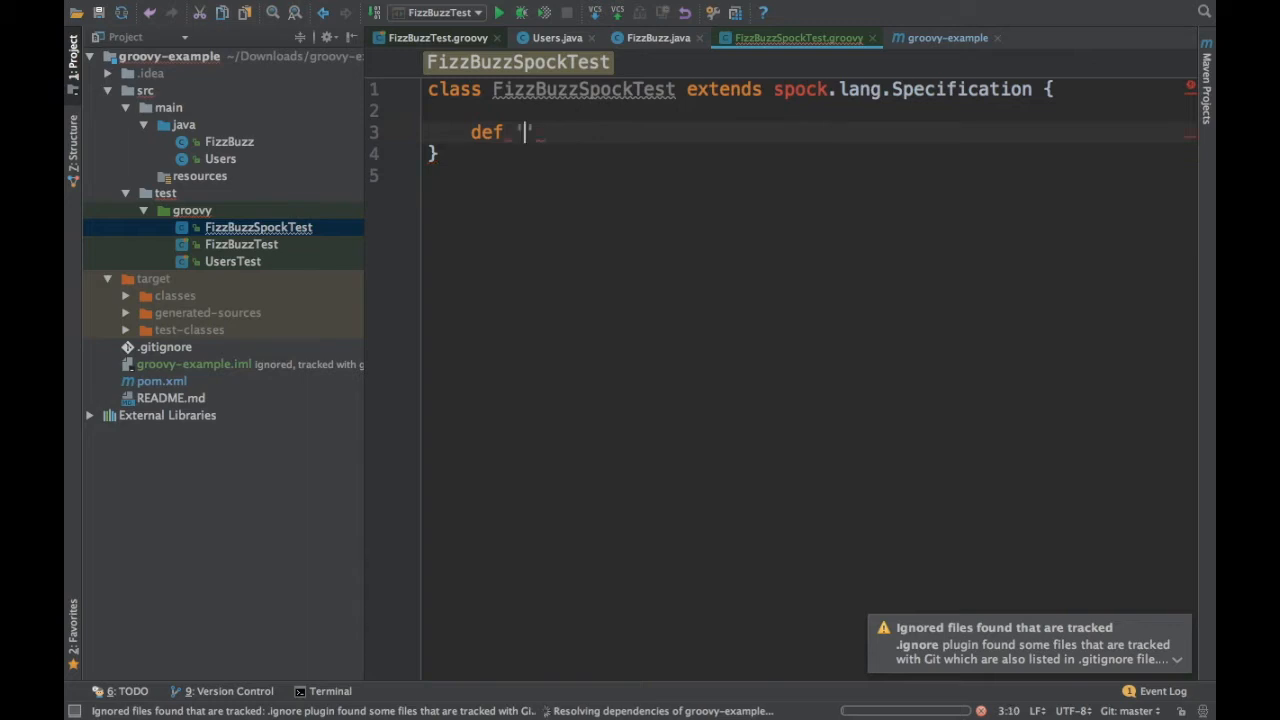
text(')
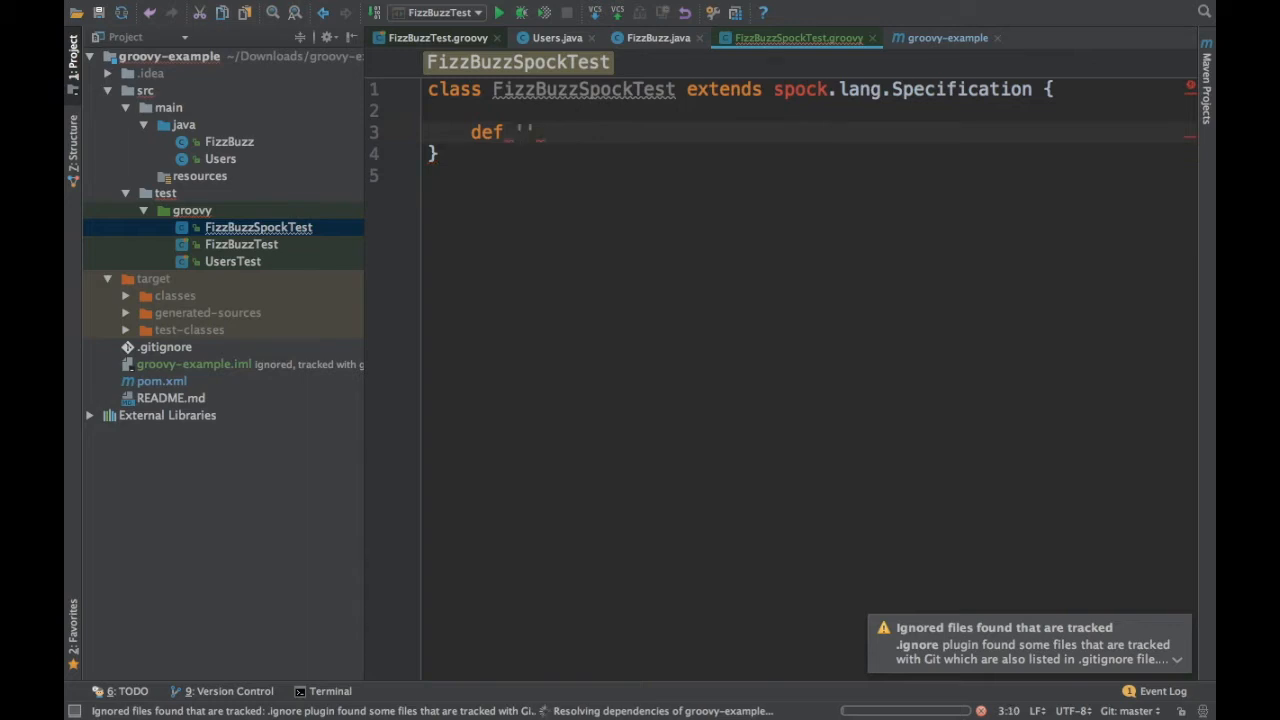
click(240, 244)
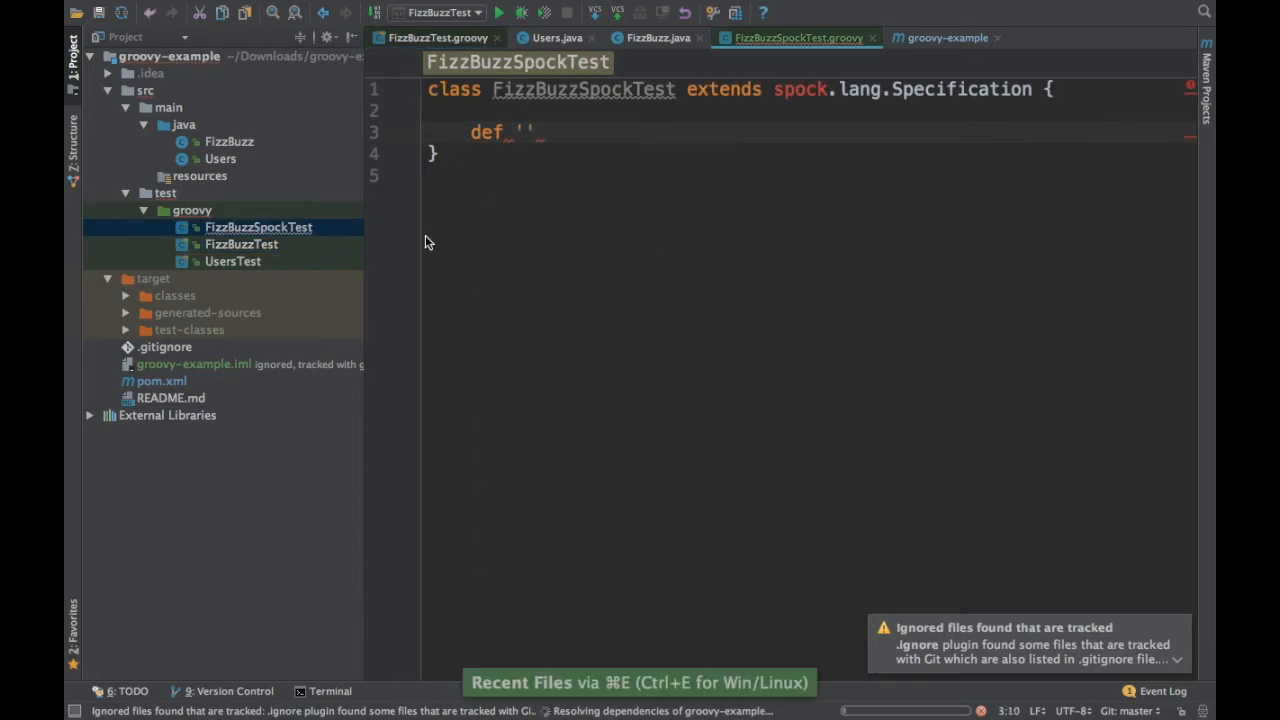
mouse_move(400, 158)
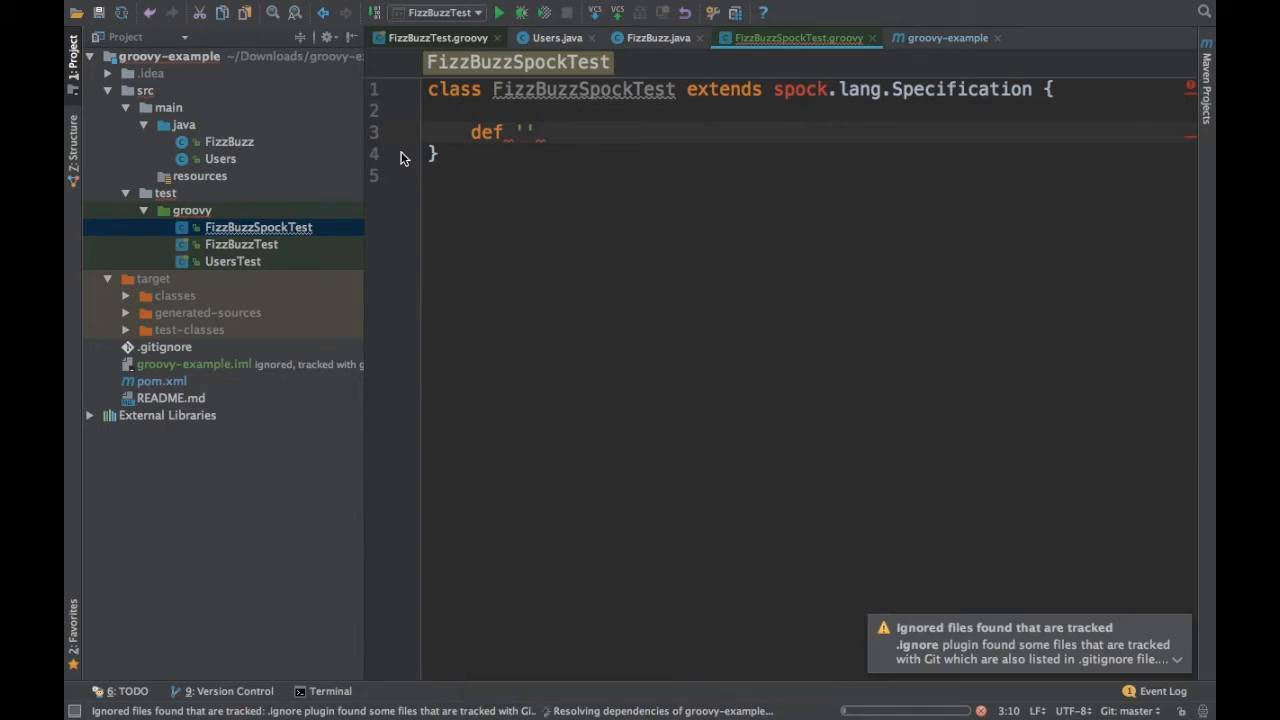
text(should return)
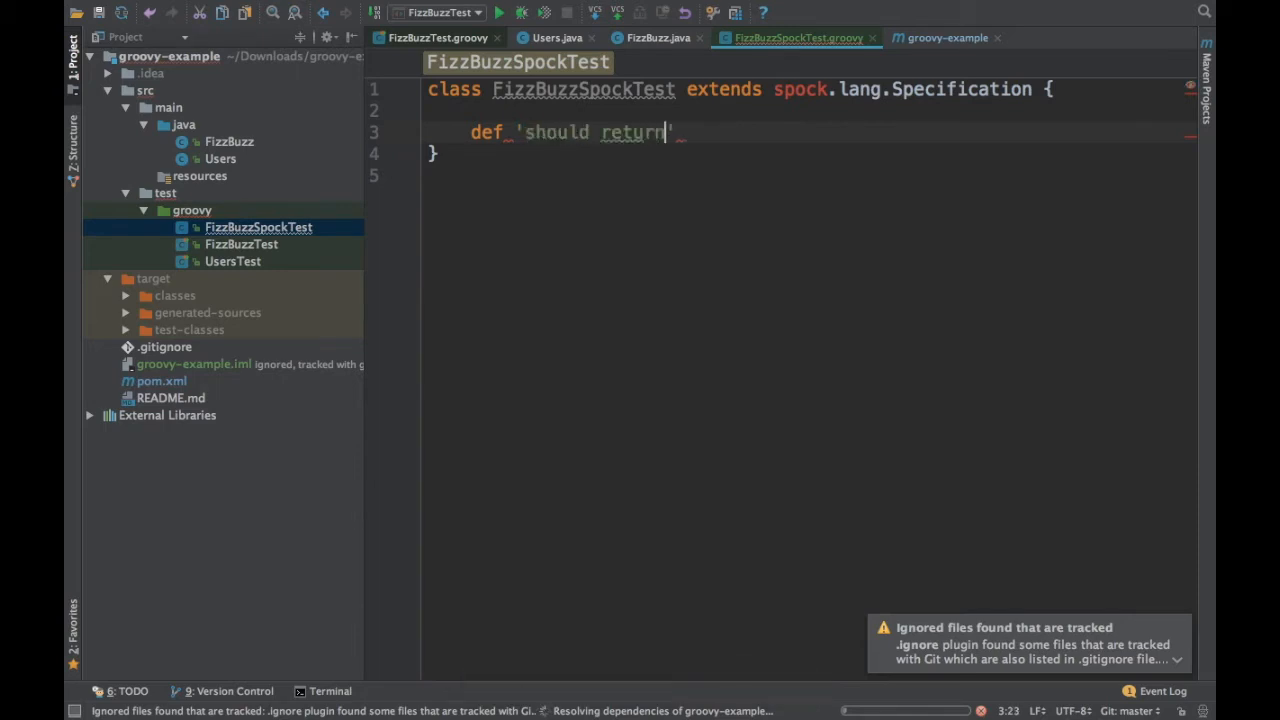
text(fizz'() {)
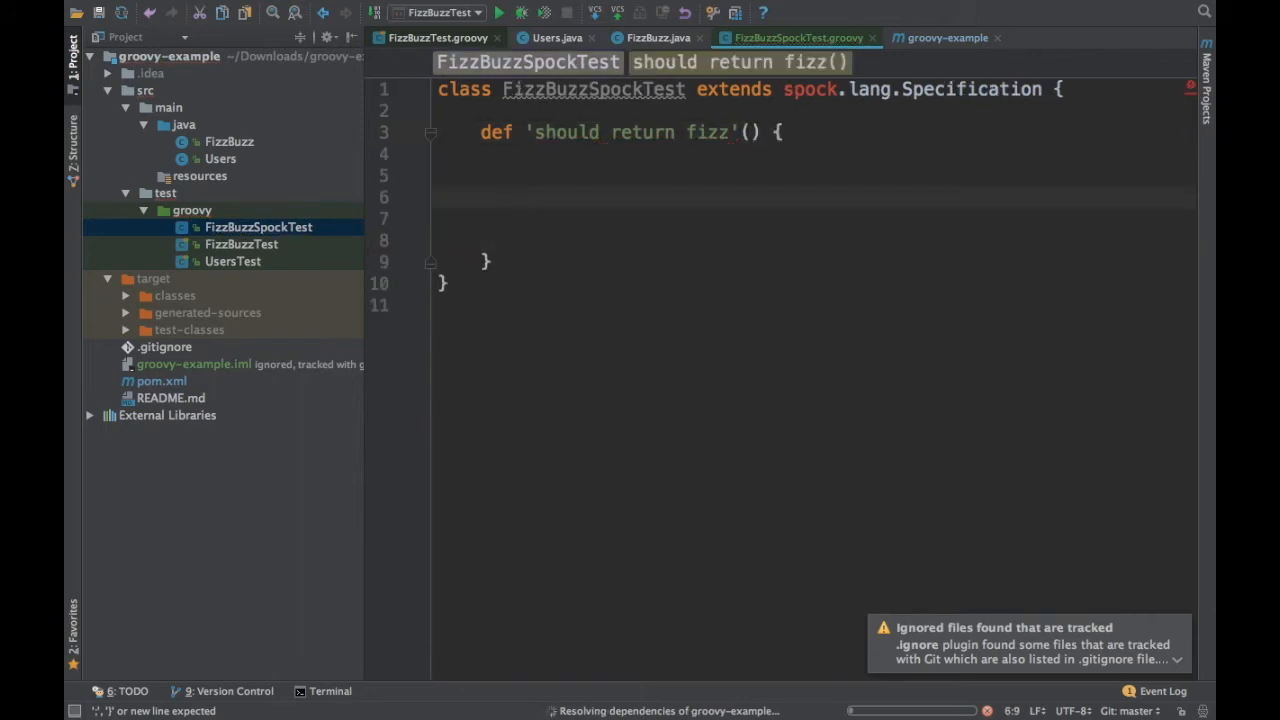
- Write a when: 'We are going to play with 3' block creating a new FizzBuzz instance
text(when:)
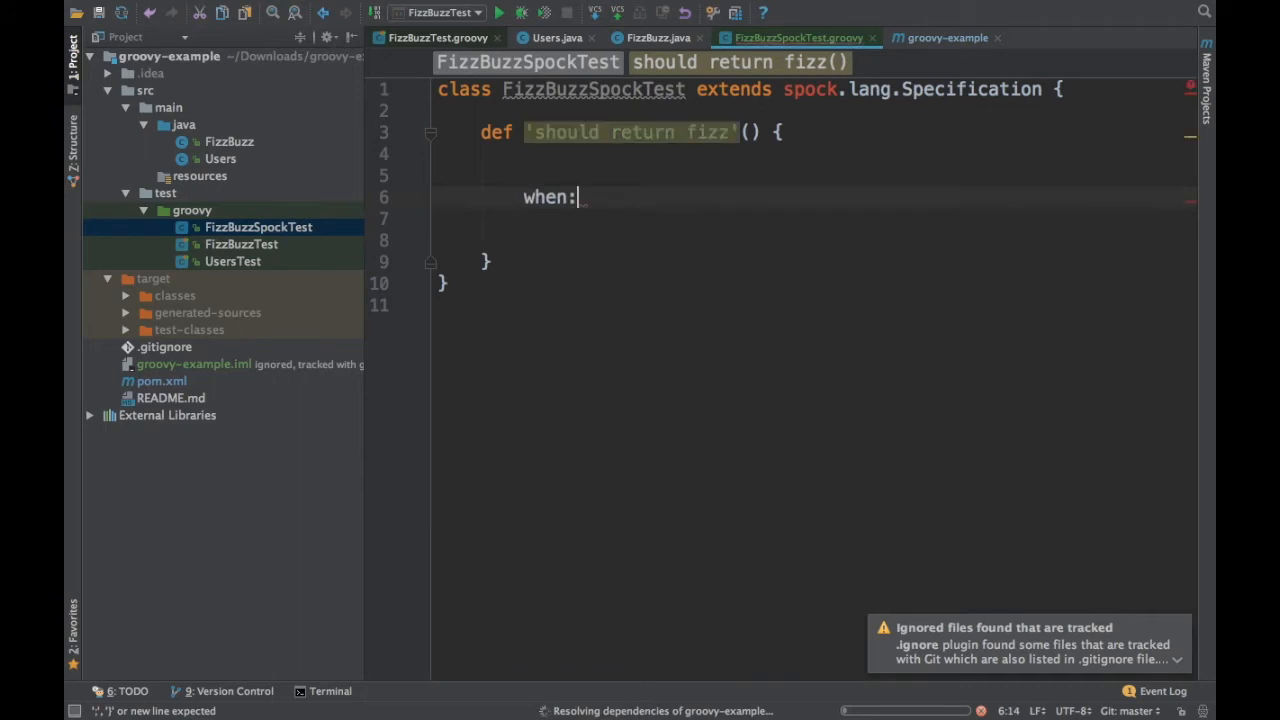
text('')
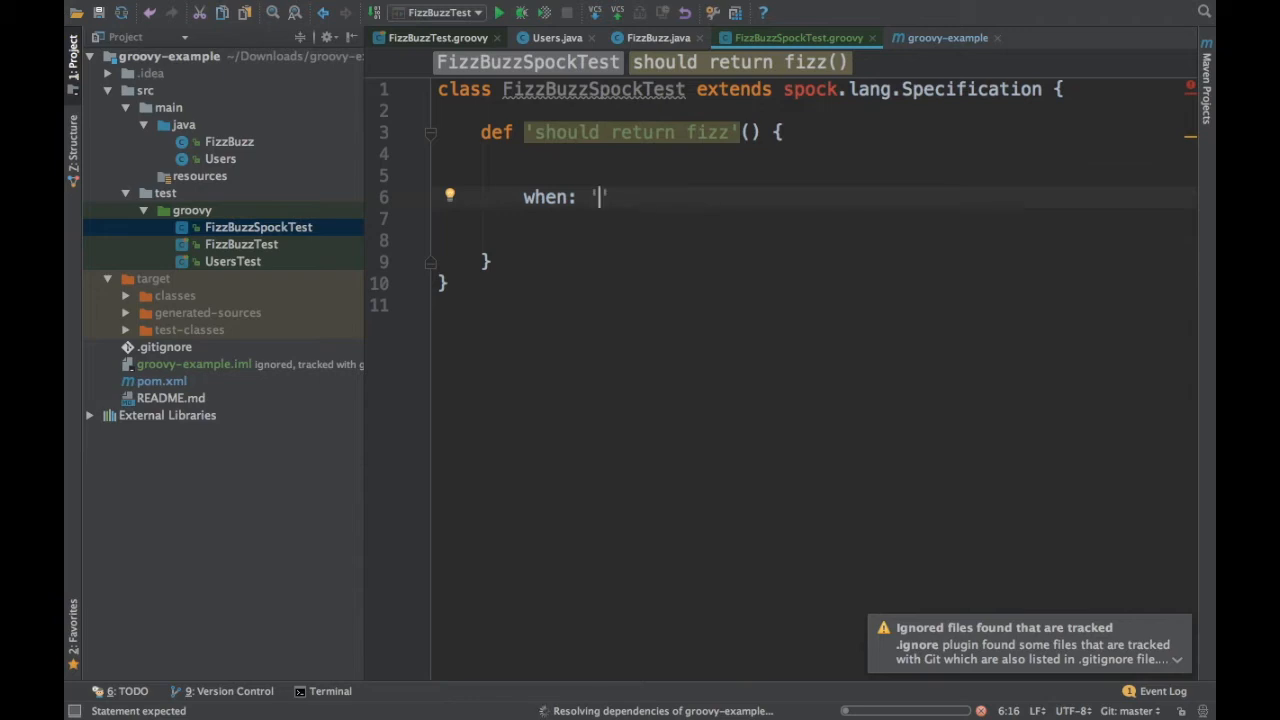
text(We are)
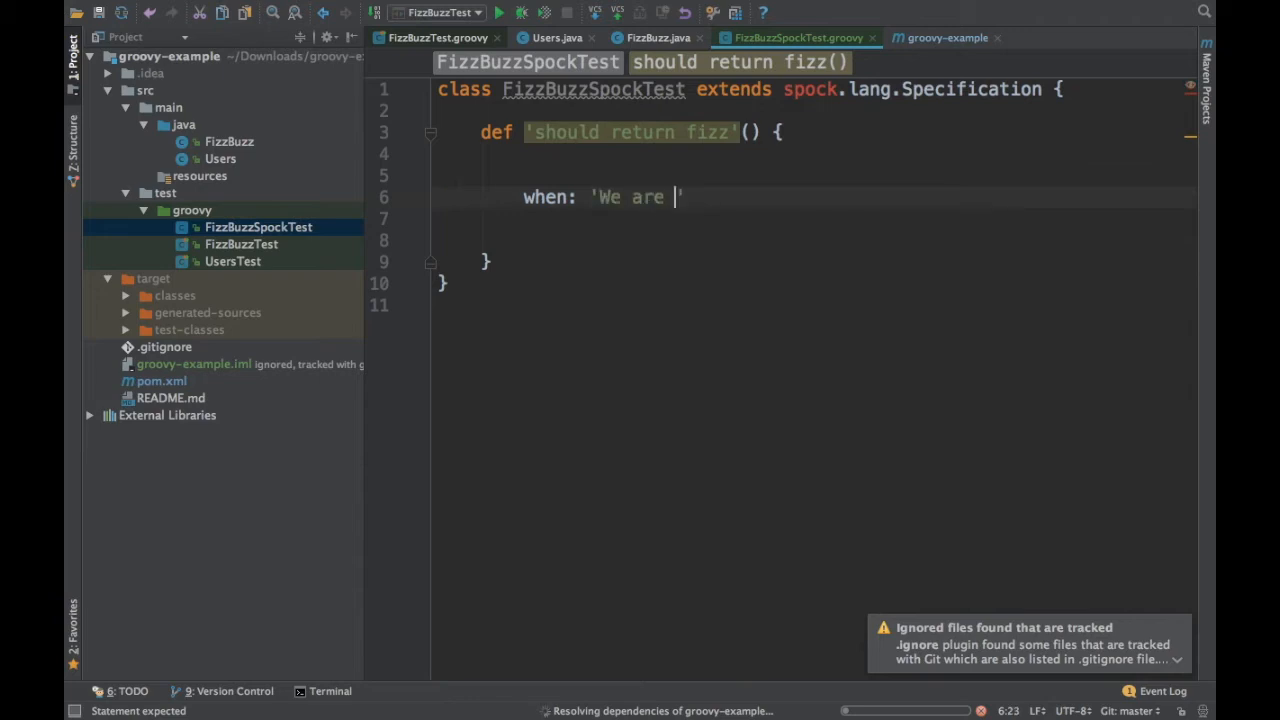
text(going to play wit)
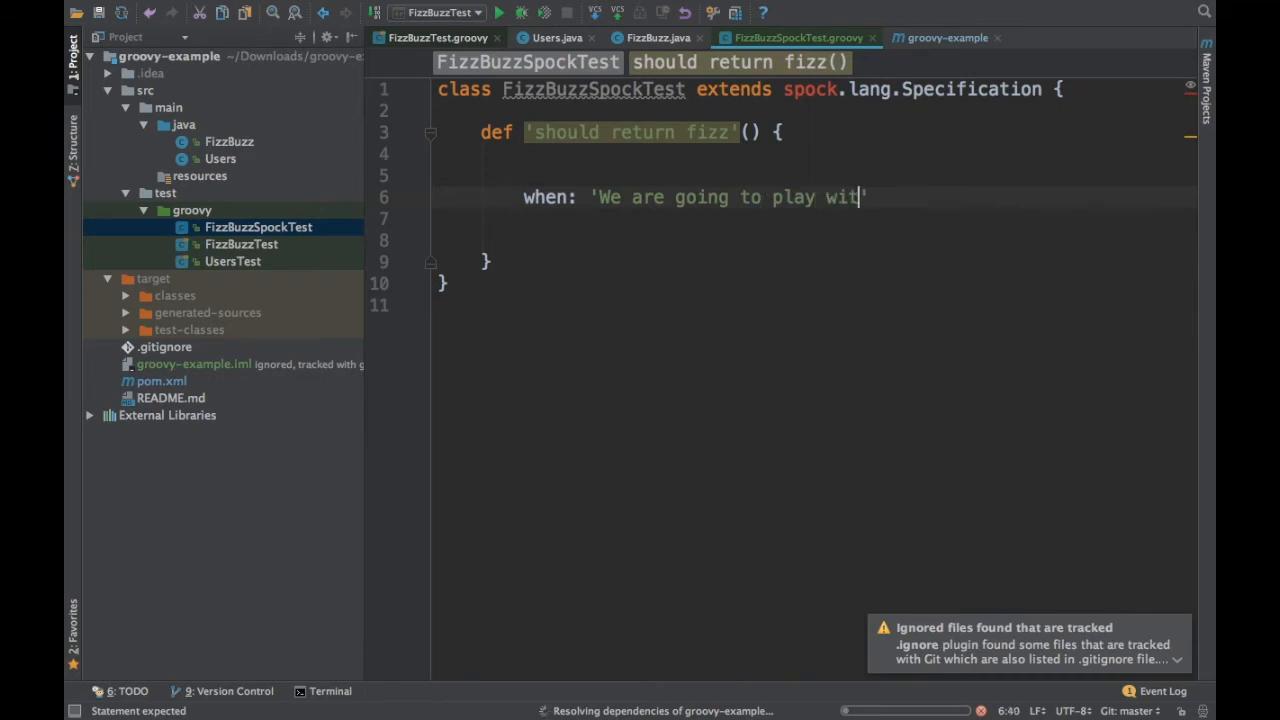
text(h 3')
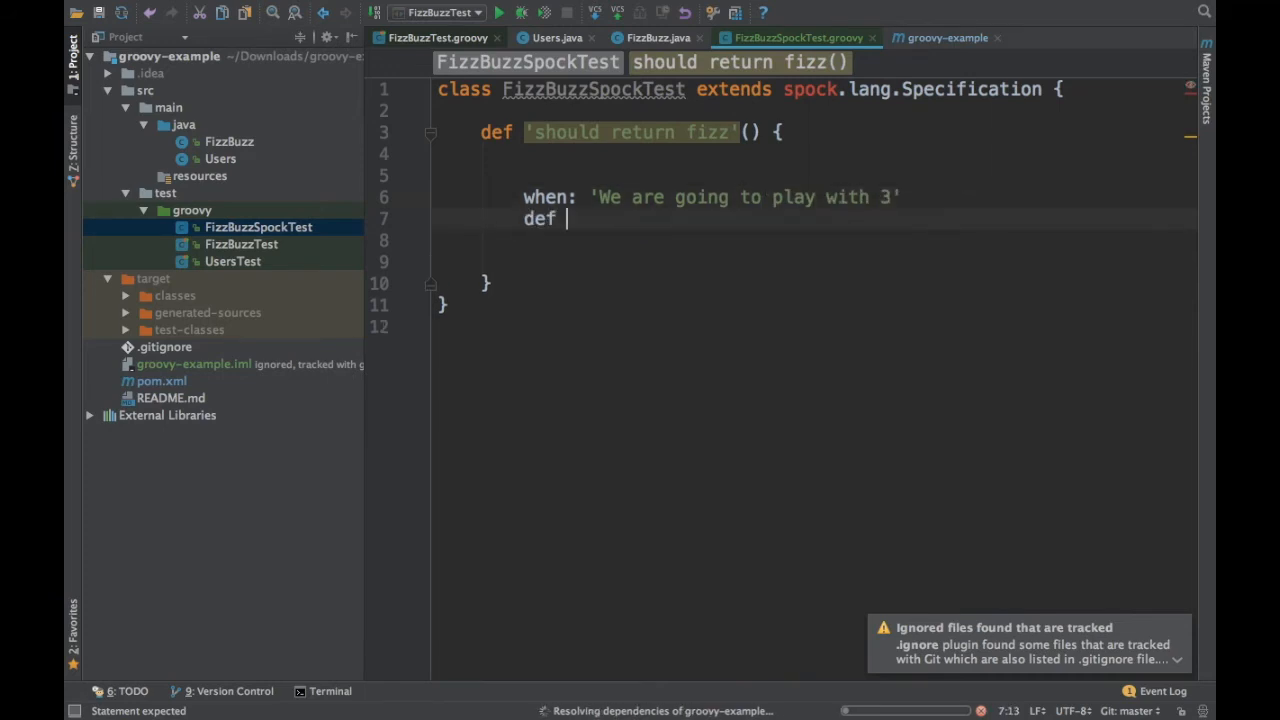
text(f)
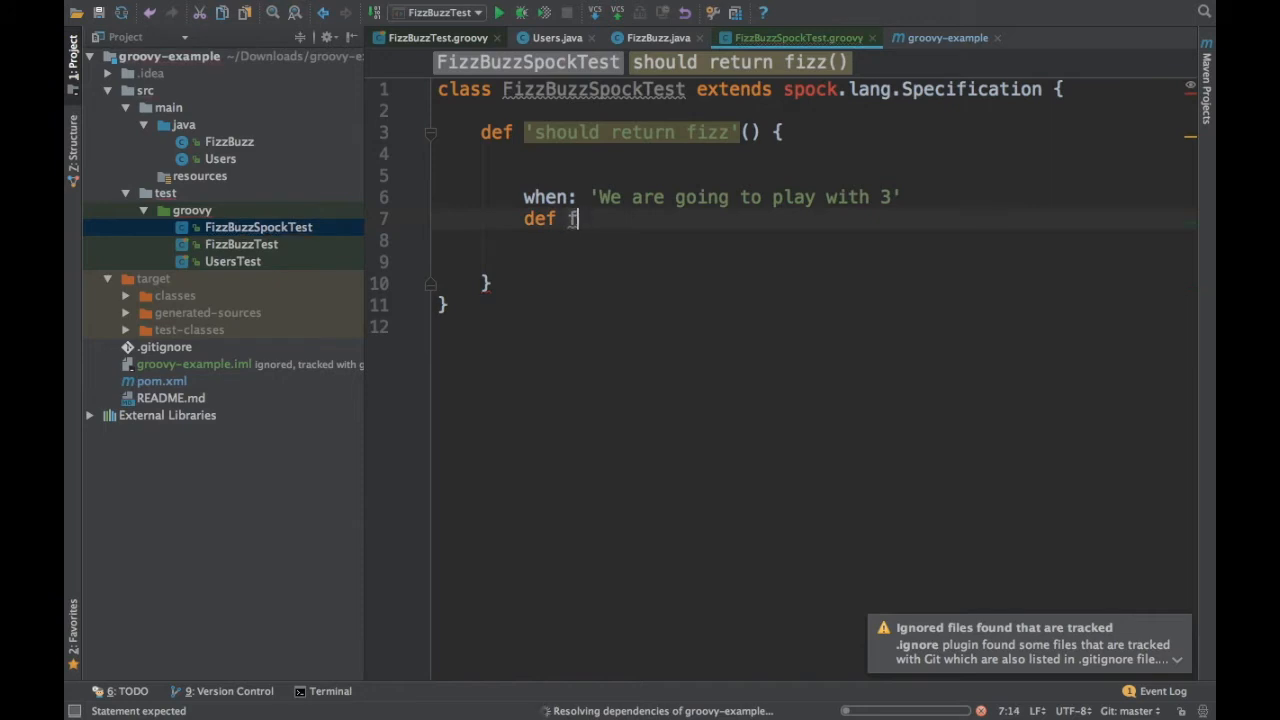
text(izzBuz)
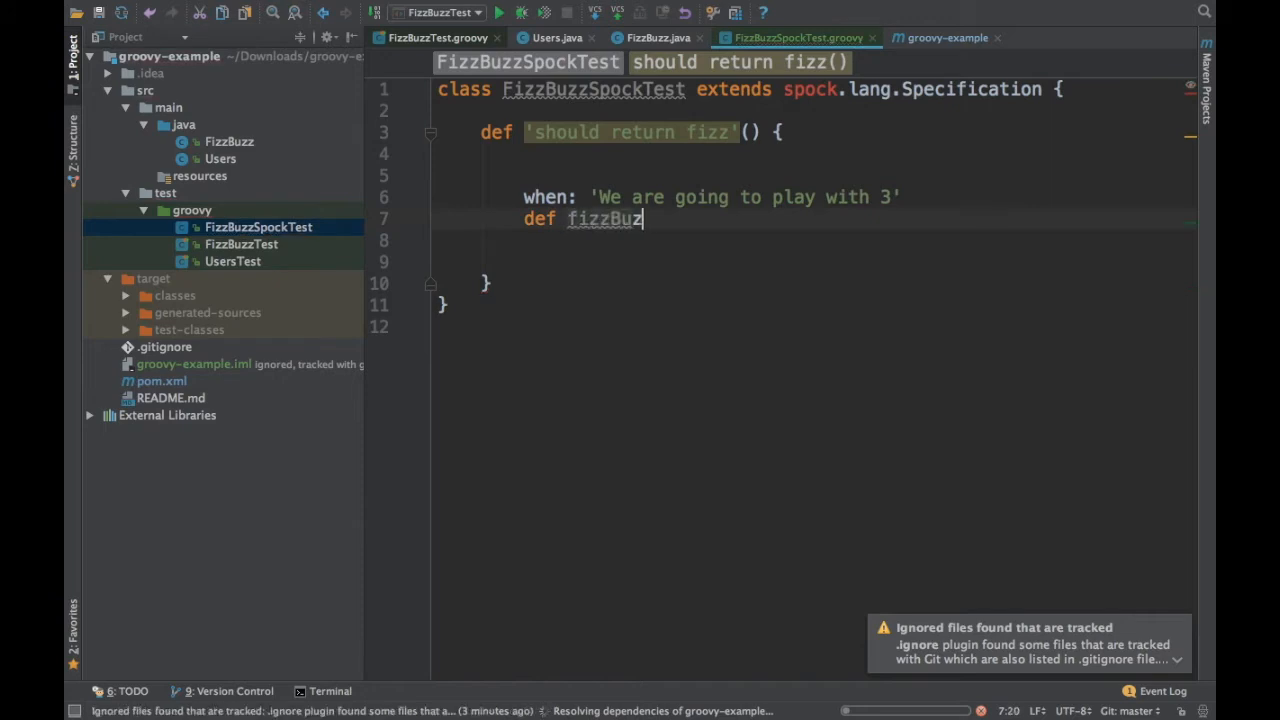
text(= new Fi)
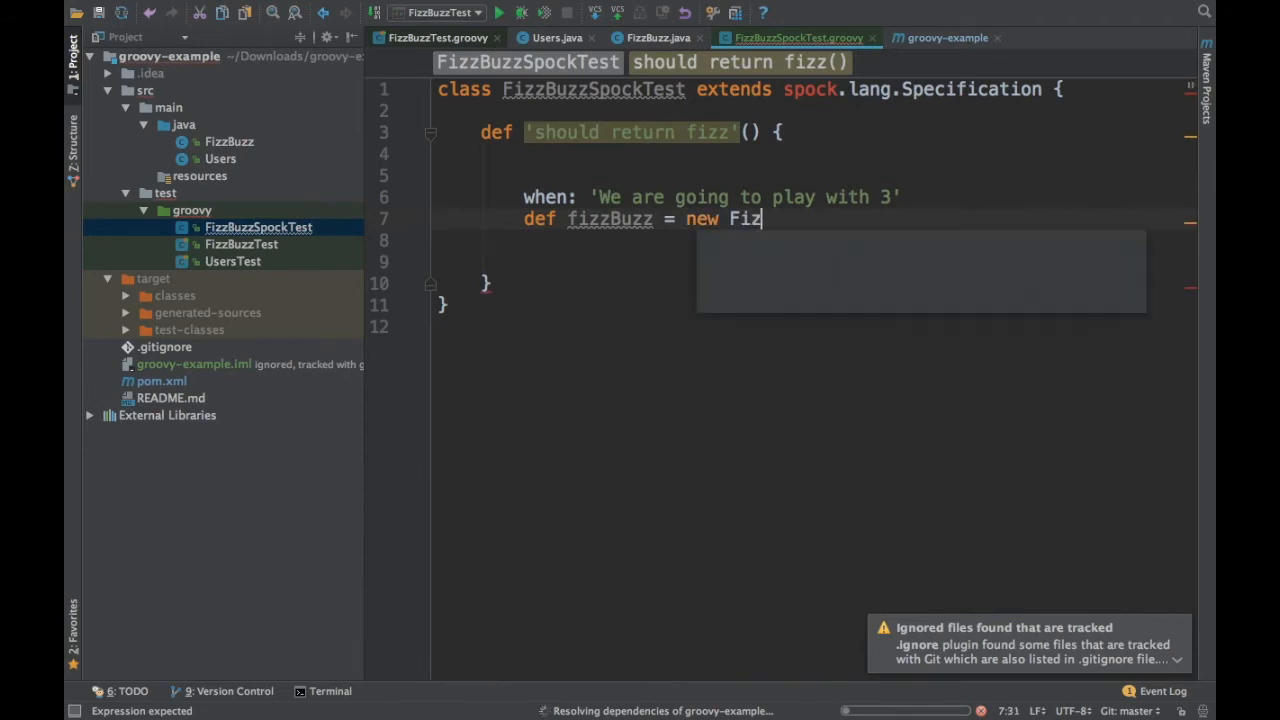
text(zBuzz();)
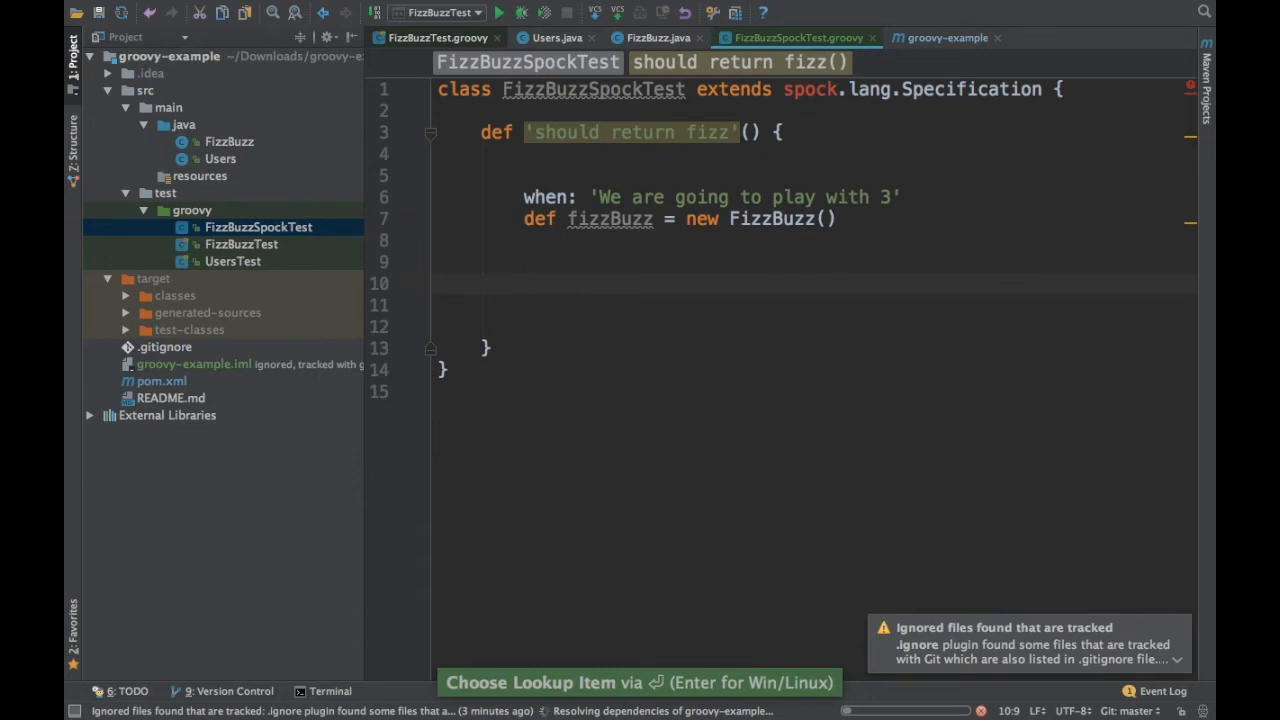
- Add a then: 'Should be Fizz' block calling fizzBuzz.play(3)
text(then:)
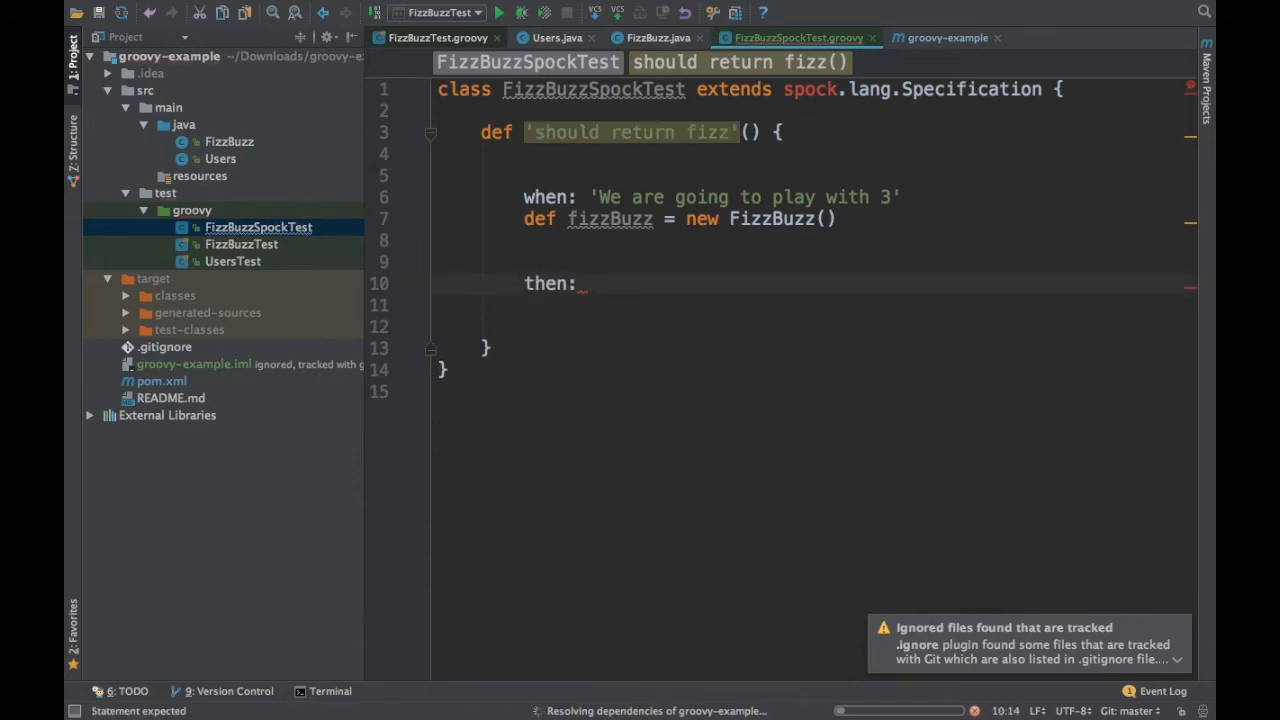
text('')
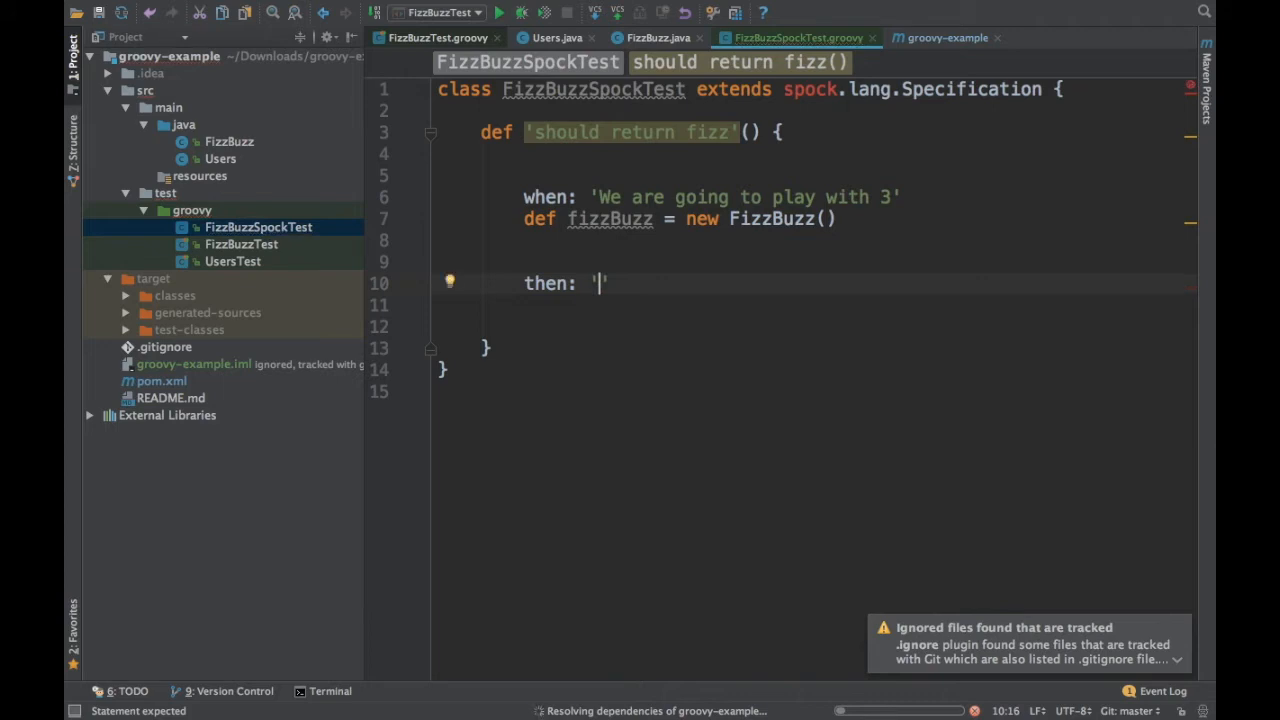
text(Shou)
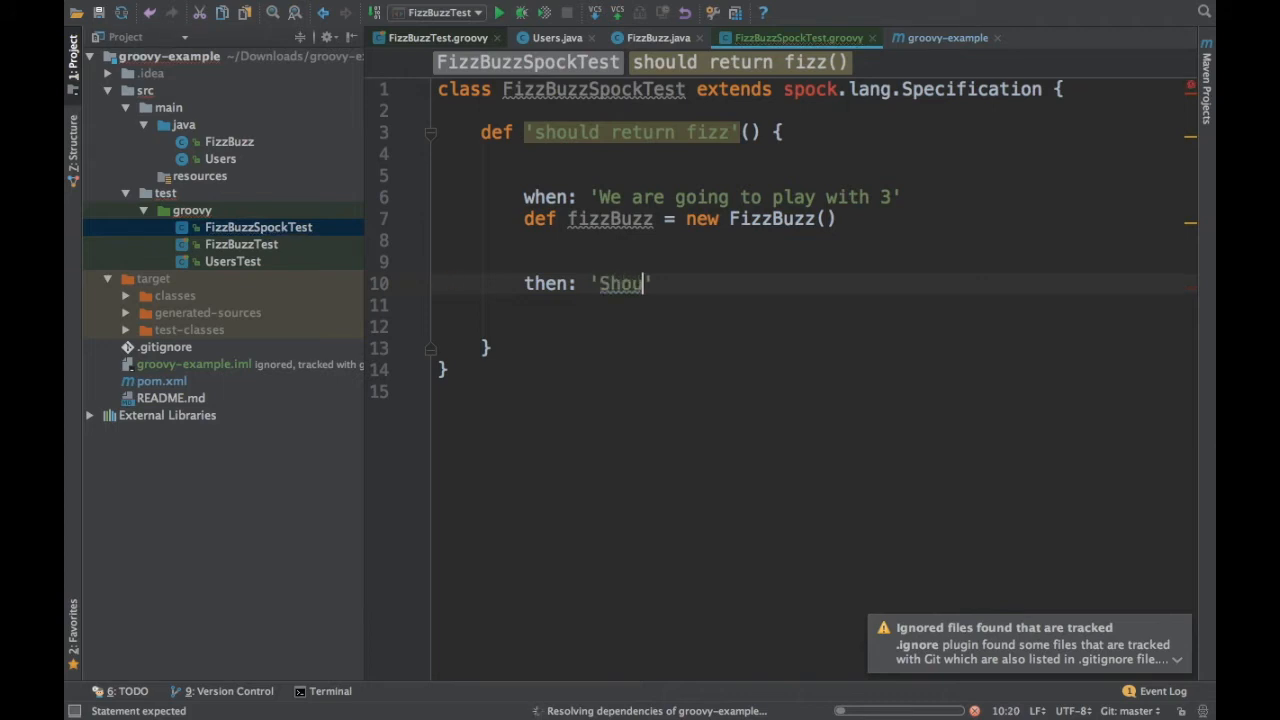
text(ld be Fi)
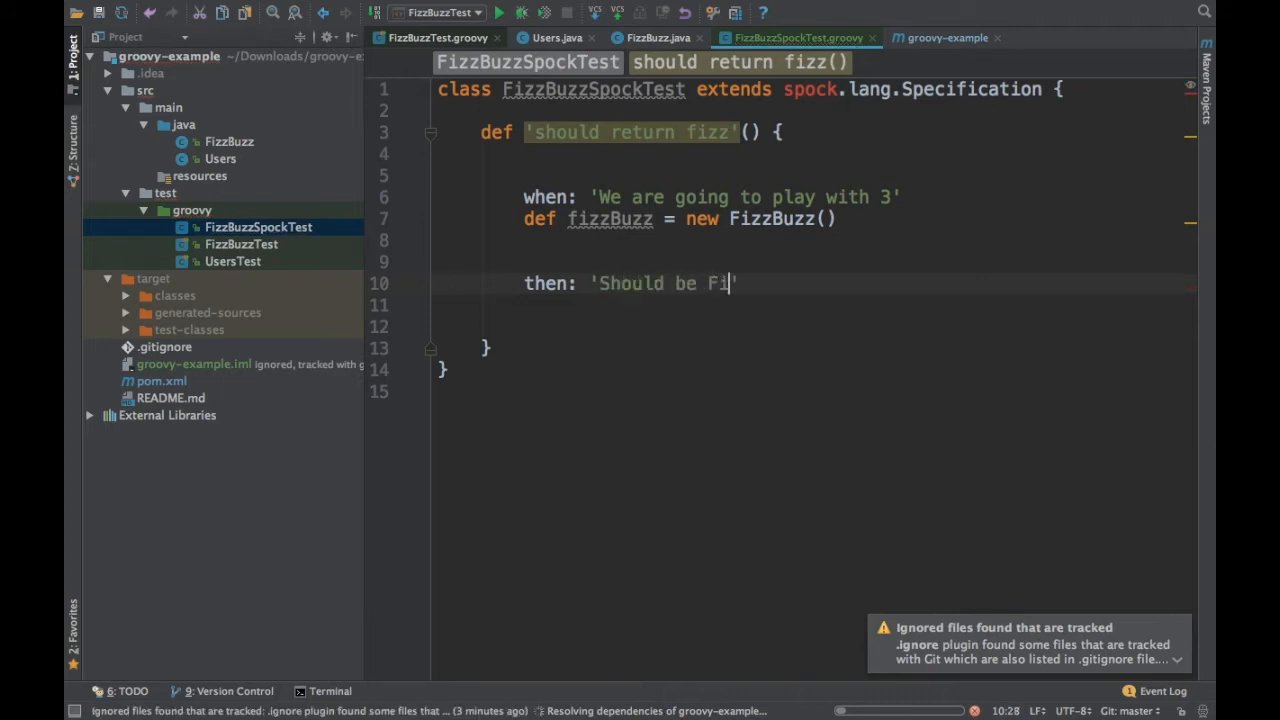
text(zz)
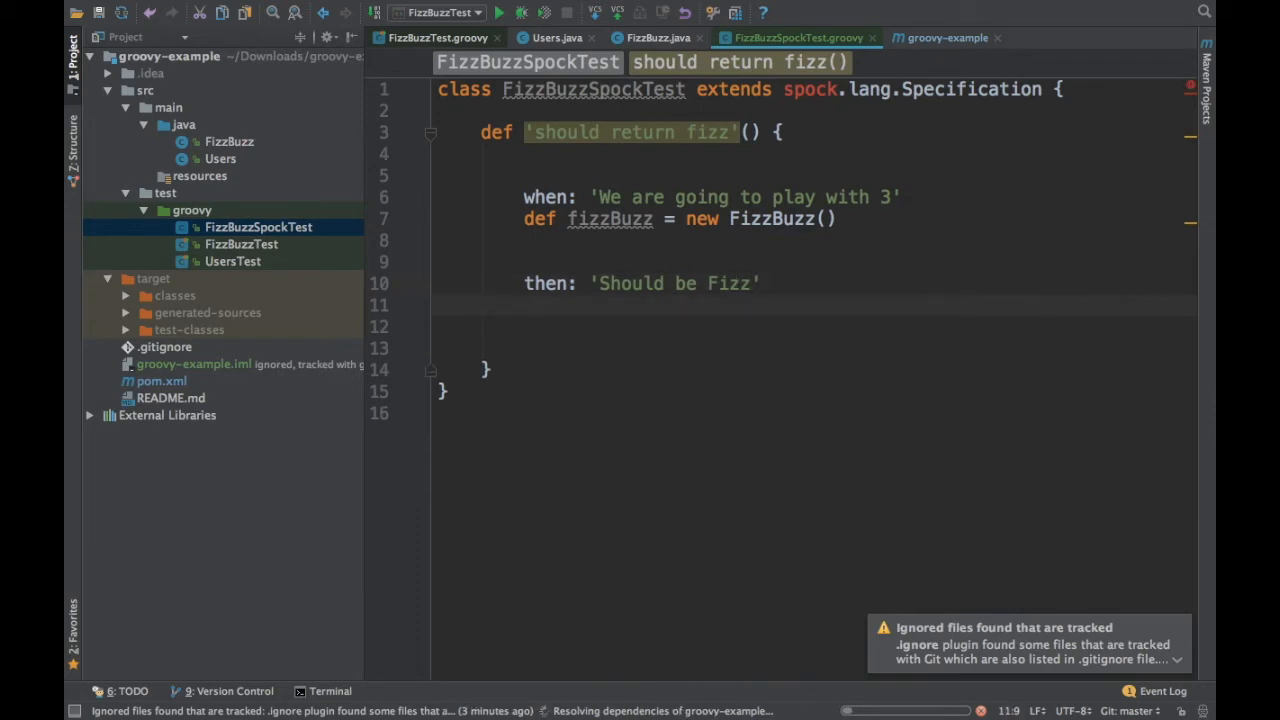
text(fizzBuzz.)
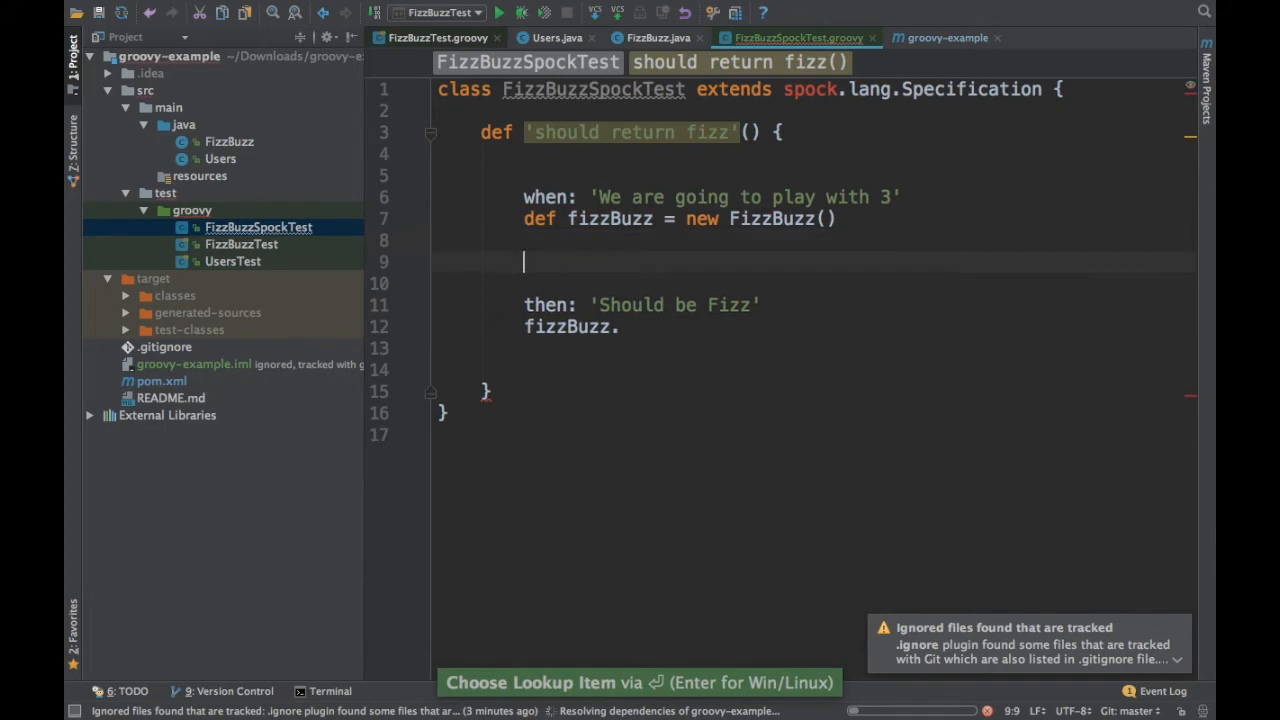
text(fizzBuzz.)
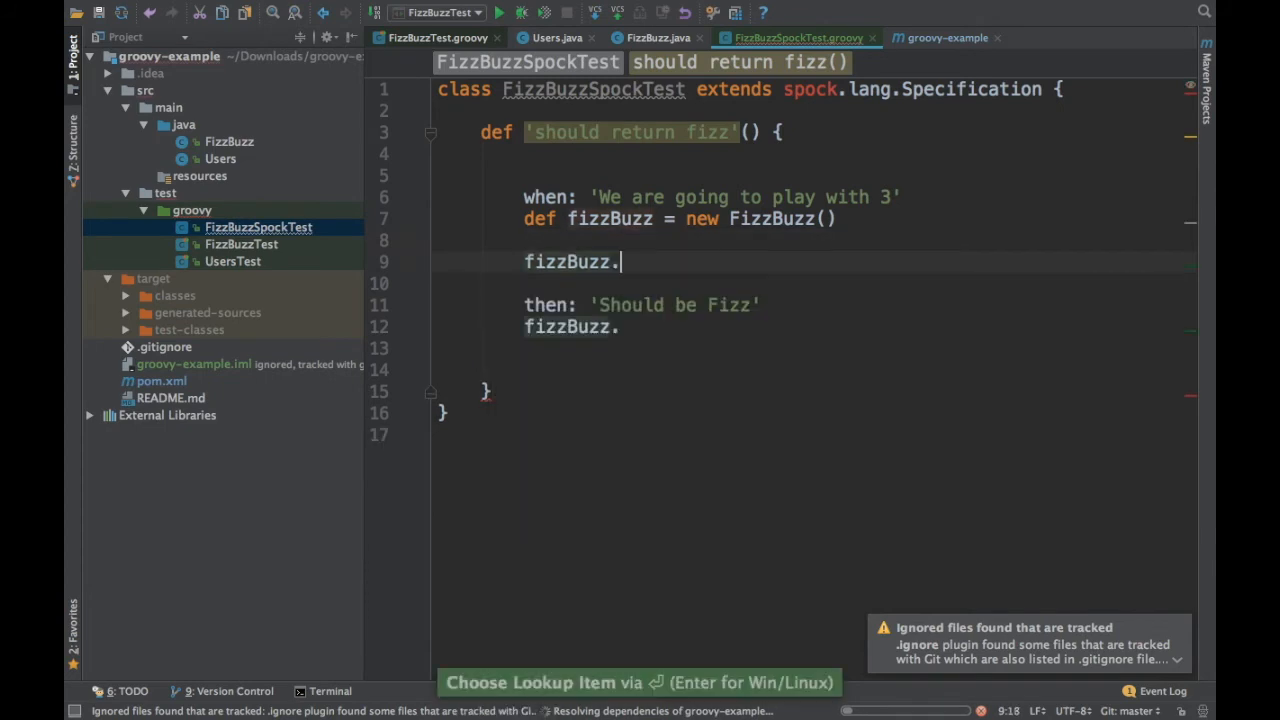
text(play(3)
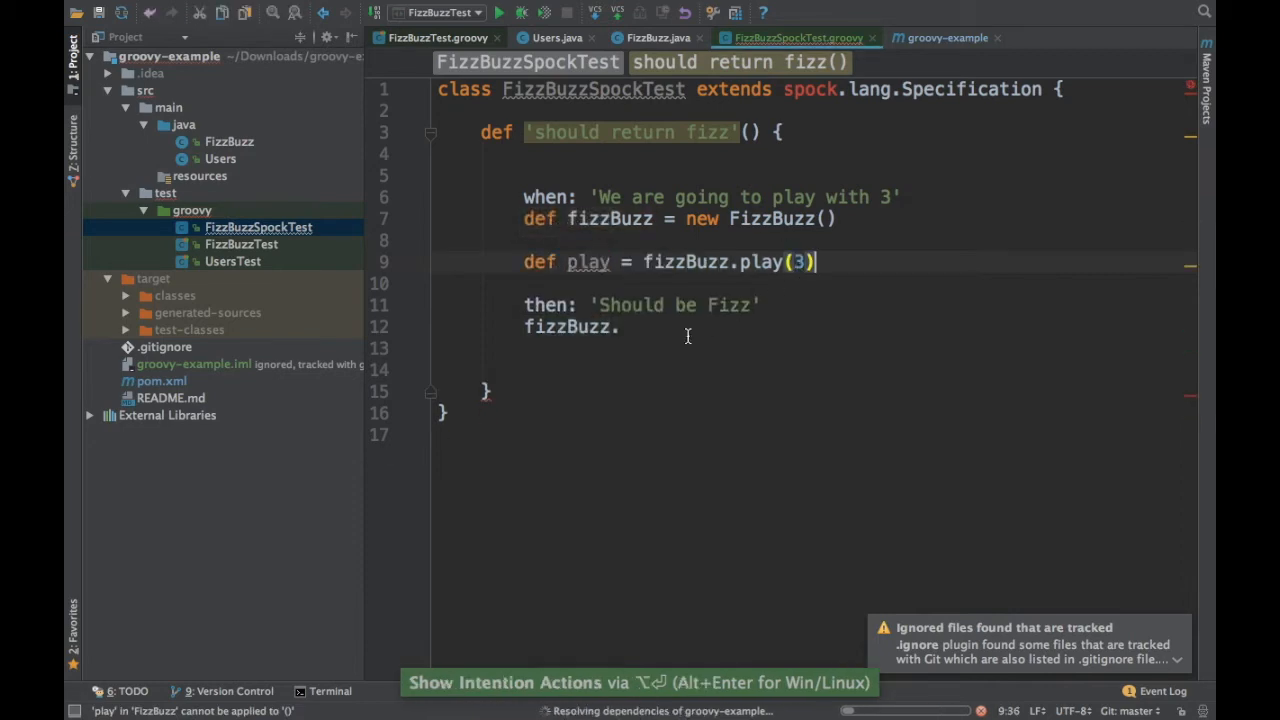
- Replace the then-block call with assert play, 'Fizz'
double_click(568, 326)
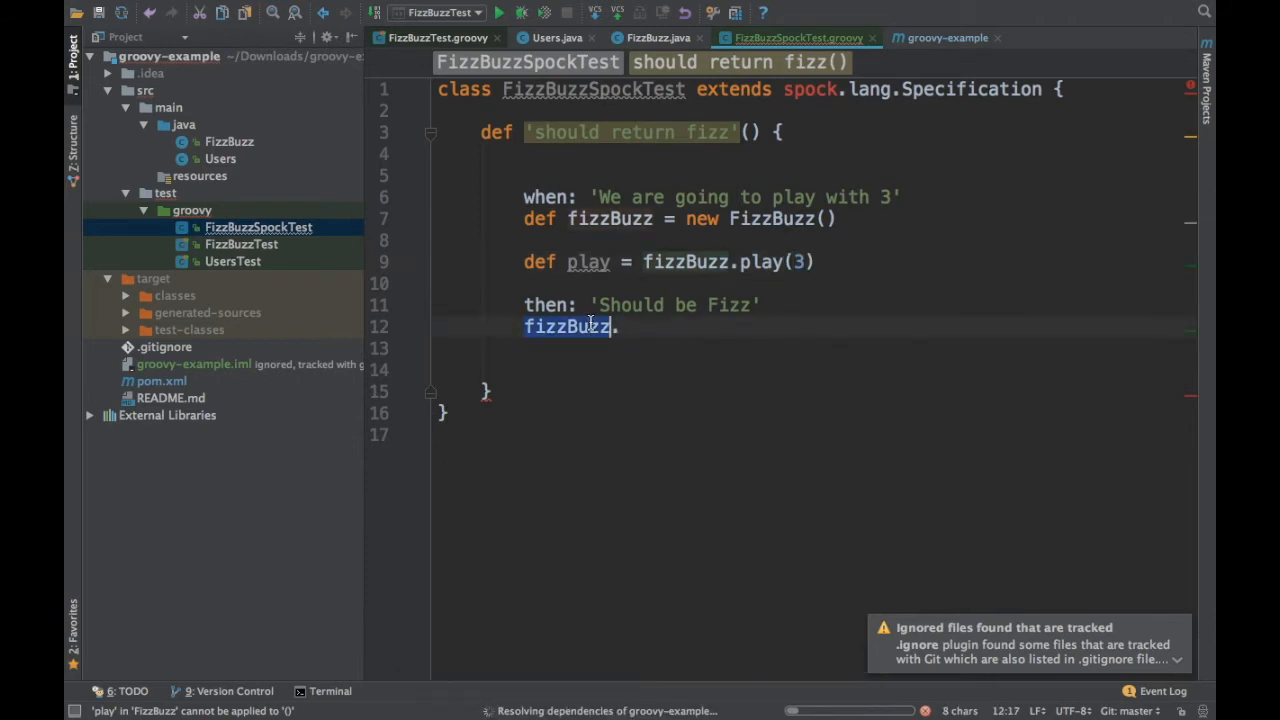
text(assert.)
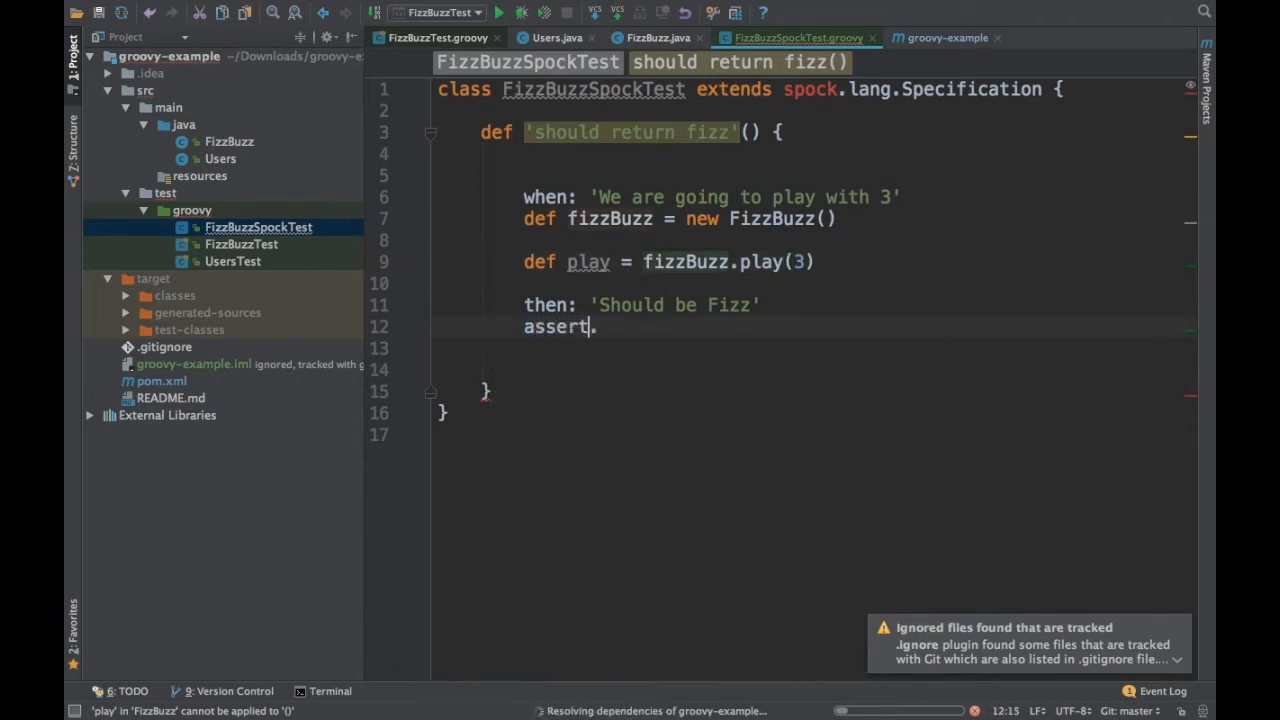
text(pl)
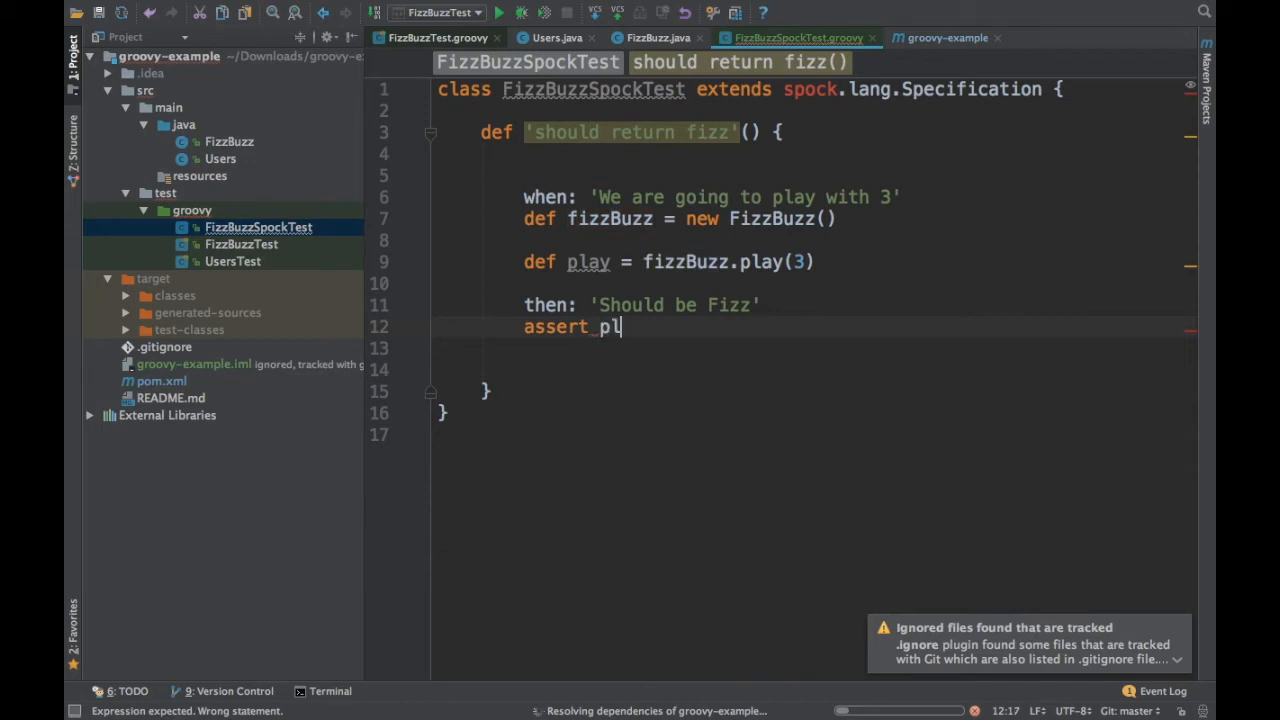
text(ay,)
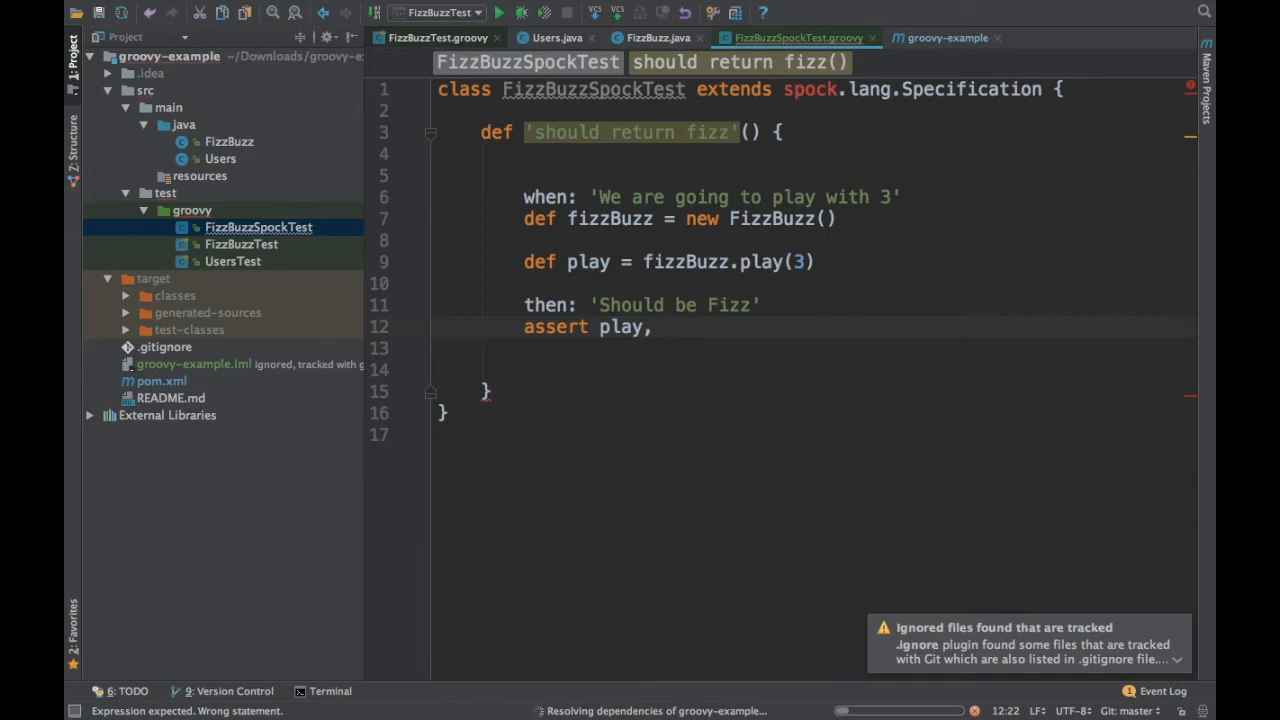
text('Fizz')
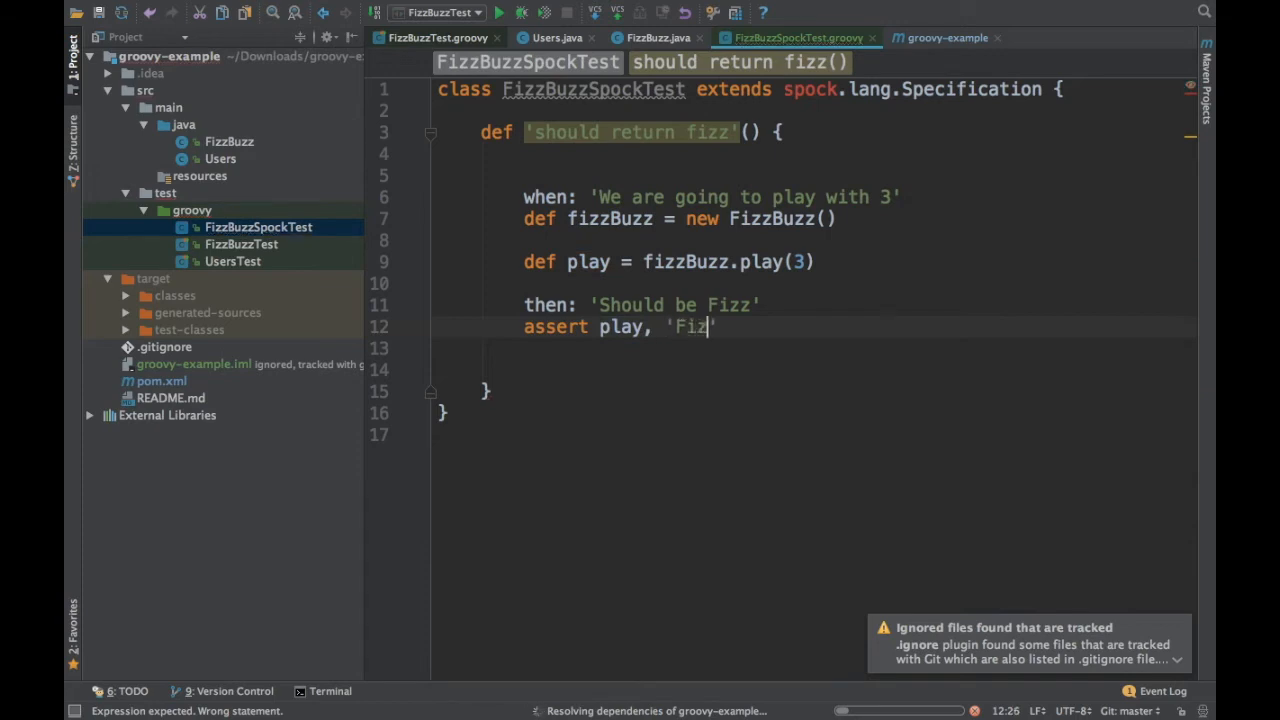
text(z)
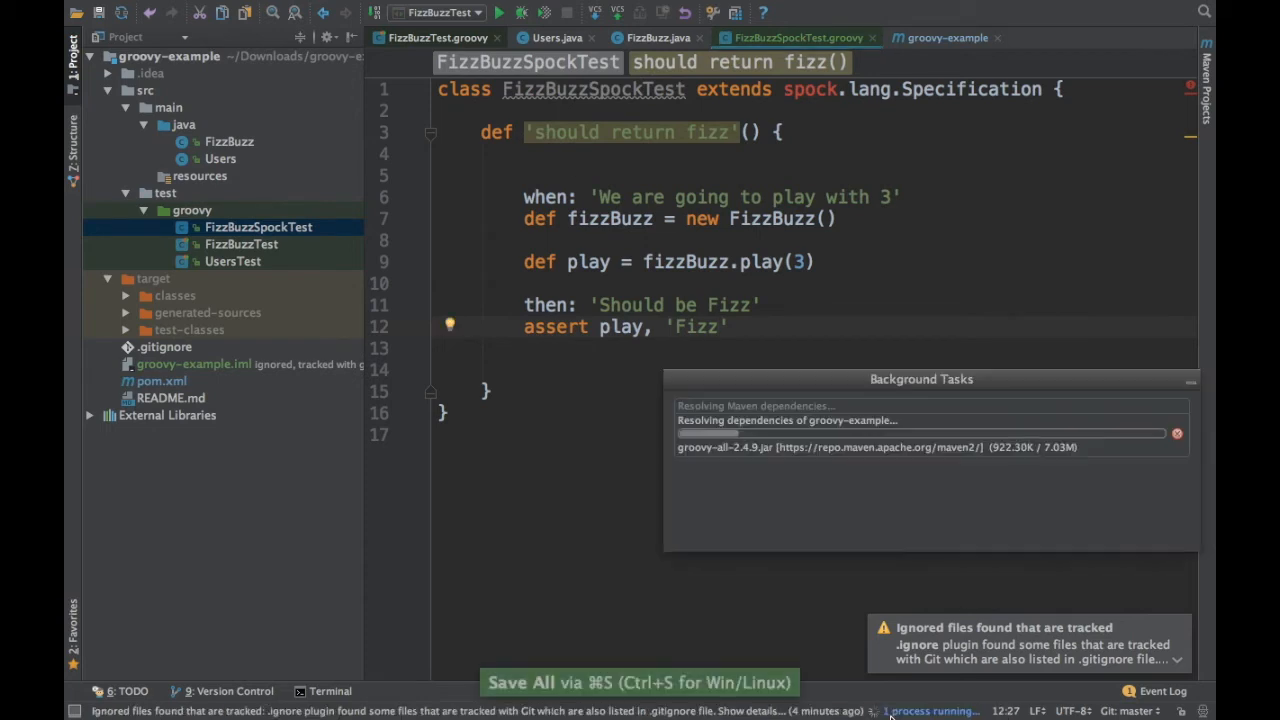
mouse_move(996, 468)
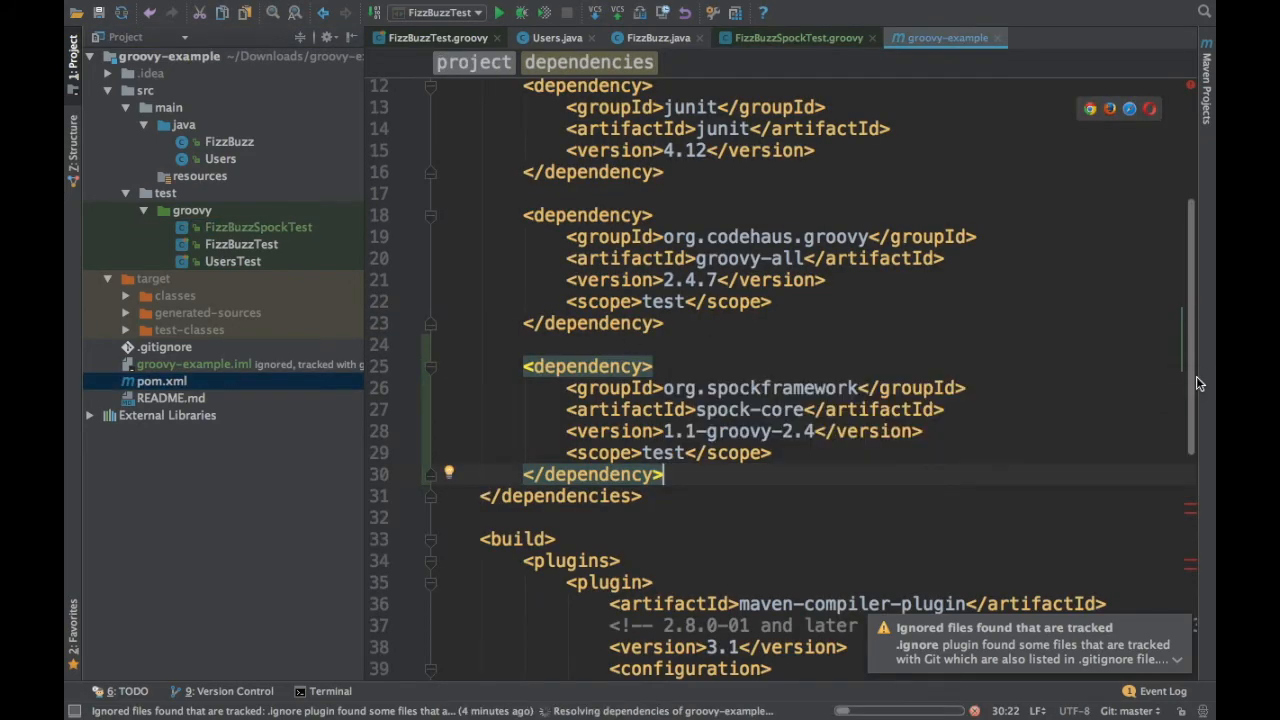
- Review pom.xml and show the Maven dependencies listing junit, groovy-all and spock-core
scroll(down, 3)
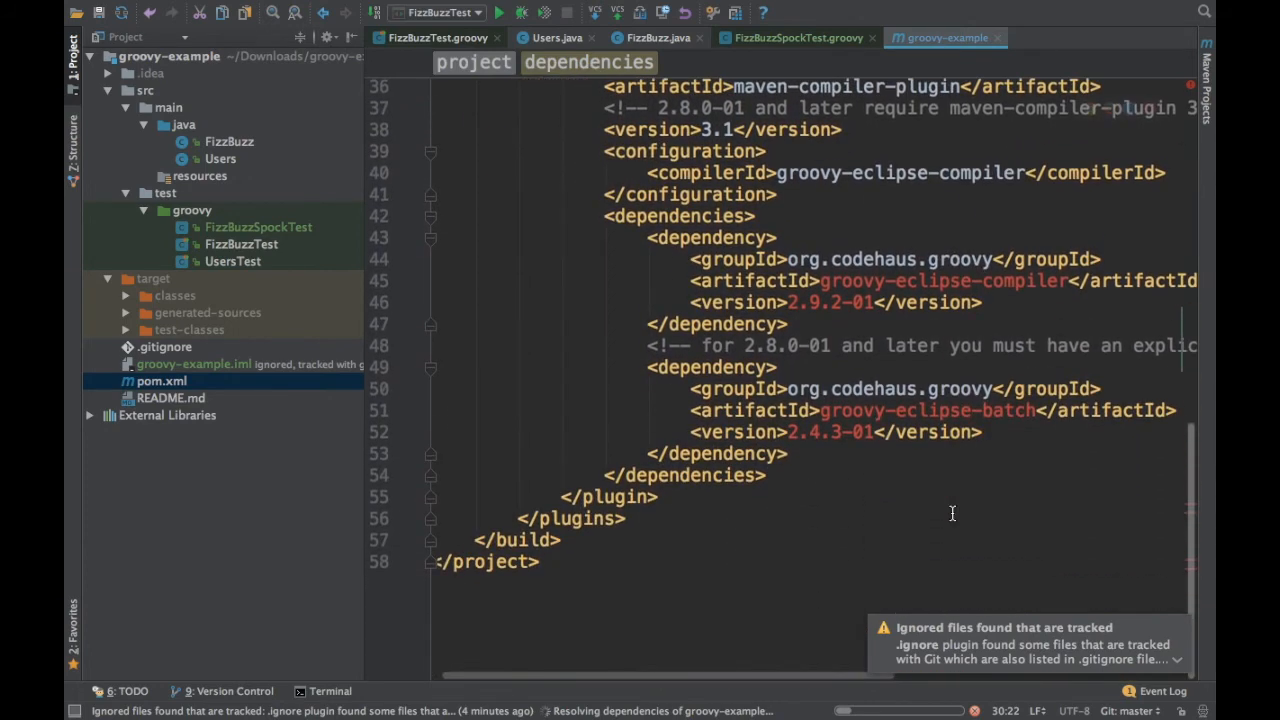
scroll(up, 3)
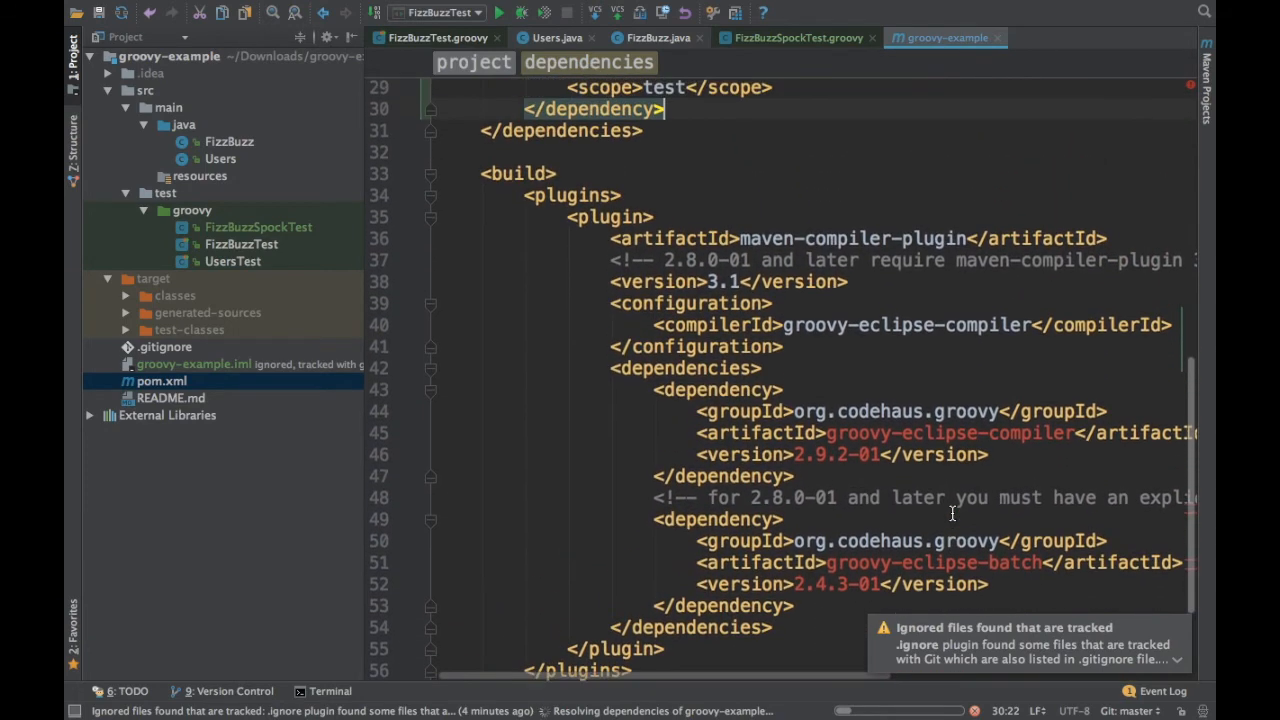
scroll(up, 3)
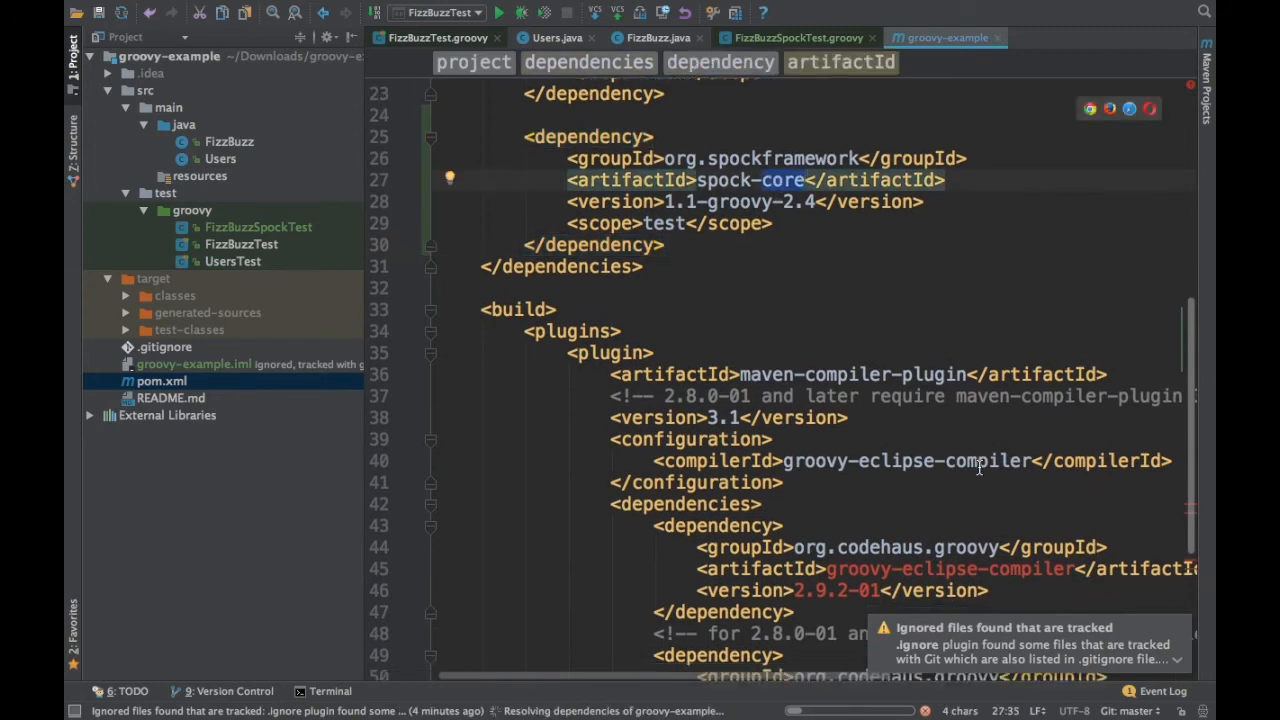
scroll(down, 3)
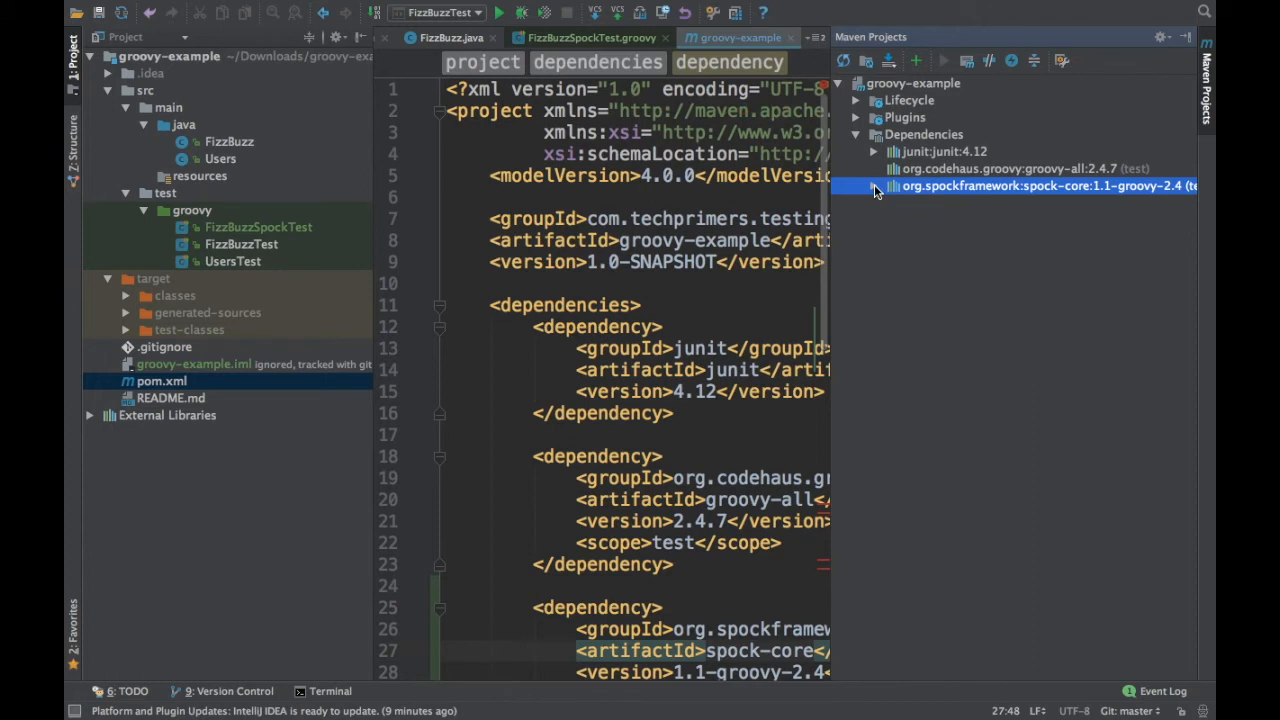
click(258, 228)
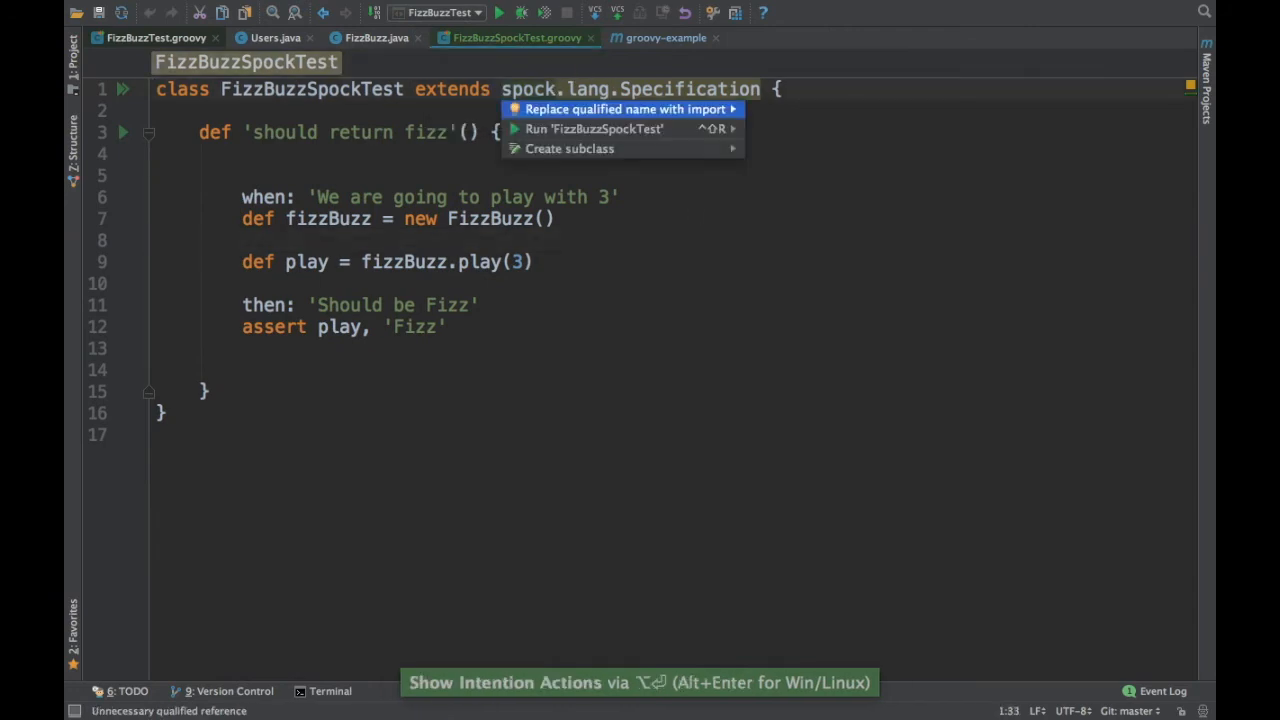
- Import Specification via the quick-fix, then launch FizzBuzzSpockTest with coverage from the gutter
click(628, 108)
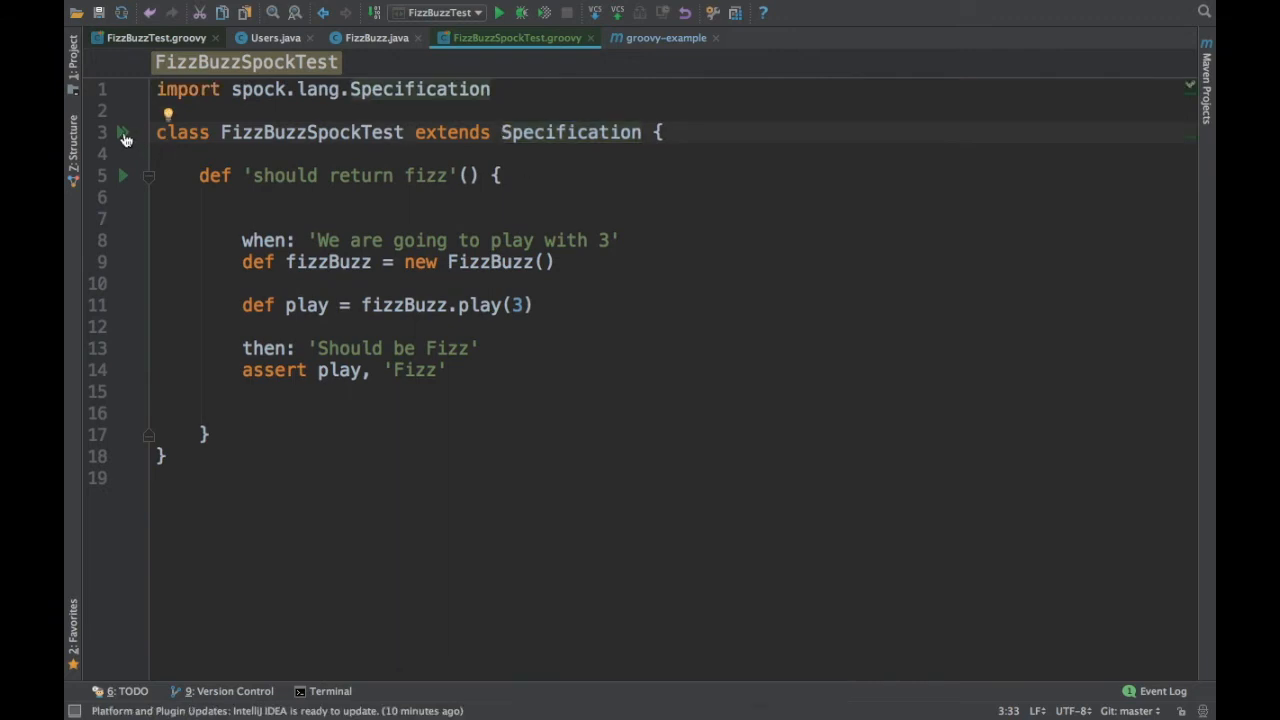
click(122, 132)
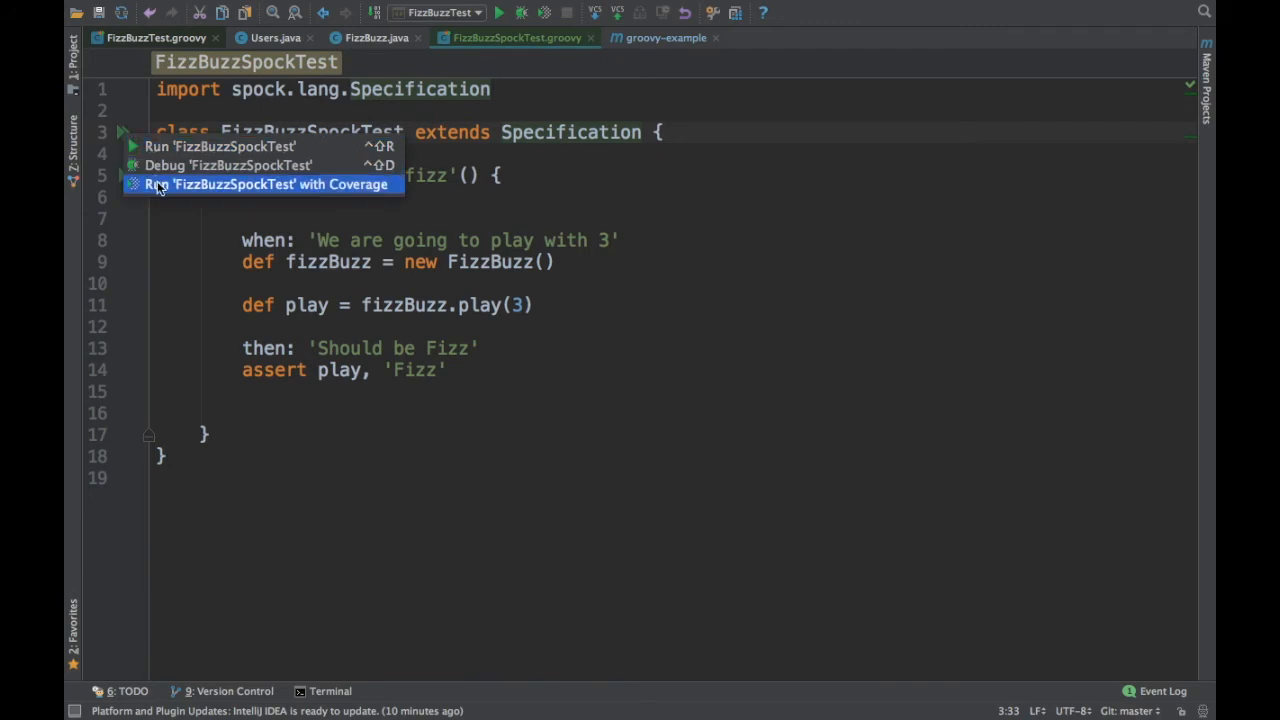
click(230, 184)
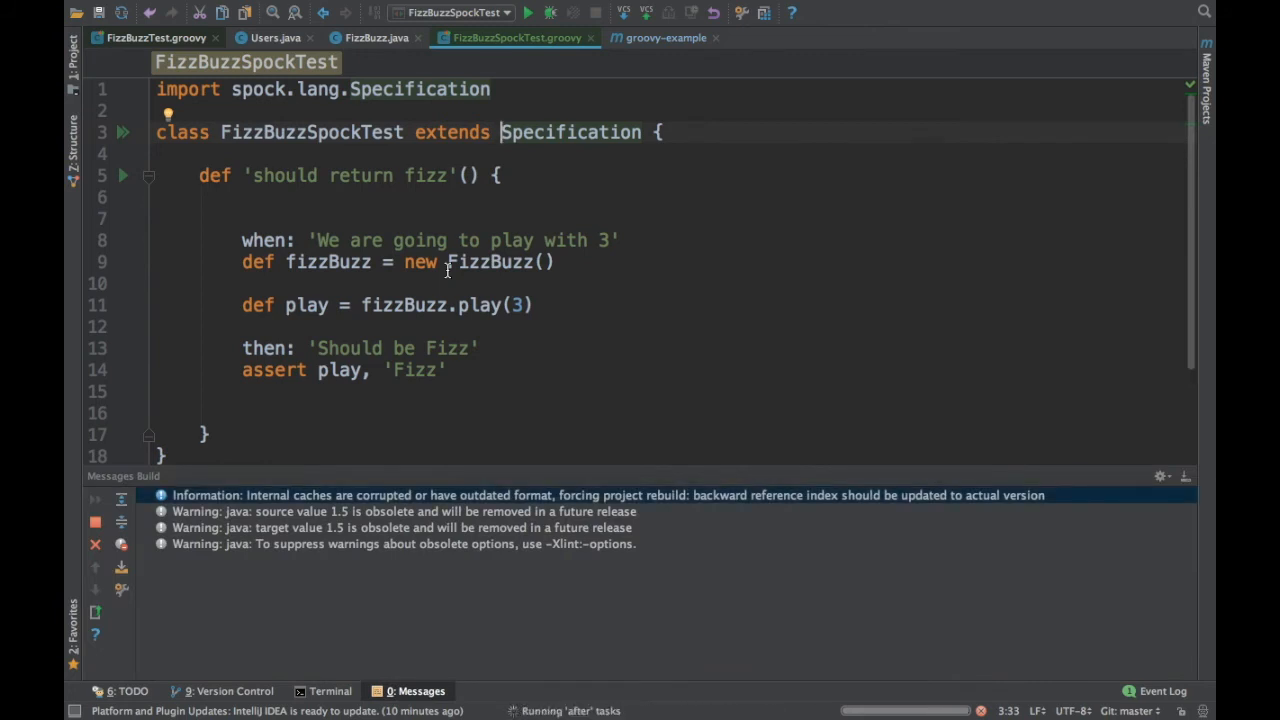
click(528, 12)
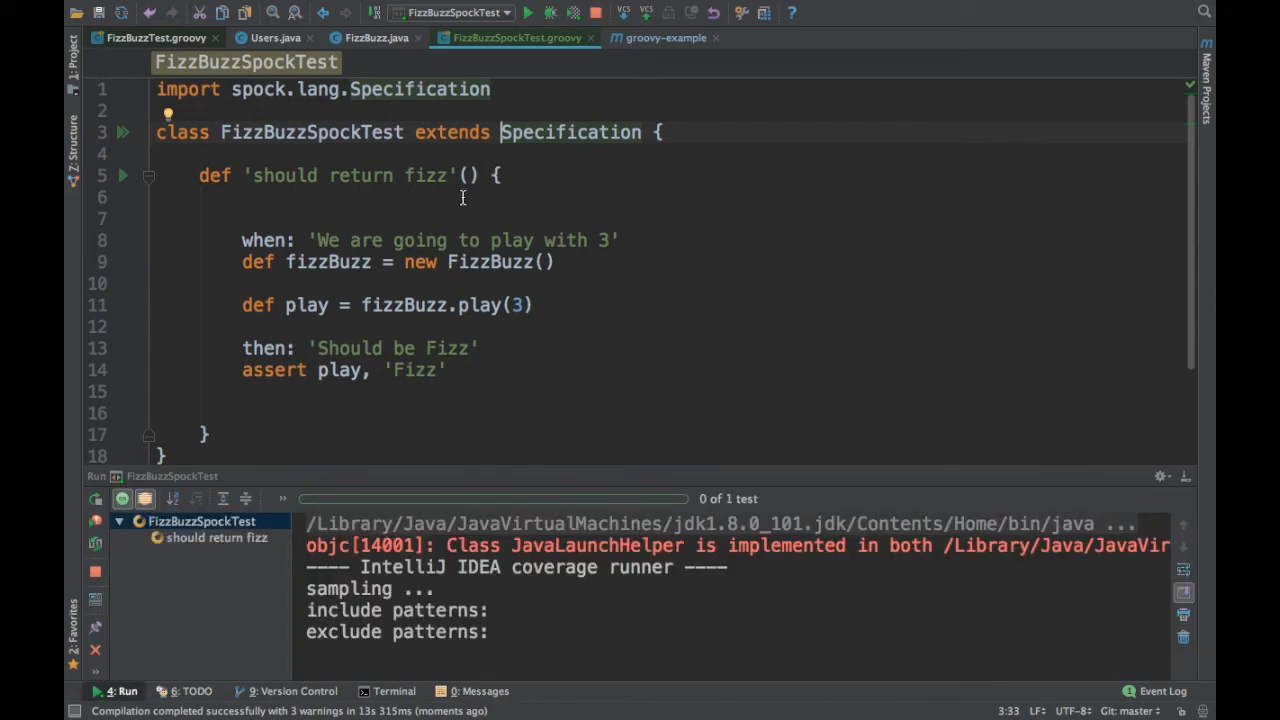
mouse_move(412, 192)
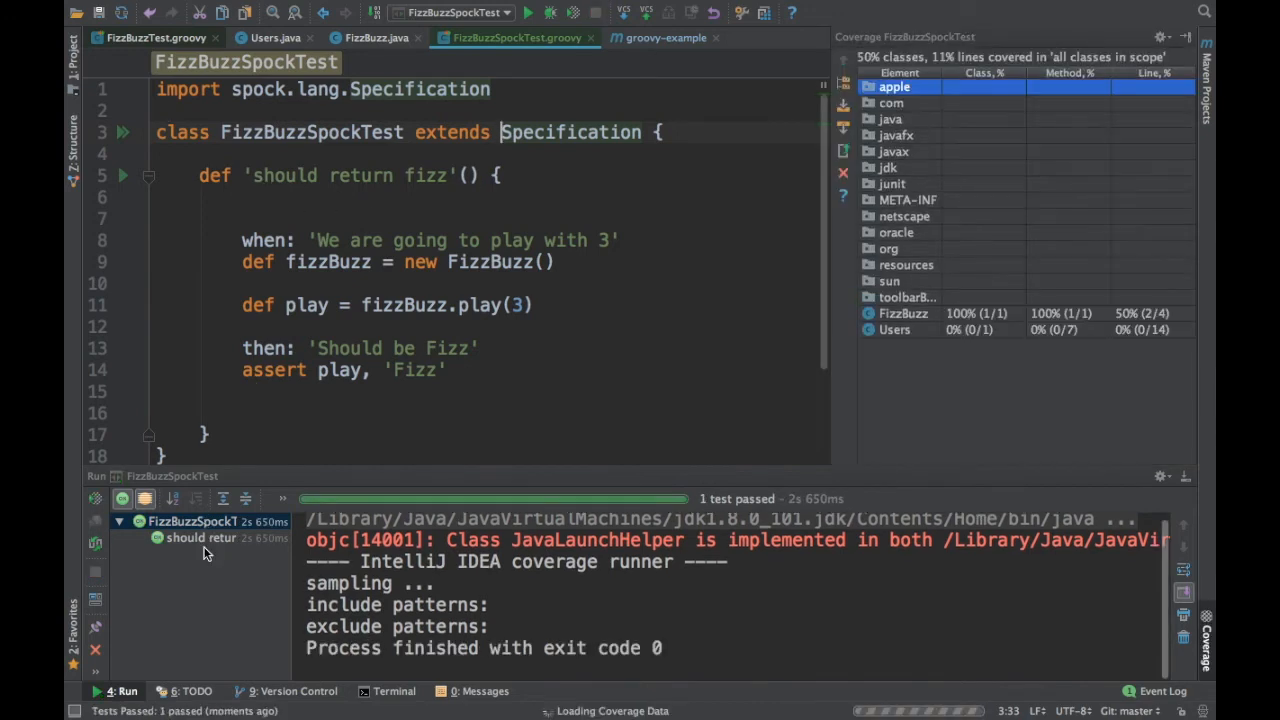
- Review the passed 'should return fizz' result and FizzBuzz's 100% coverage, then return to the test method
click(200, 538)
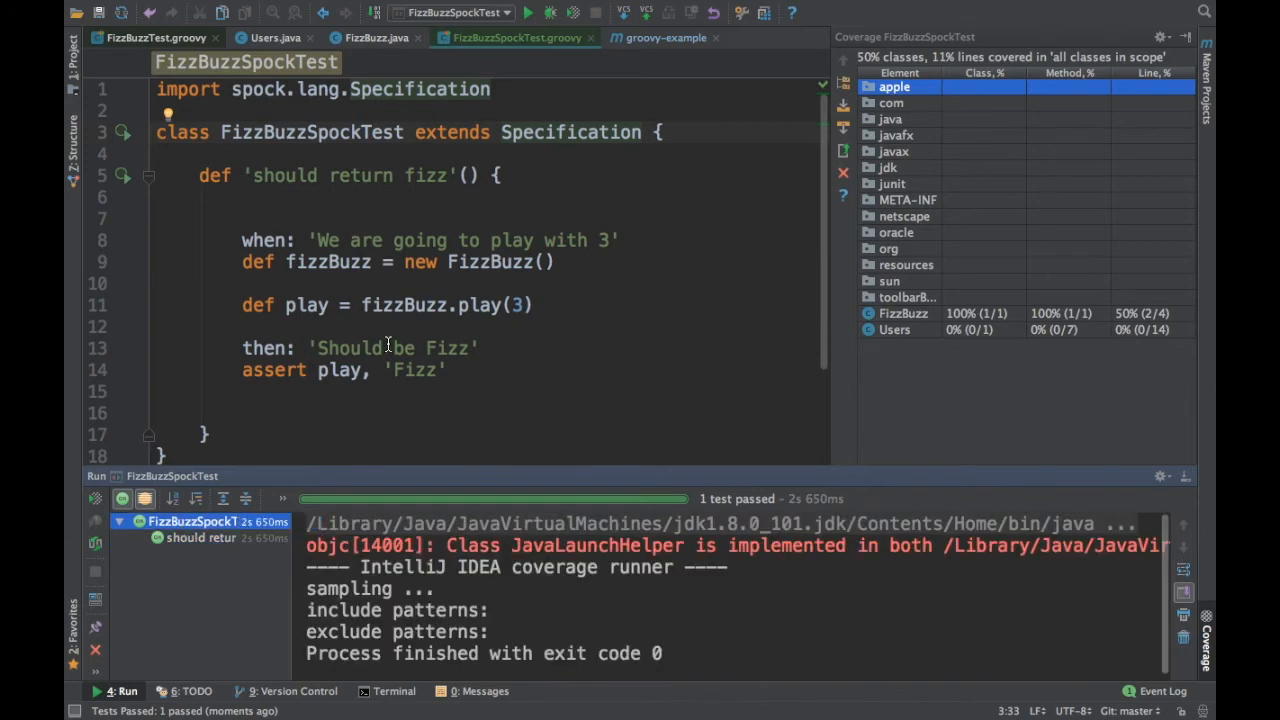
scroll(down, 3)
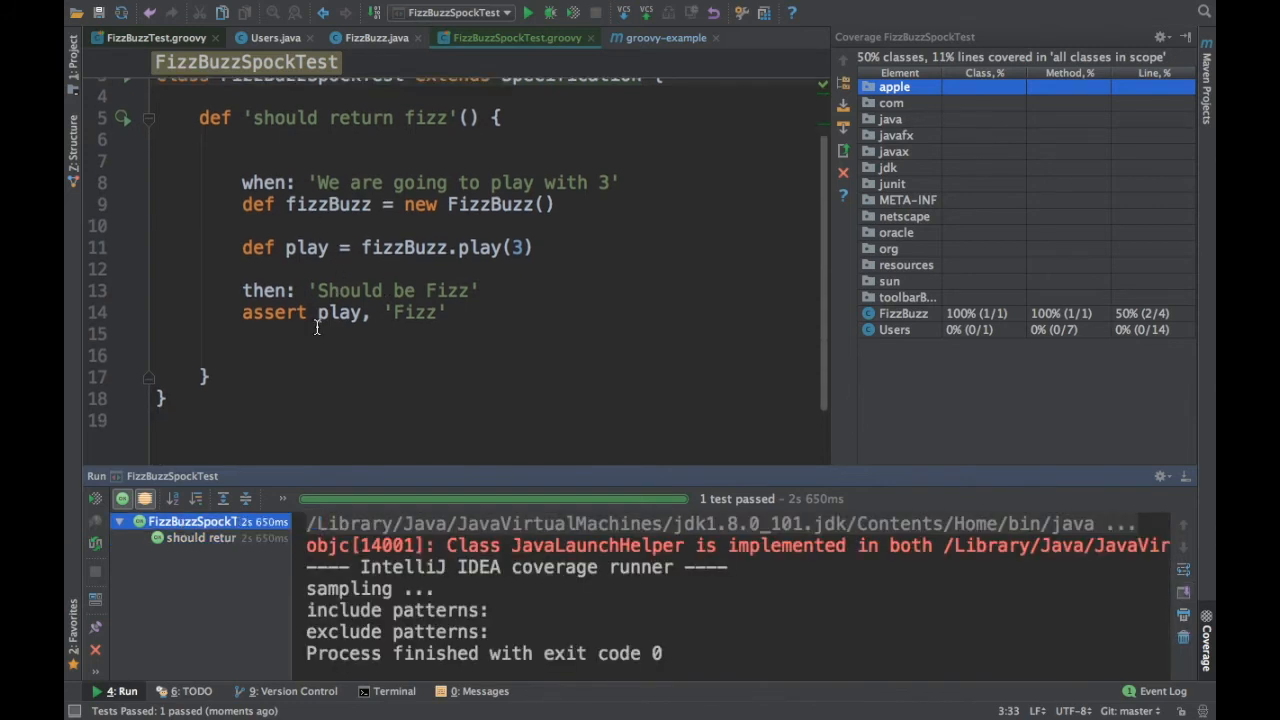
scroll(up, 3)
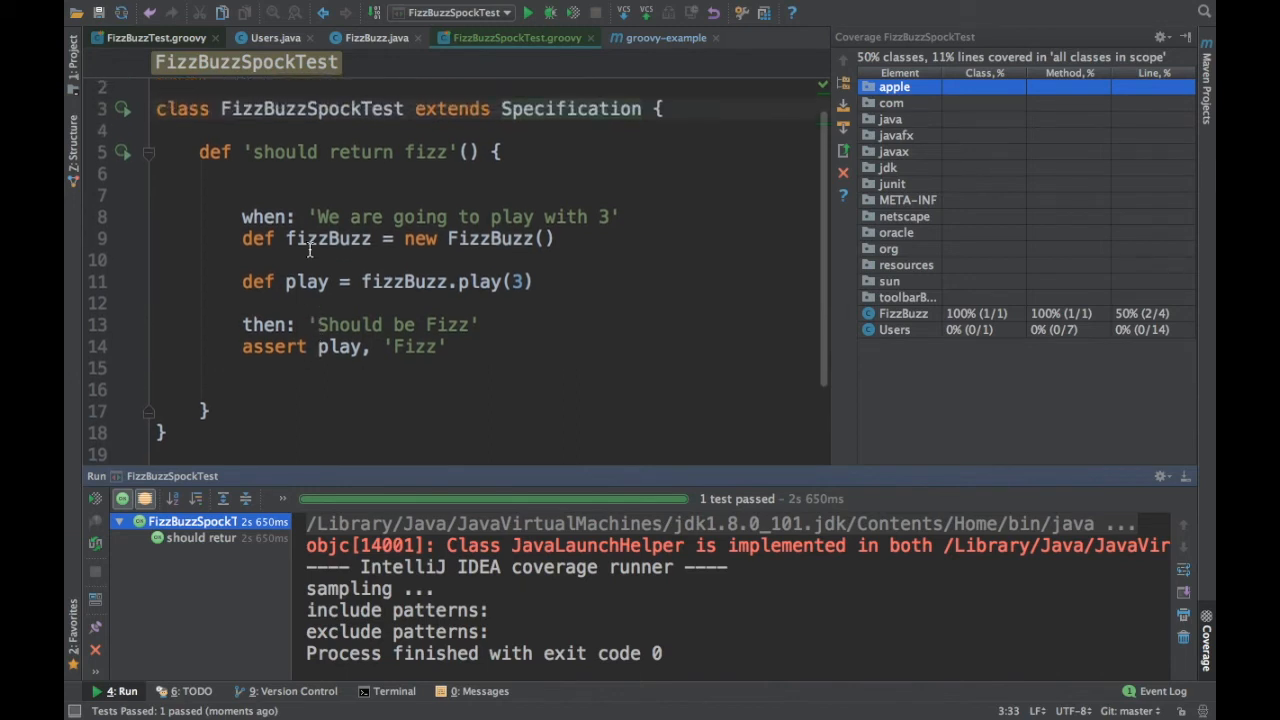
mouse_move(318, 198)
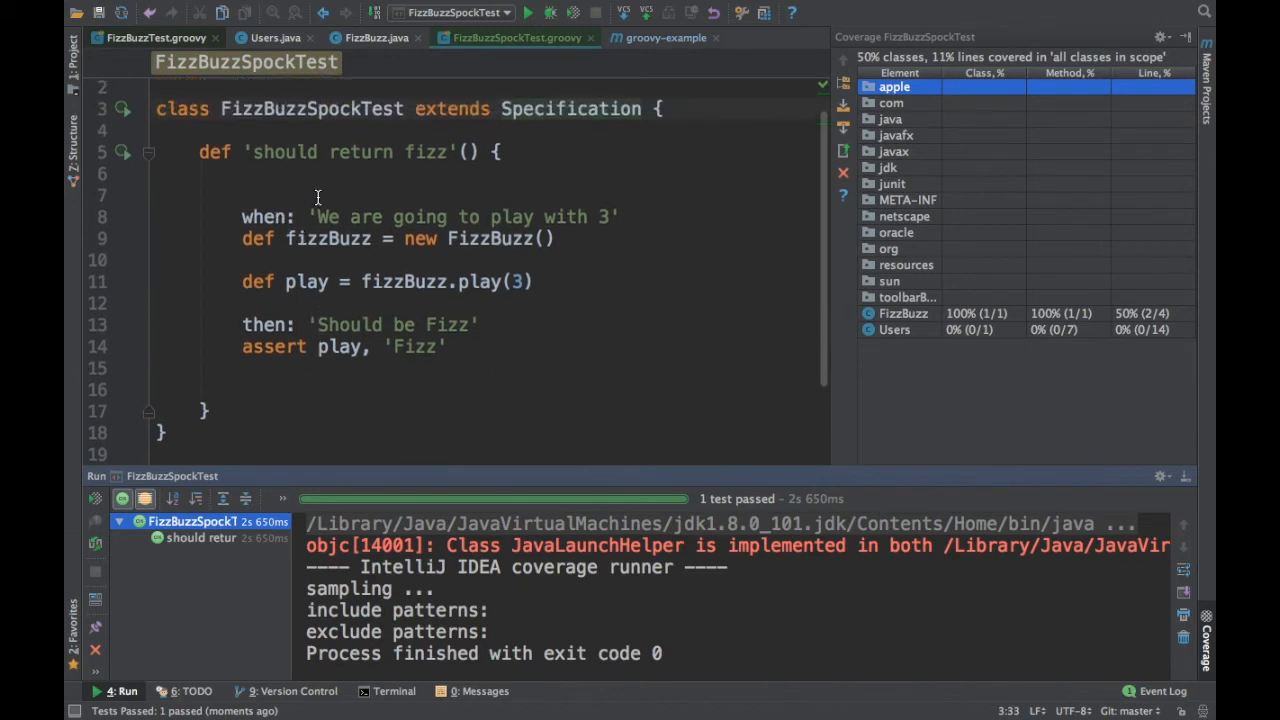
click(300, 194)
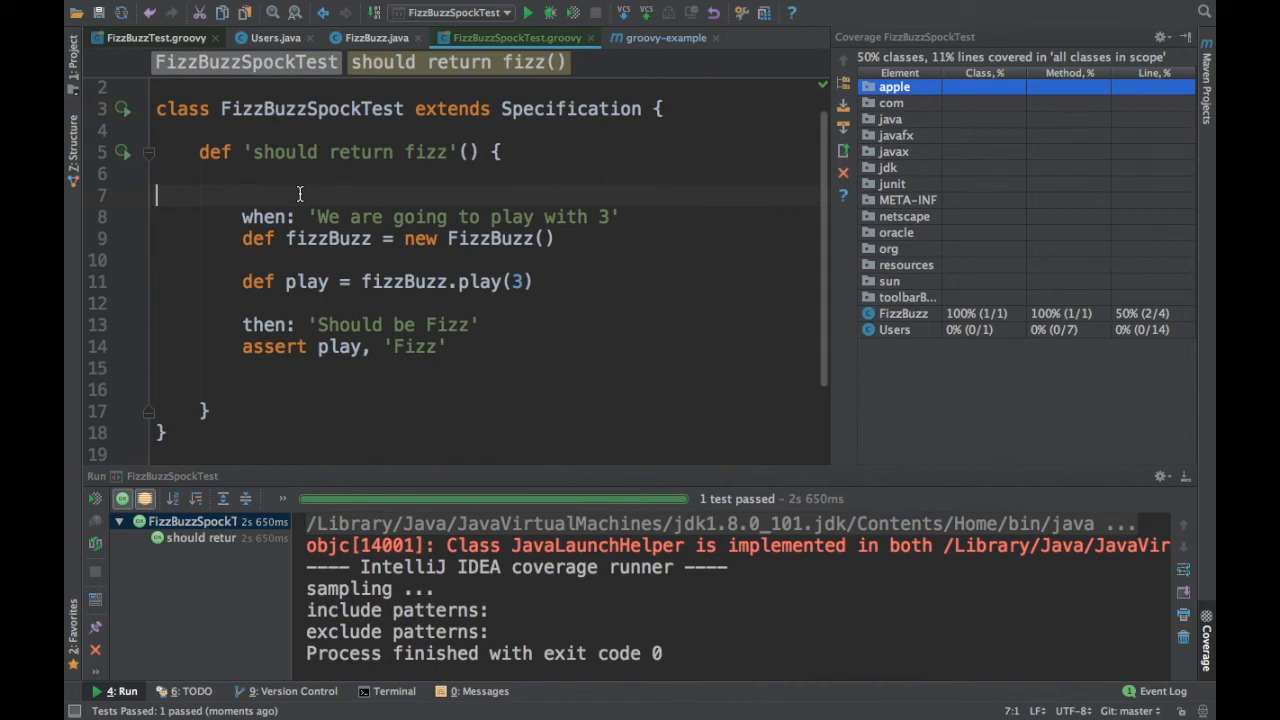
double_click(272, 346)
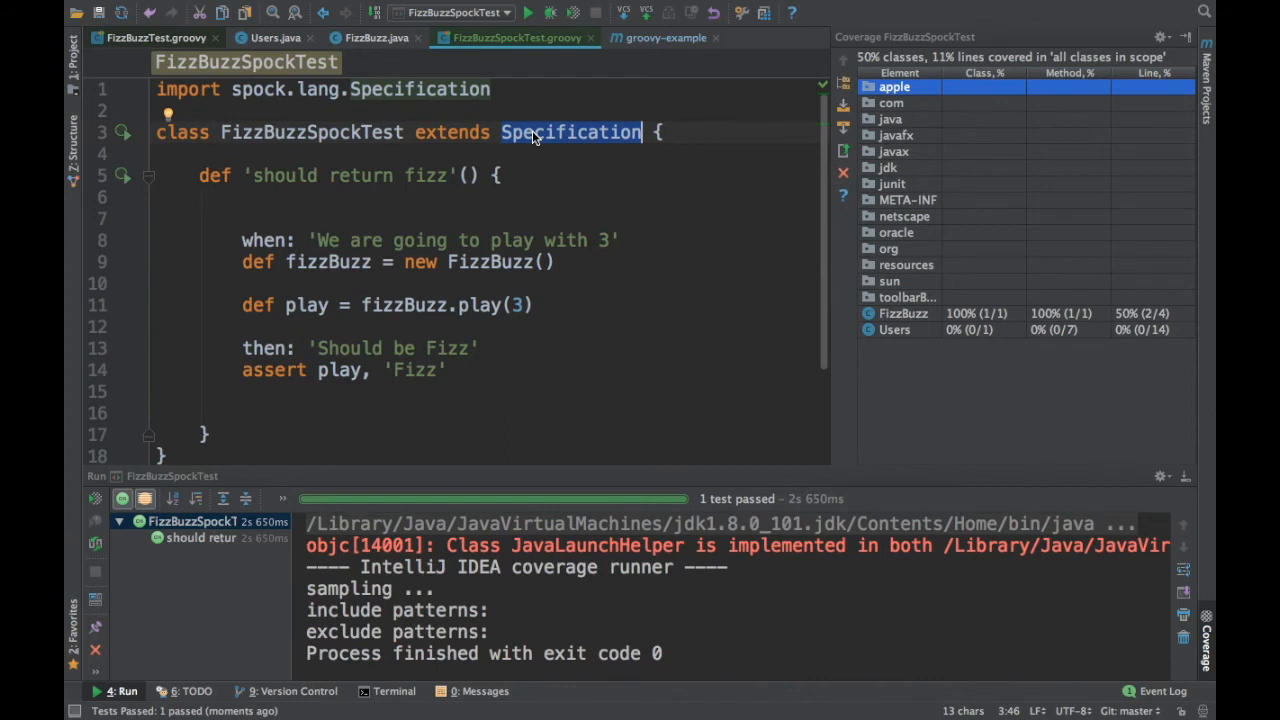
mouse_move(220, 184)
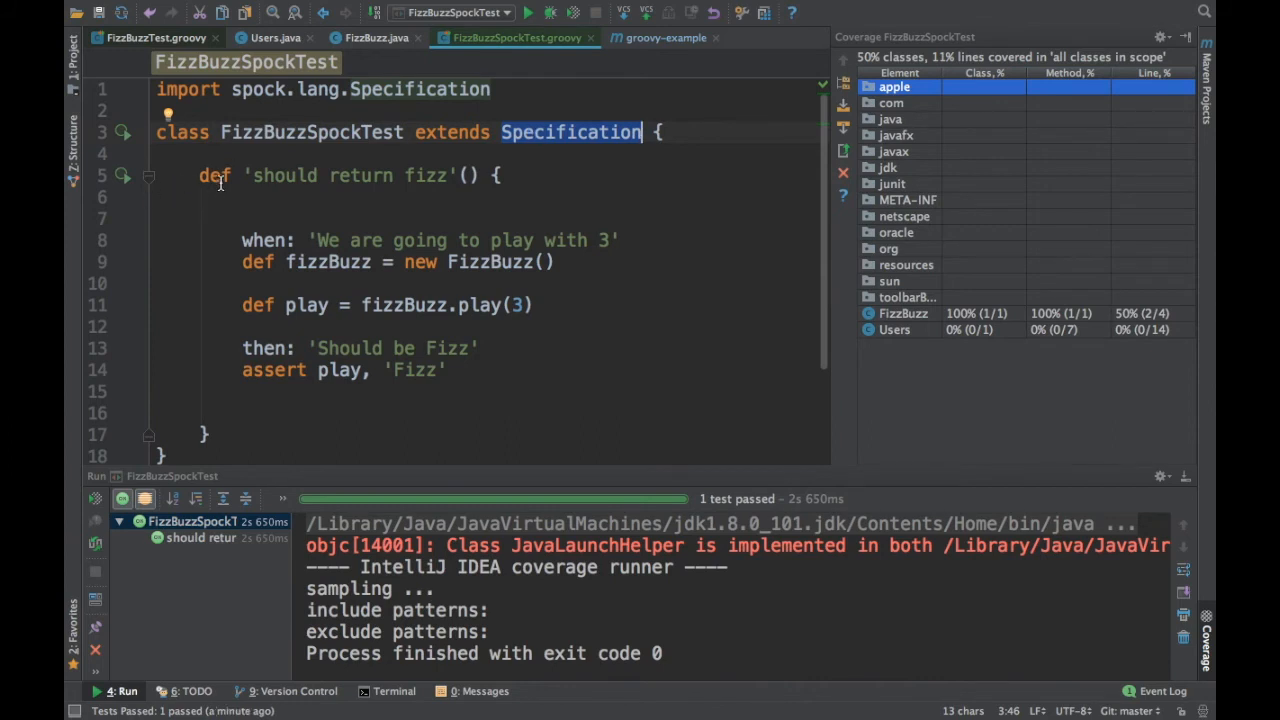
click(214, 176)
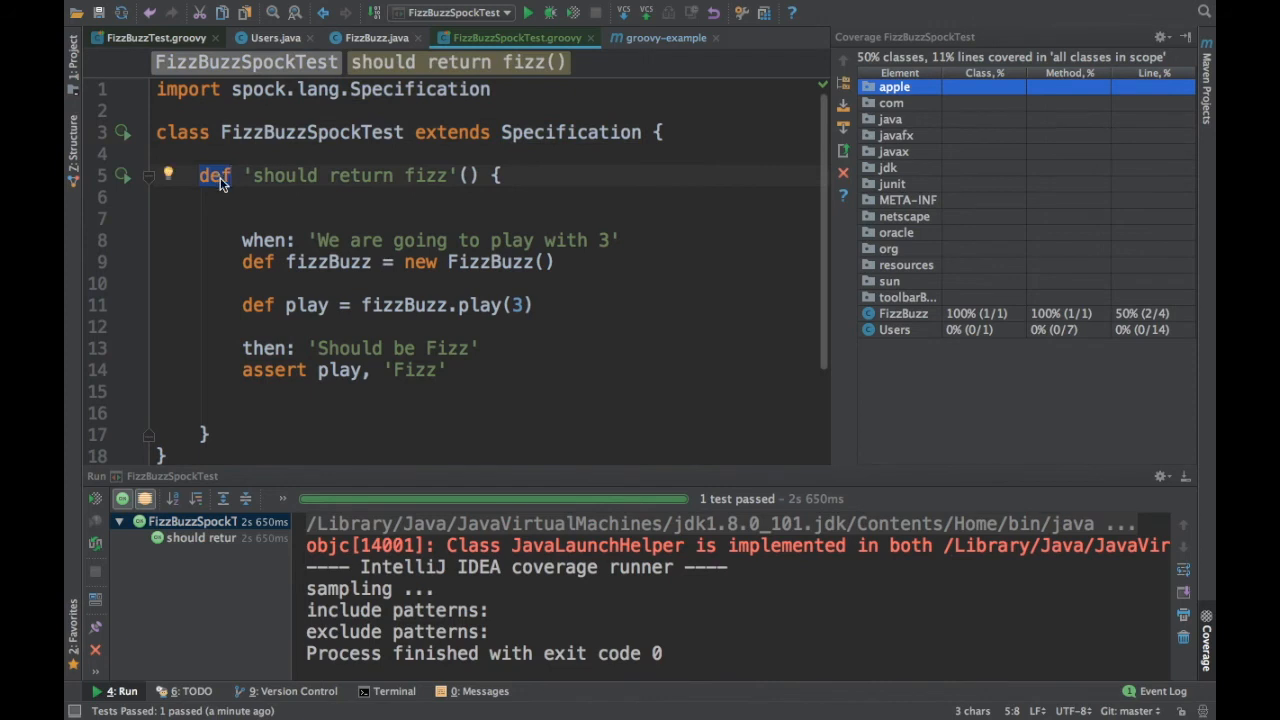
mouse_move(408, 168)
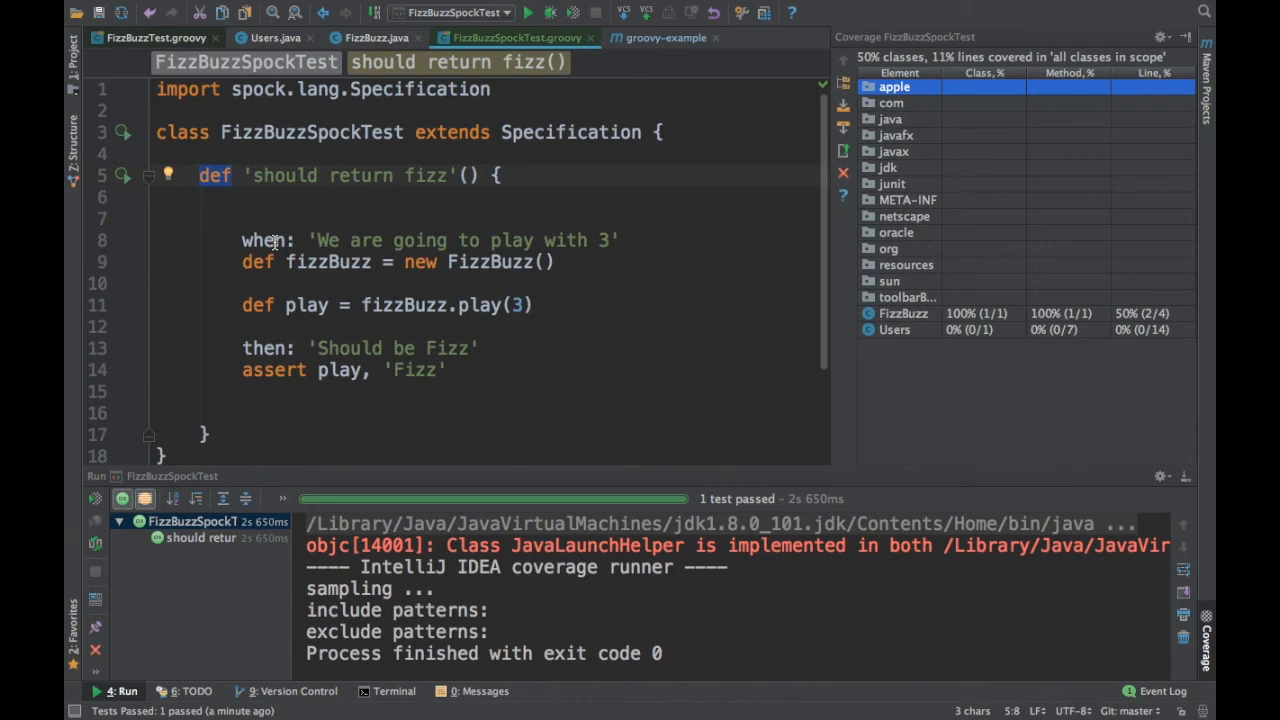
scroll(up, 3)
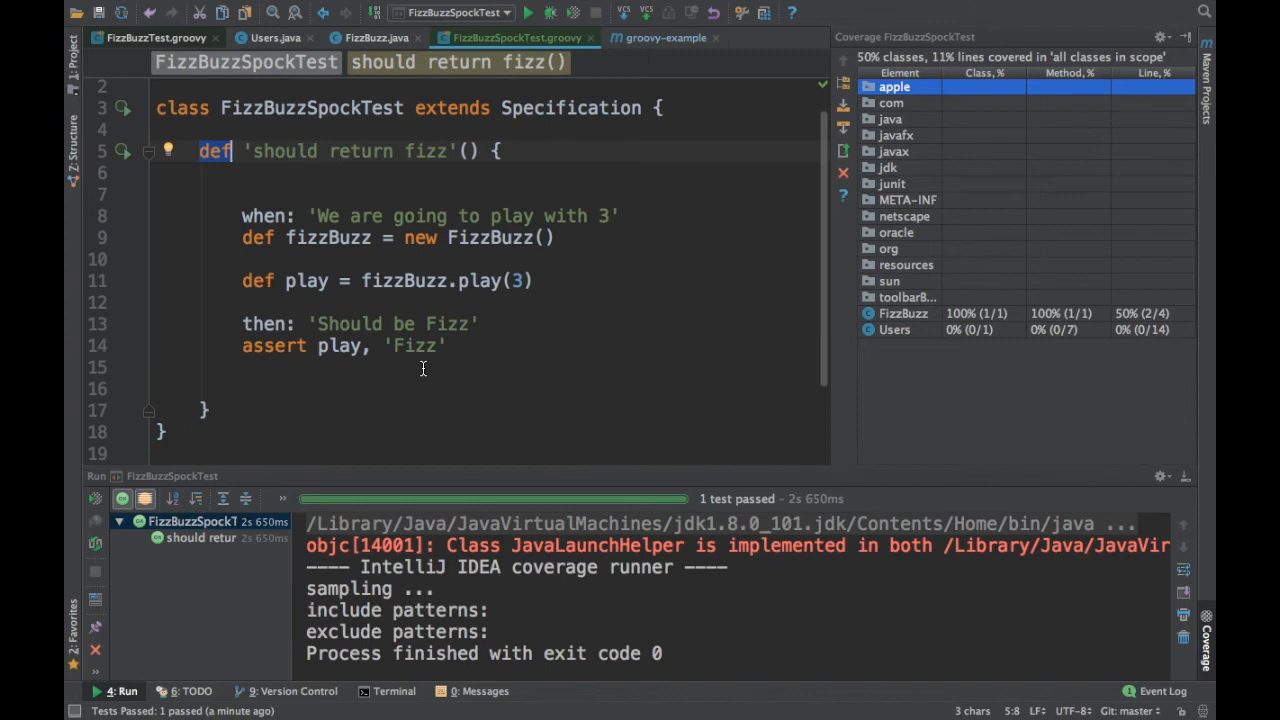
mouse_move(372, 264)
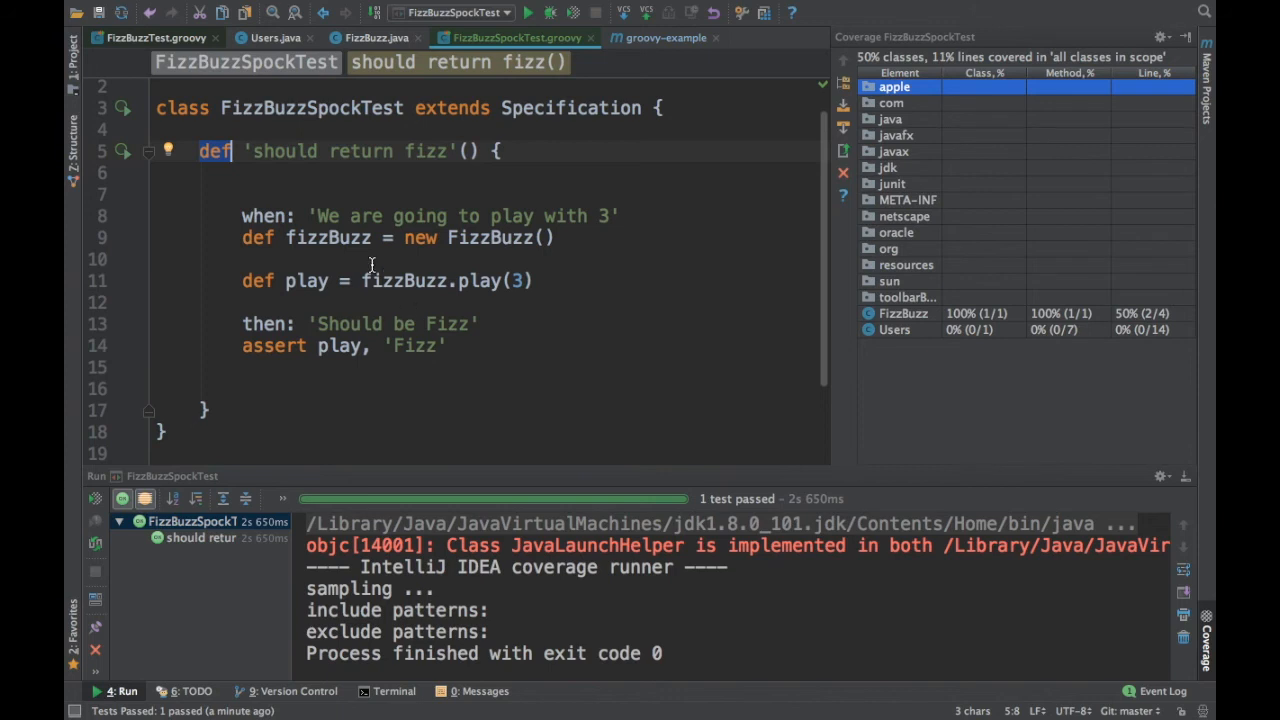
mouse_move(538, 212)
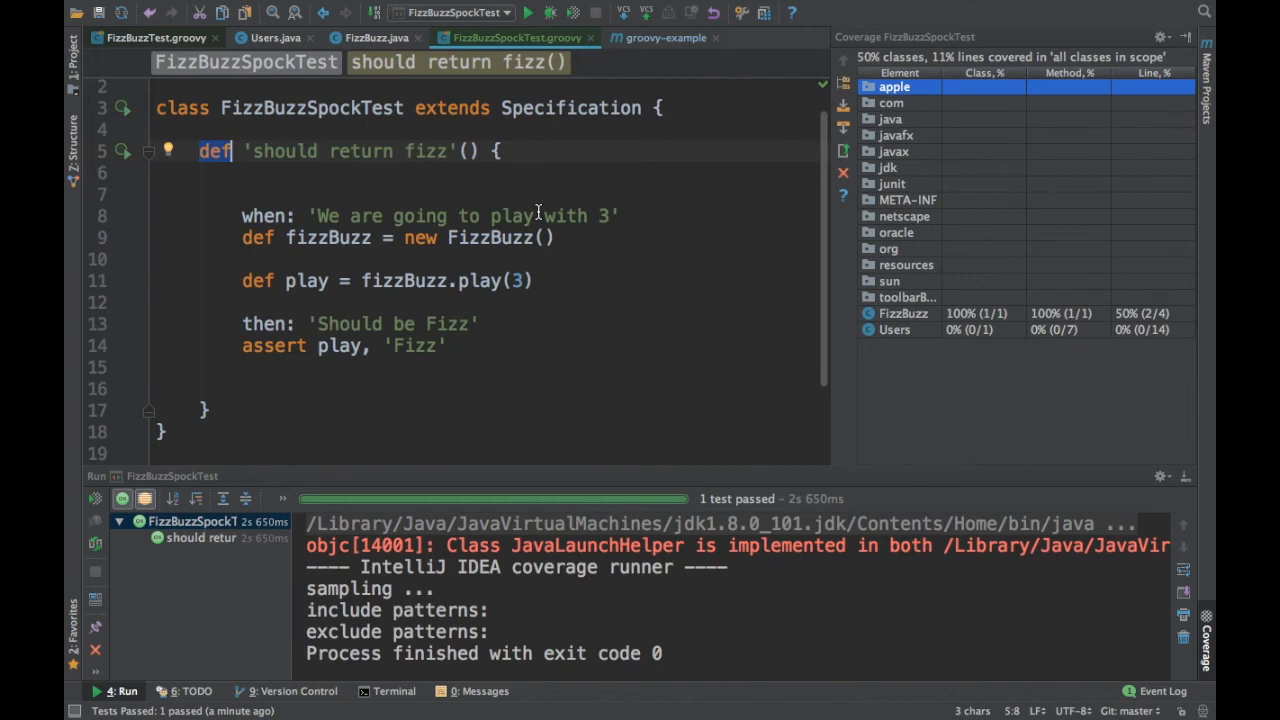
mouse_move(480, 264)
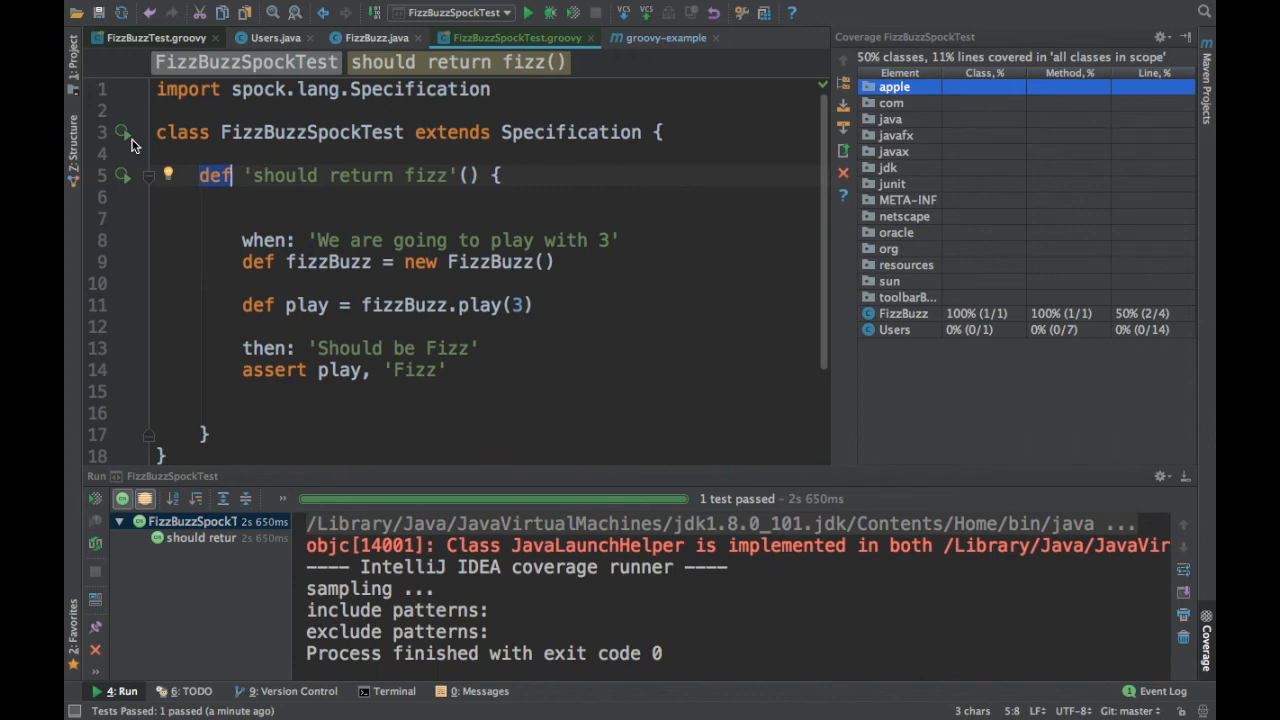
mouse_move(298, 280)
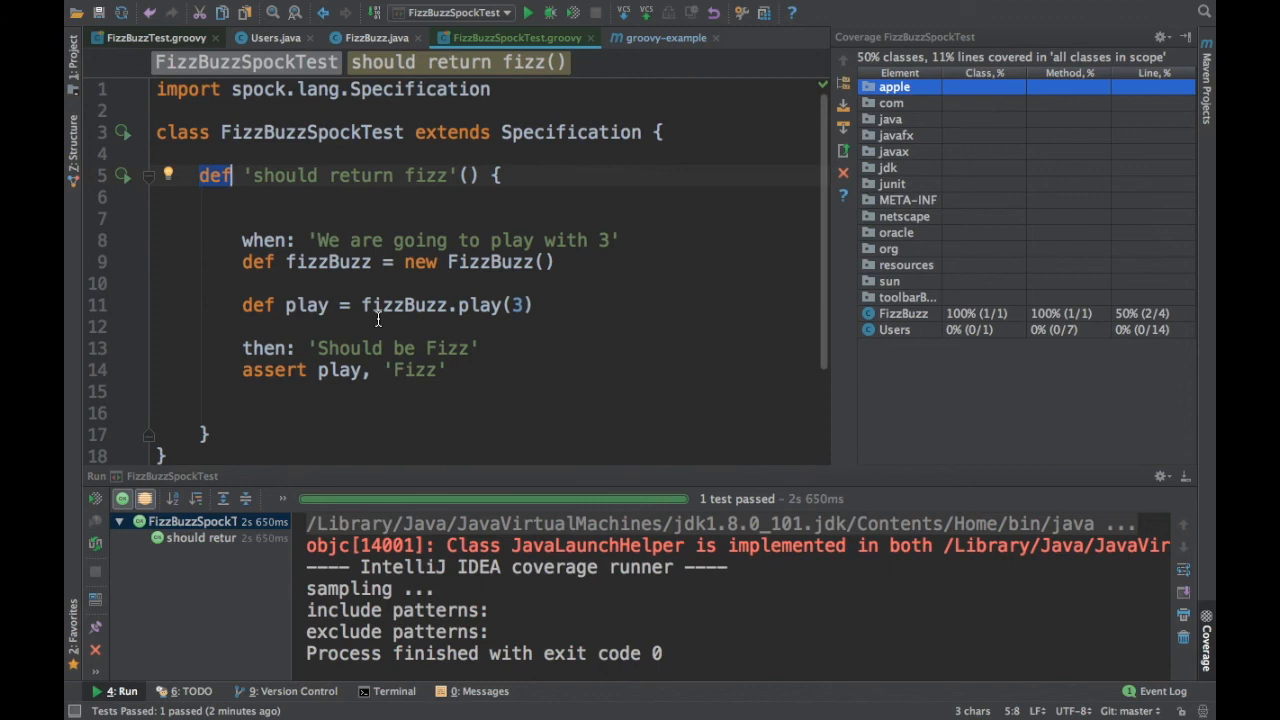
mouse_move(408, 156)
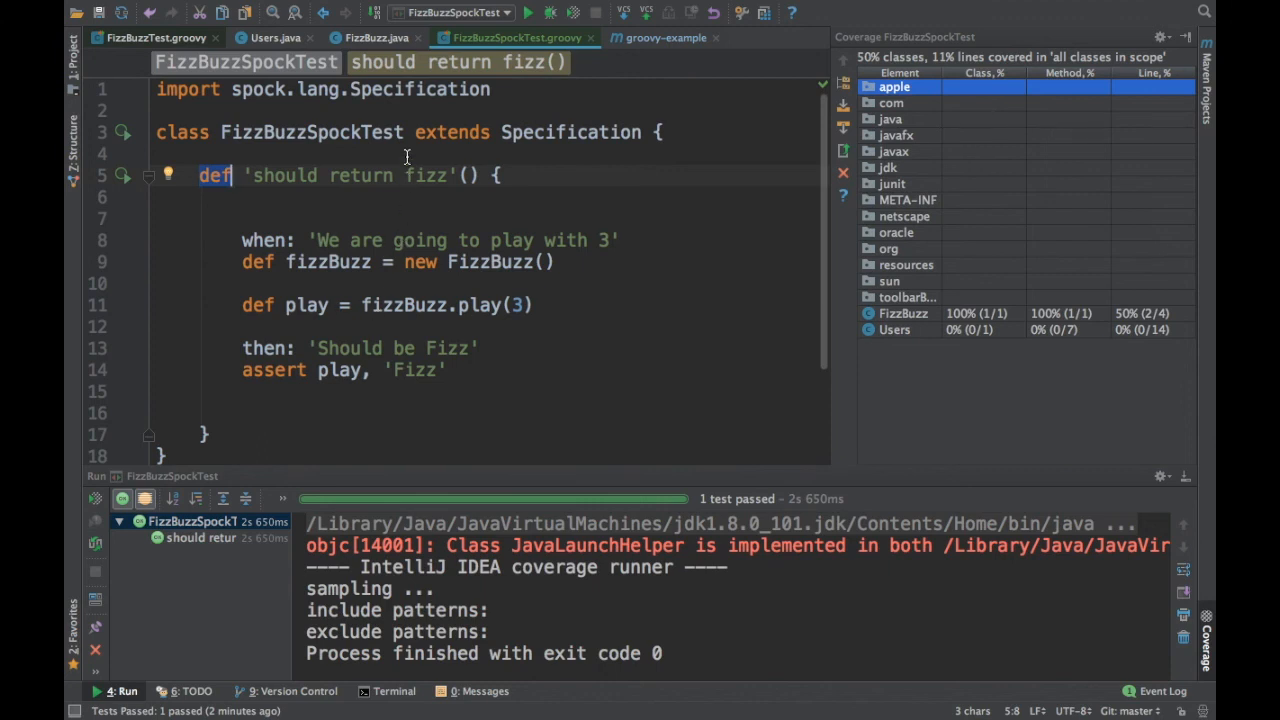
click(540, 132)
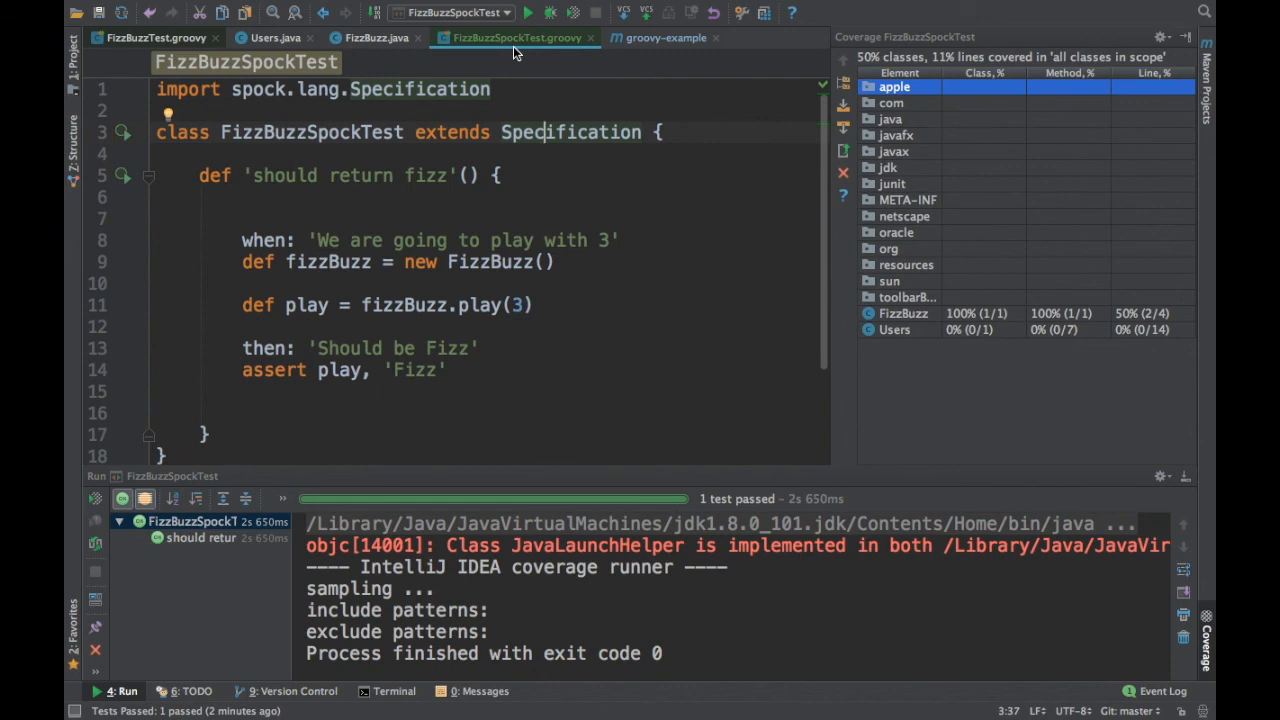
mouse_move(332, 224)
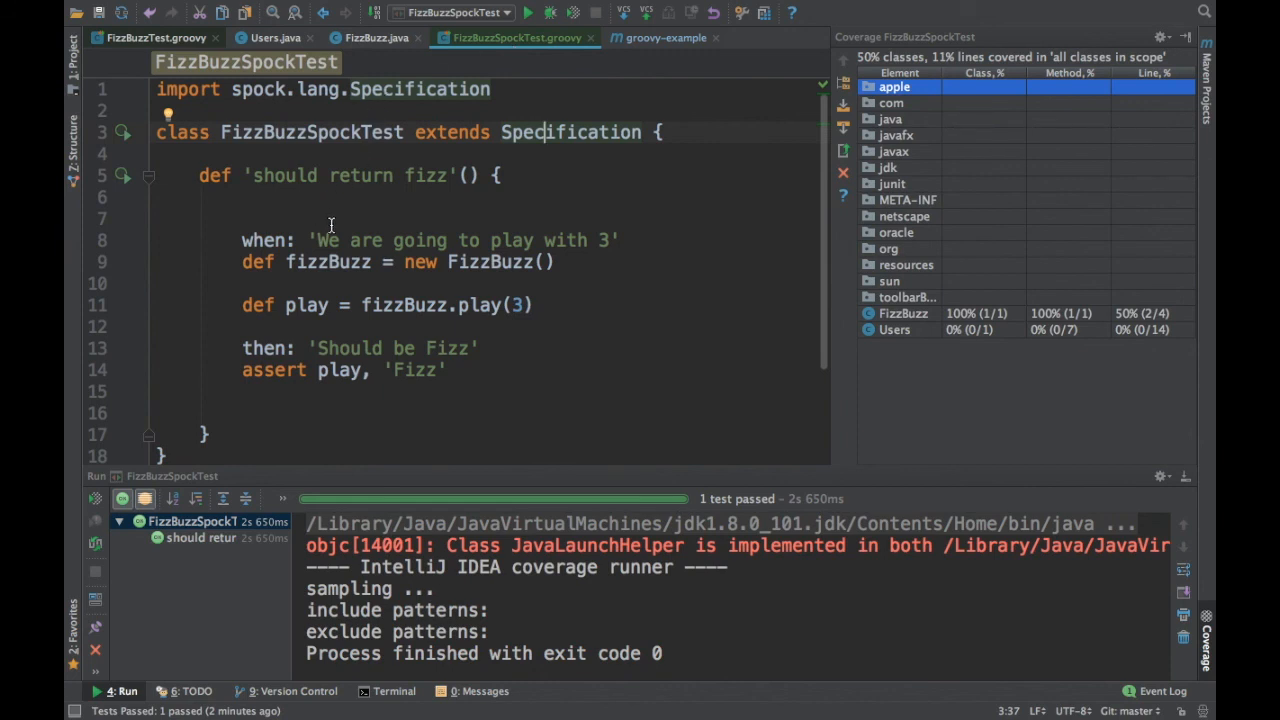
double_click(282, 176)
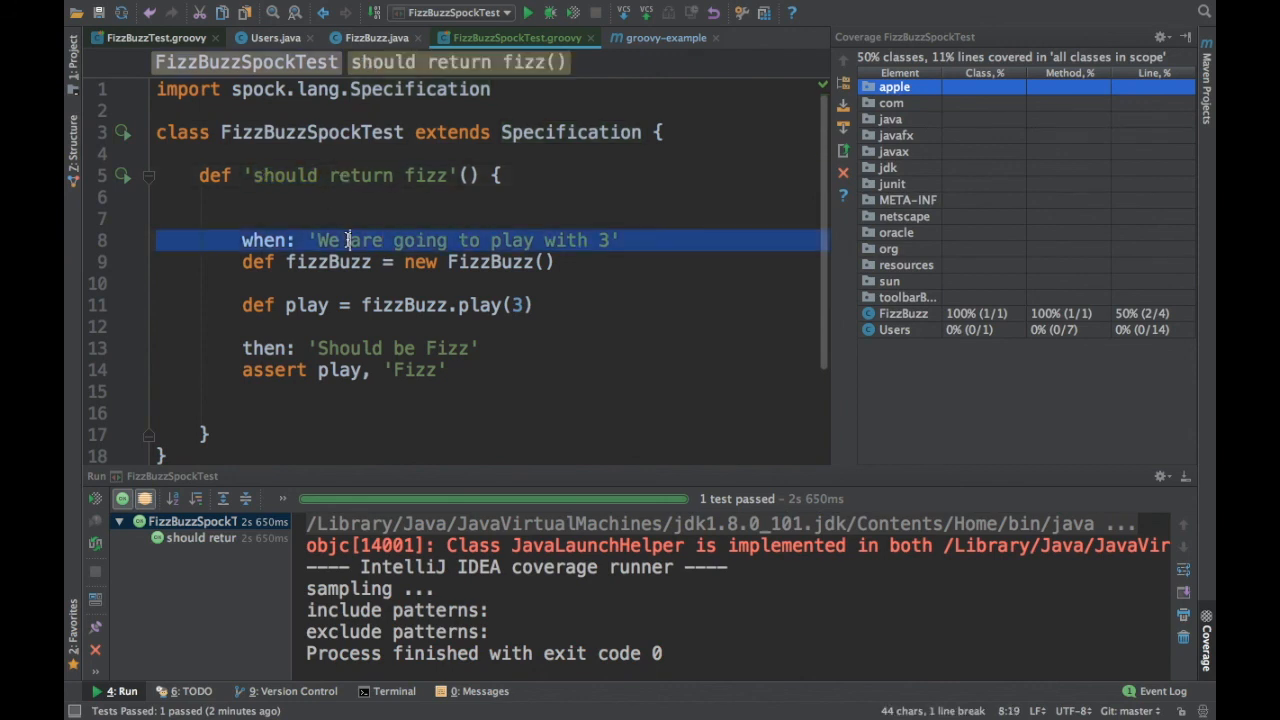
double_click(350, 348)
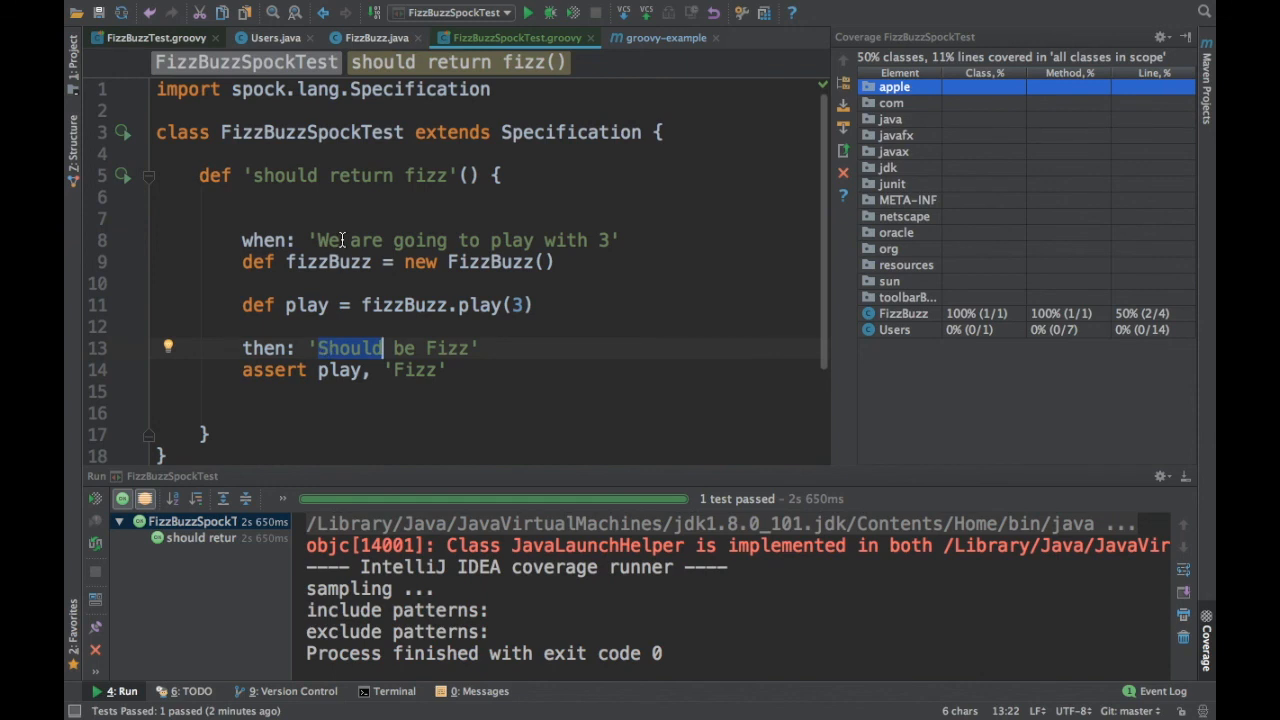
click(122, 500)
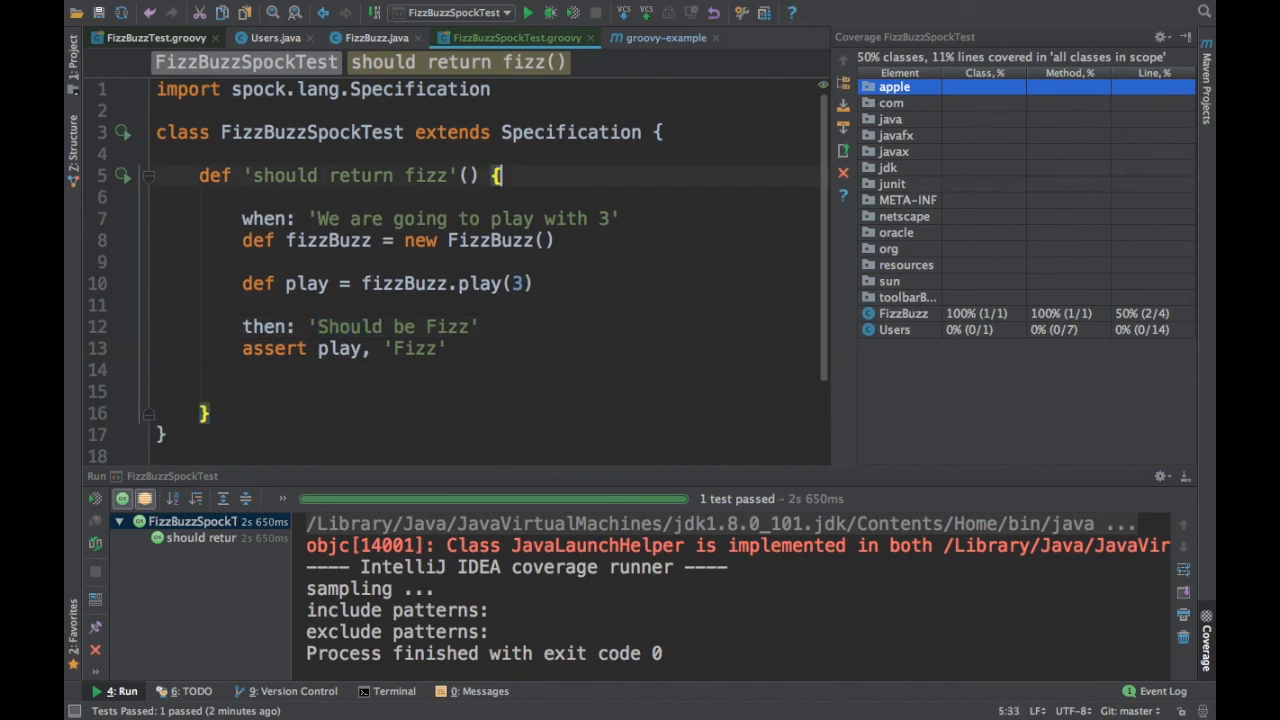
click(236, 154)
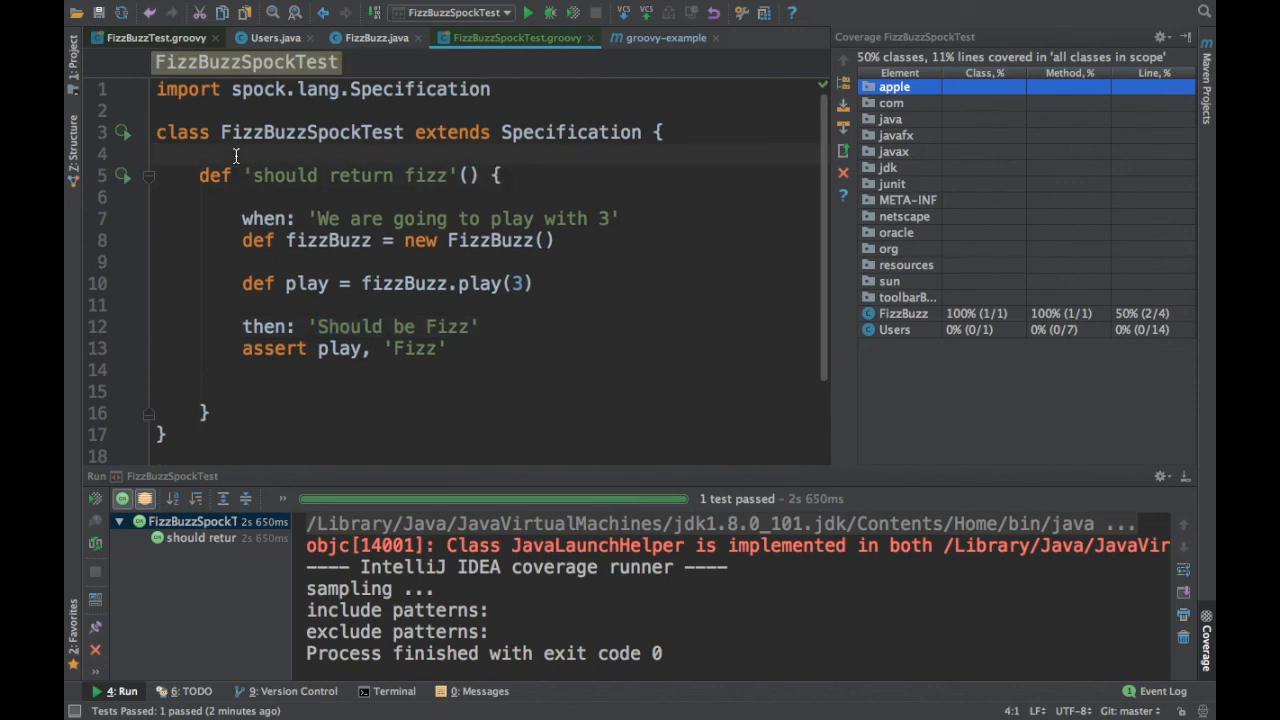